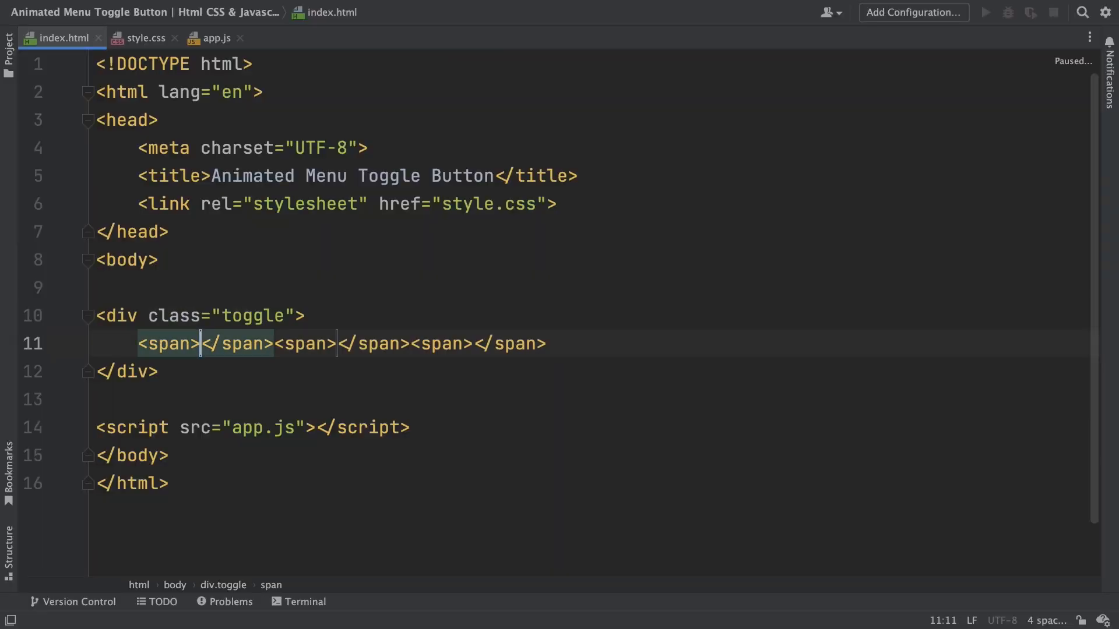
# - Set the .toggle span background to #4263eb from the colour completion popup
pyautogui.press('Enter')
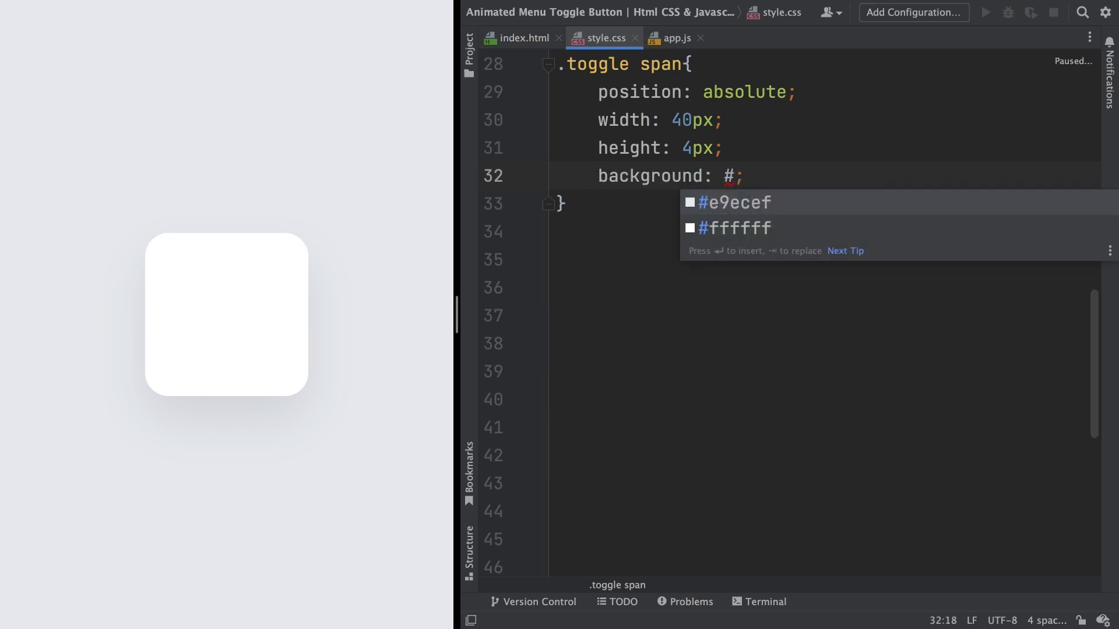
pyautogui.write('4263eb')
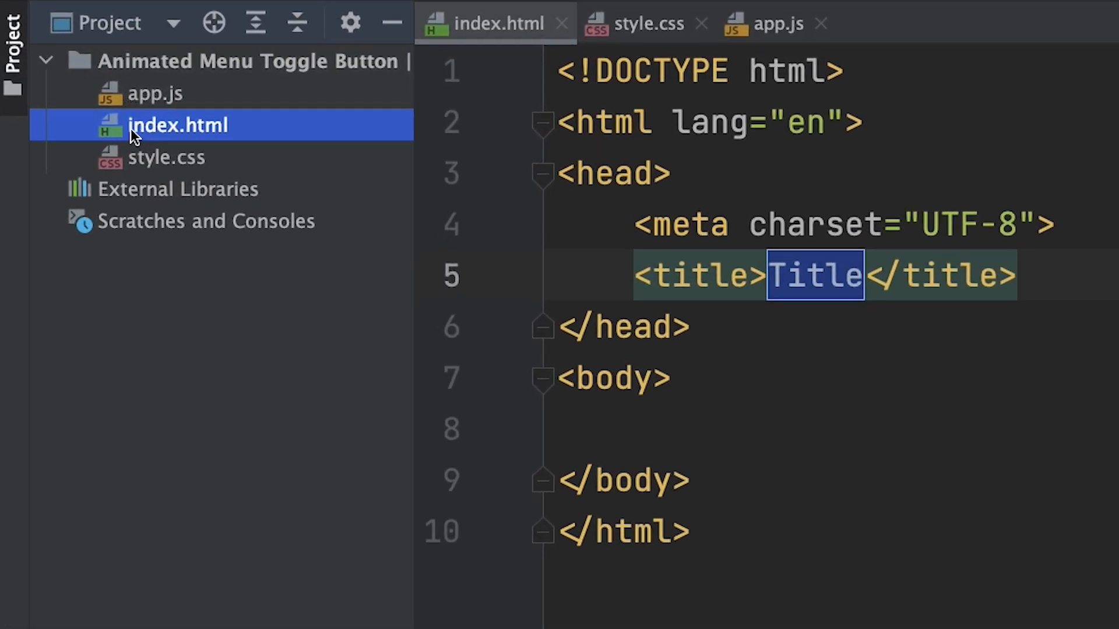
pyautogui.moveTo(147, 158)
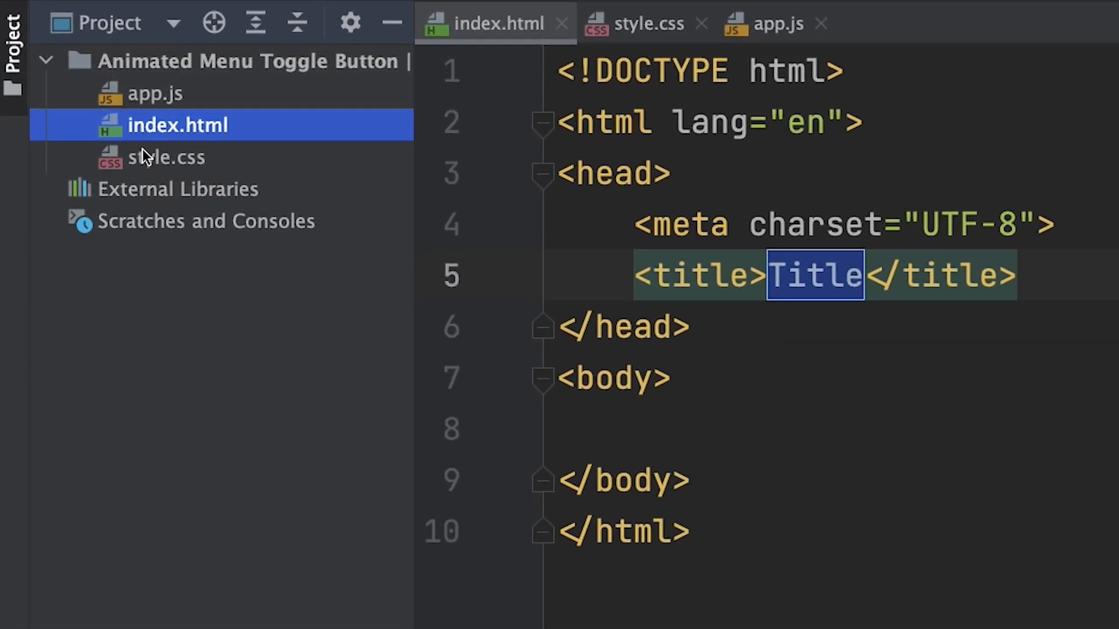
pyautogui.moveTo(155, 106)
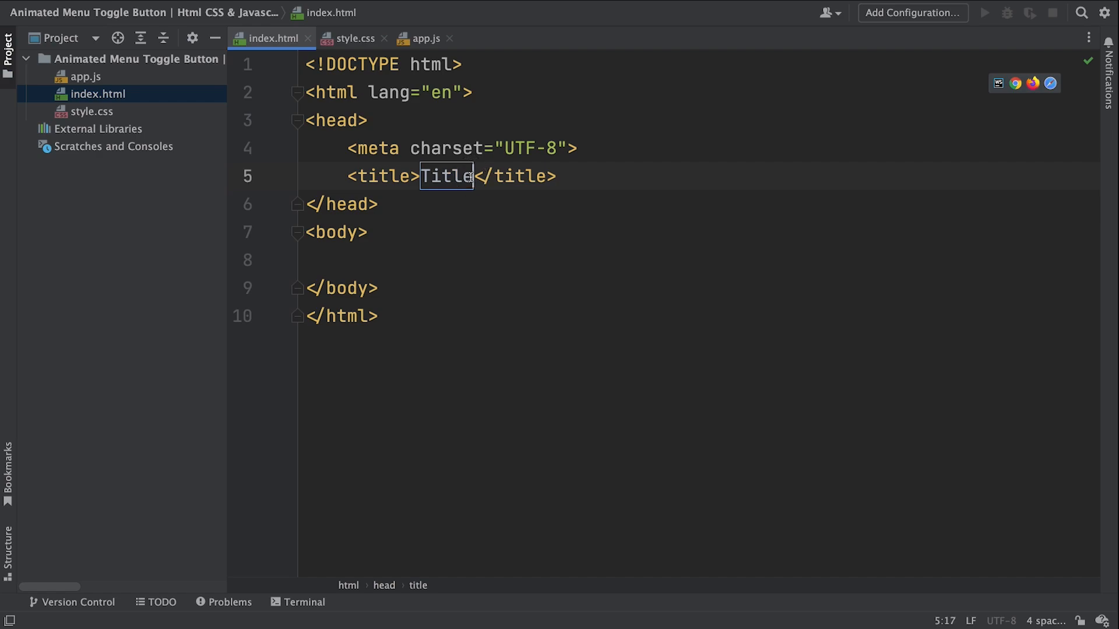
# - Replace the placeholder page title with 'Animated Menu Toggle Button'
pyautogui.press('Backspace')
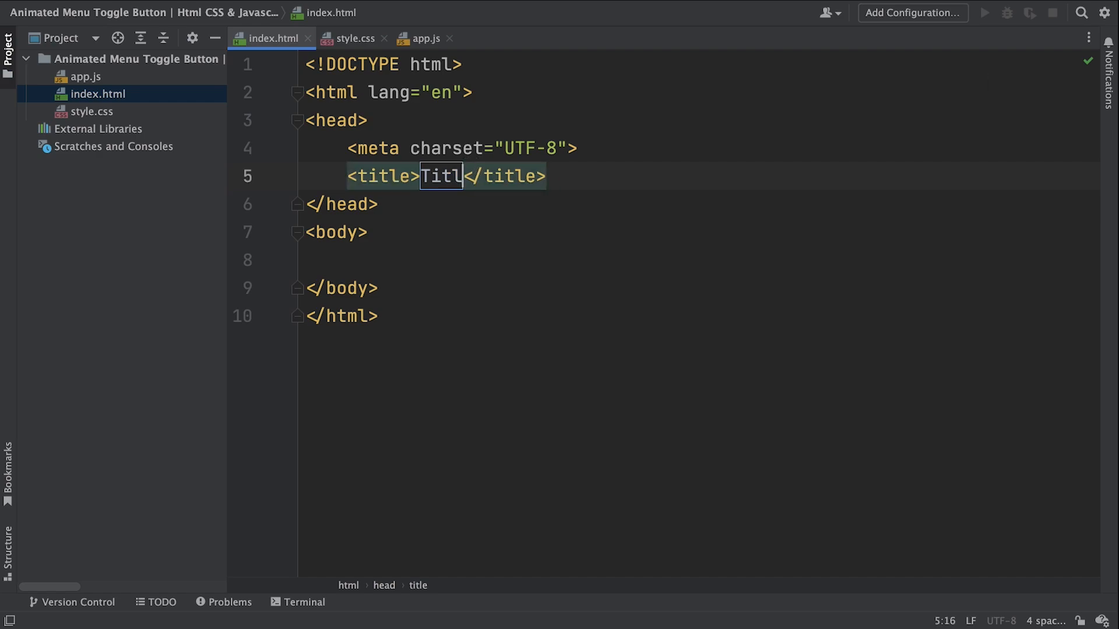
pyautogui.press('Backspace')
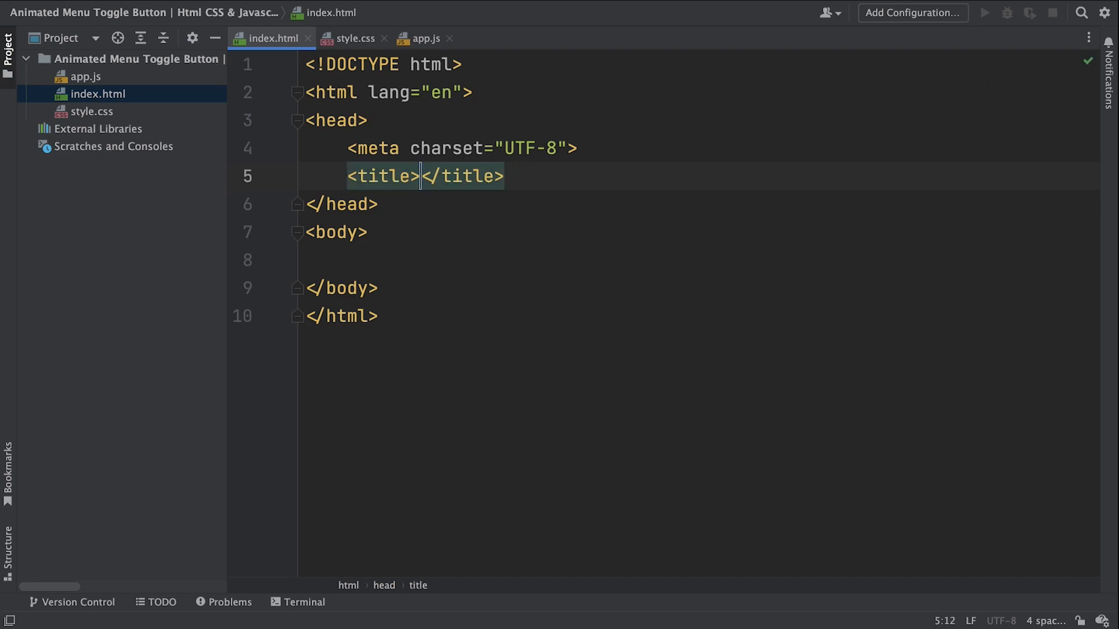
pyautogui.write('A')
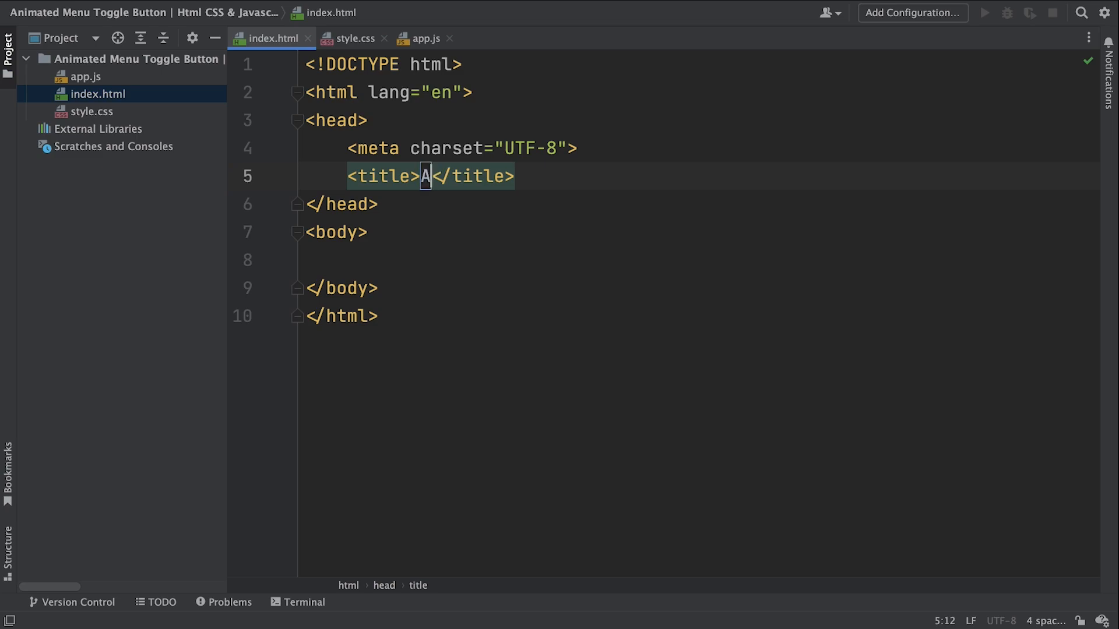
pyautogui.write('Animated Menu Toggle Bu')
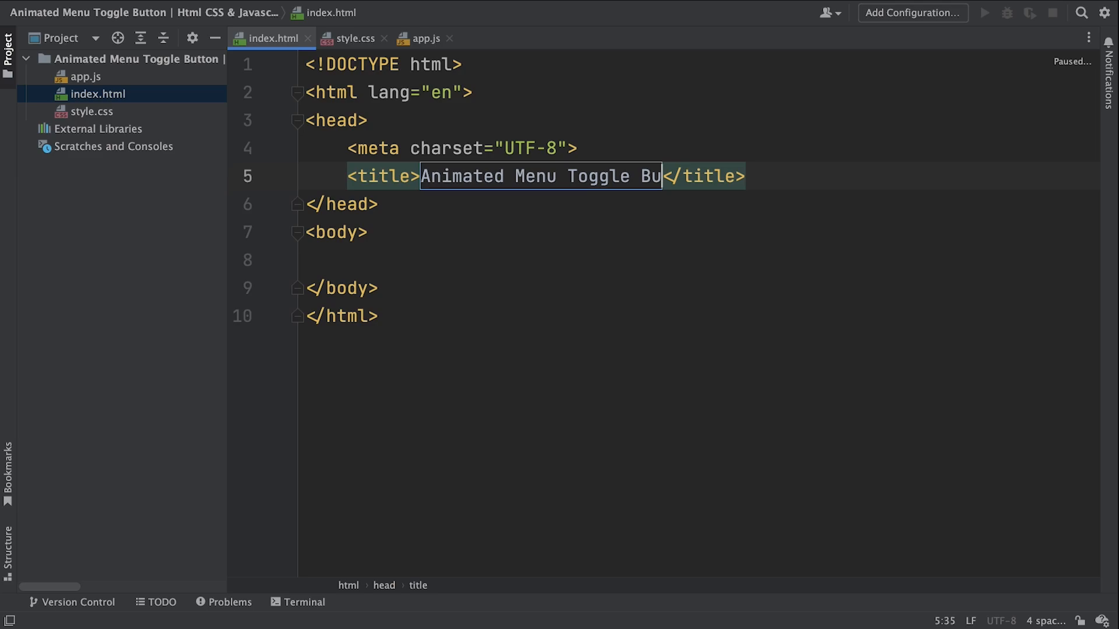
# - Link style.css via link:css and add a script tag sourcing app.js
pyautogui.write('lin')
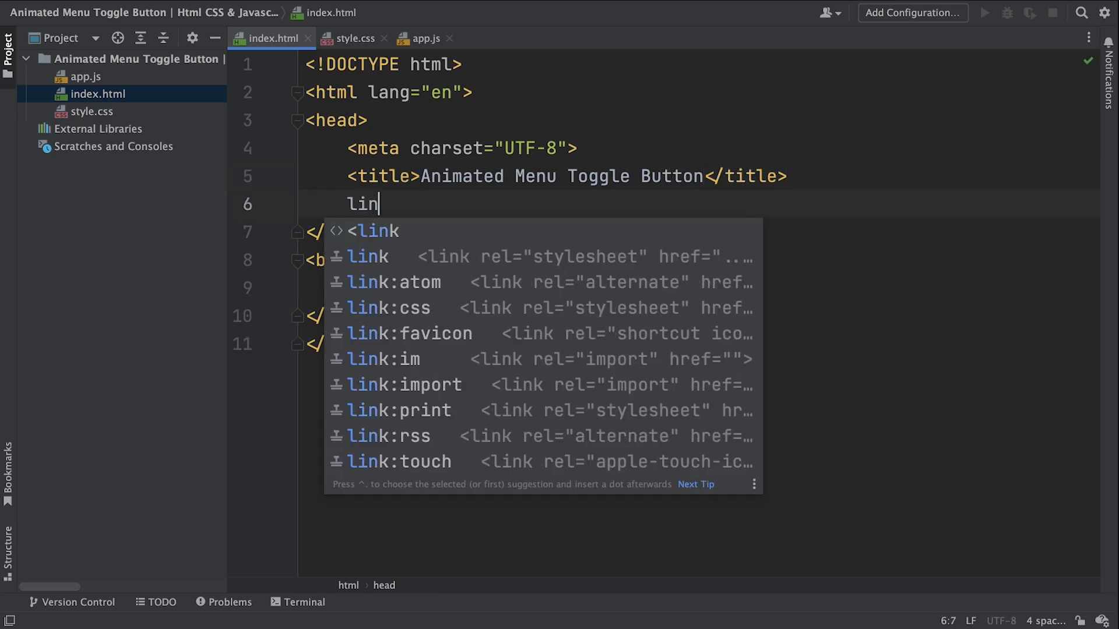
pyautogui.write(':c')
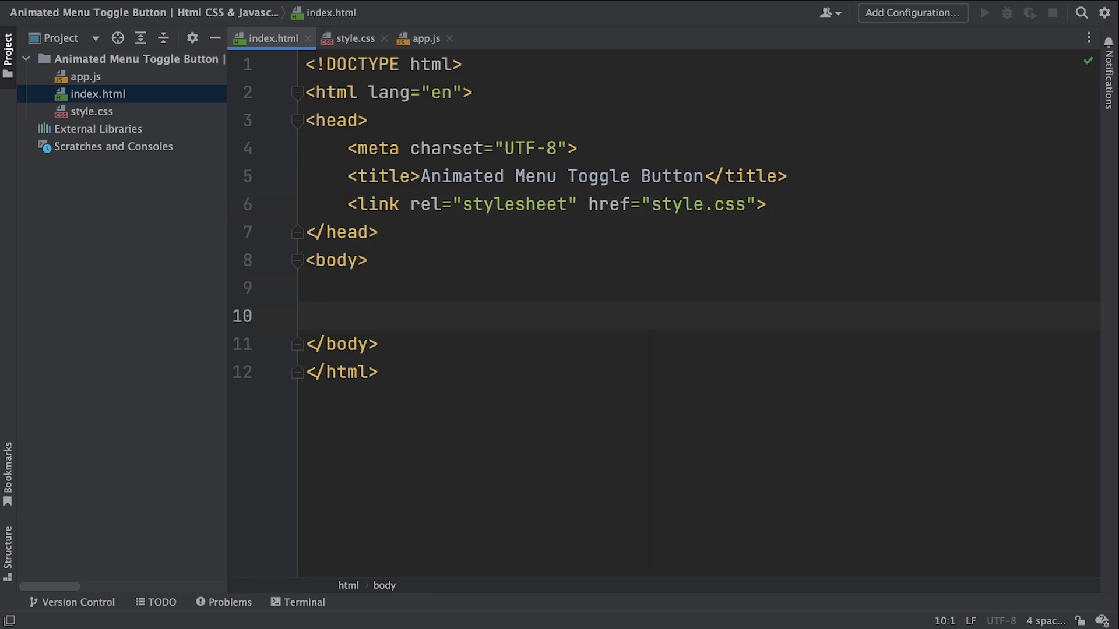
pyautogui.write('scr')
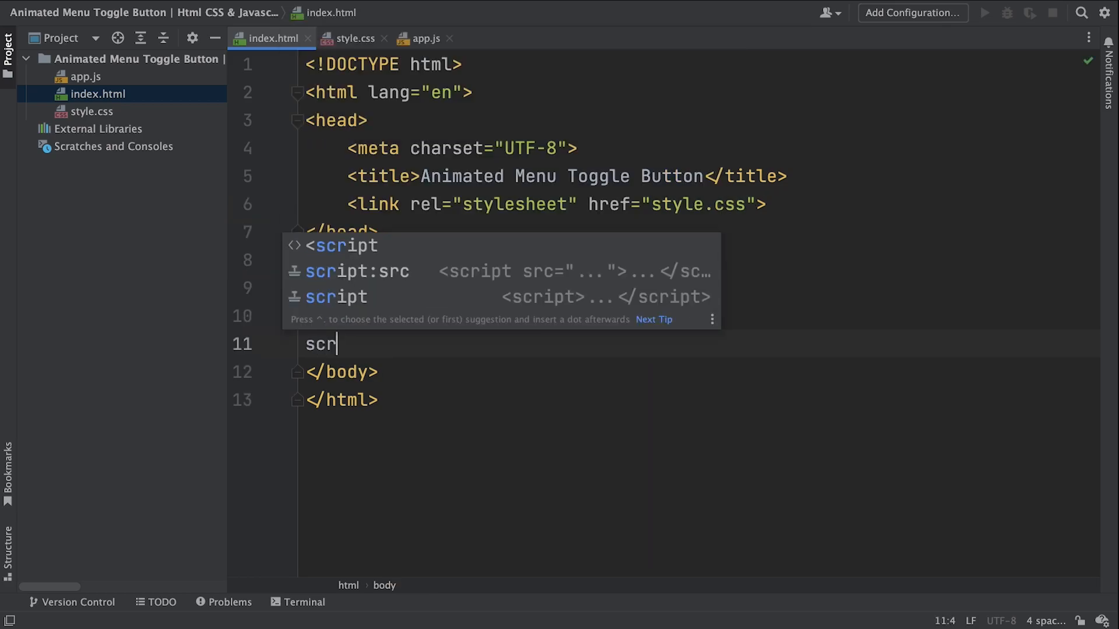
pyautogui.write('a"></script>')
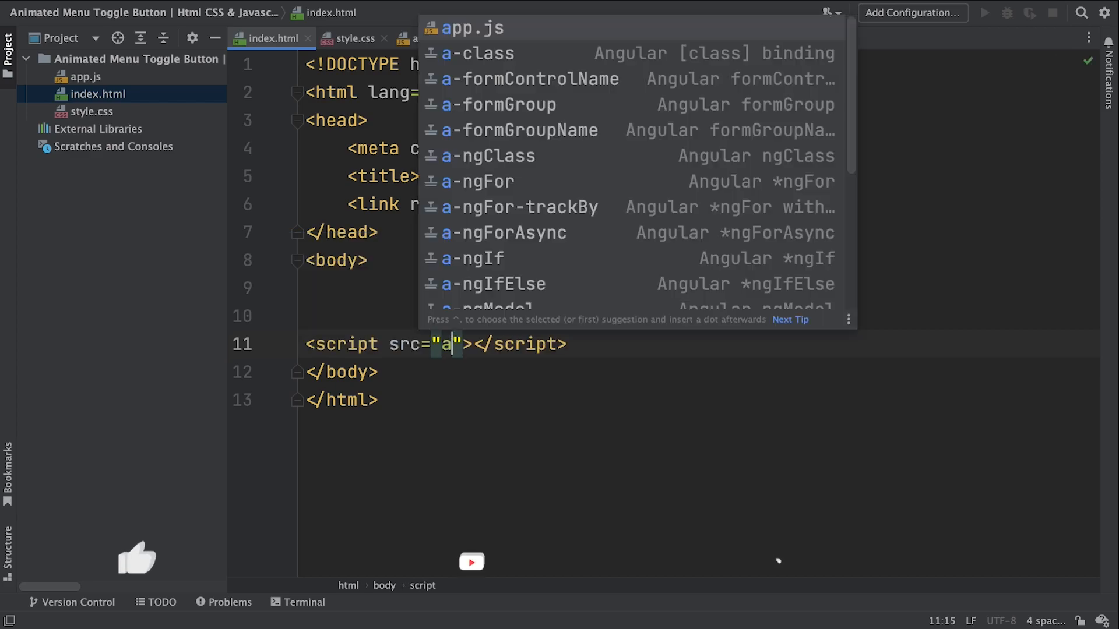
pyautogui.click(472, 26)
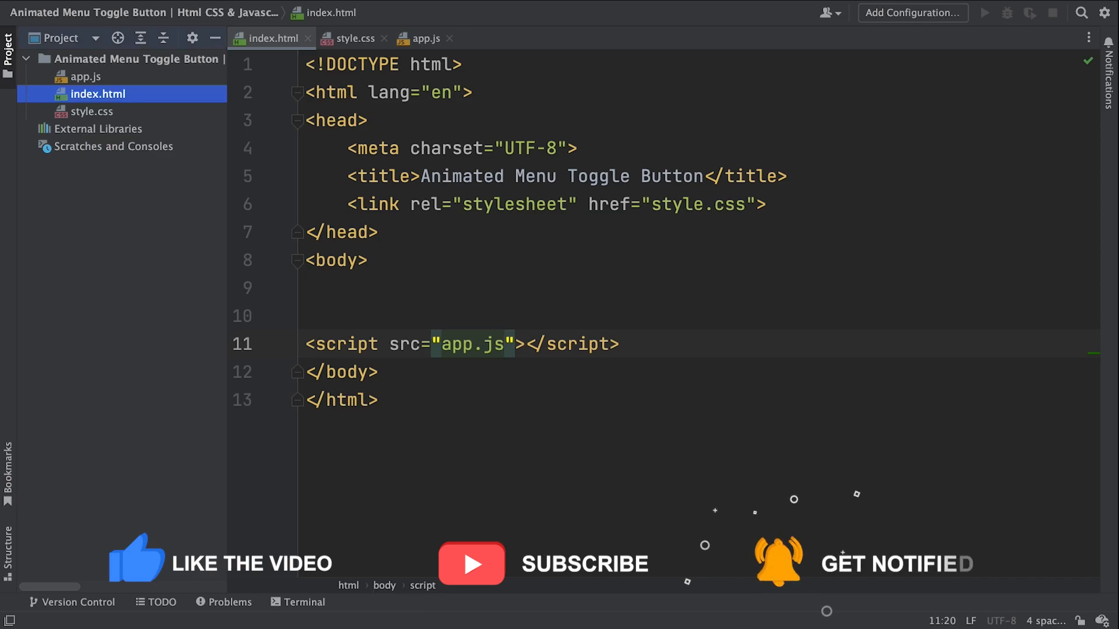
pyautogui.click(9, 43)
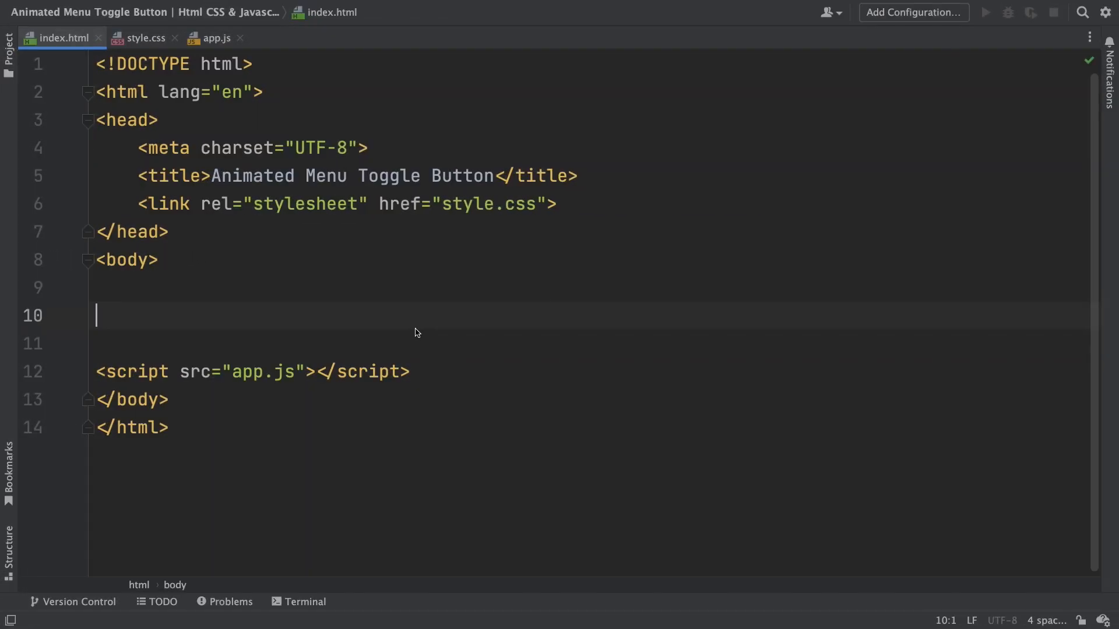
# - Expand .toggle into a div and span*3 into three empty spans inside it
pyautogui.write('.togg')
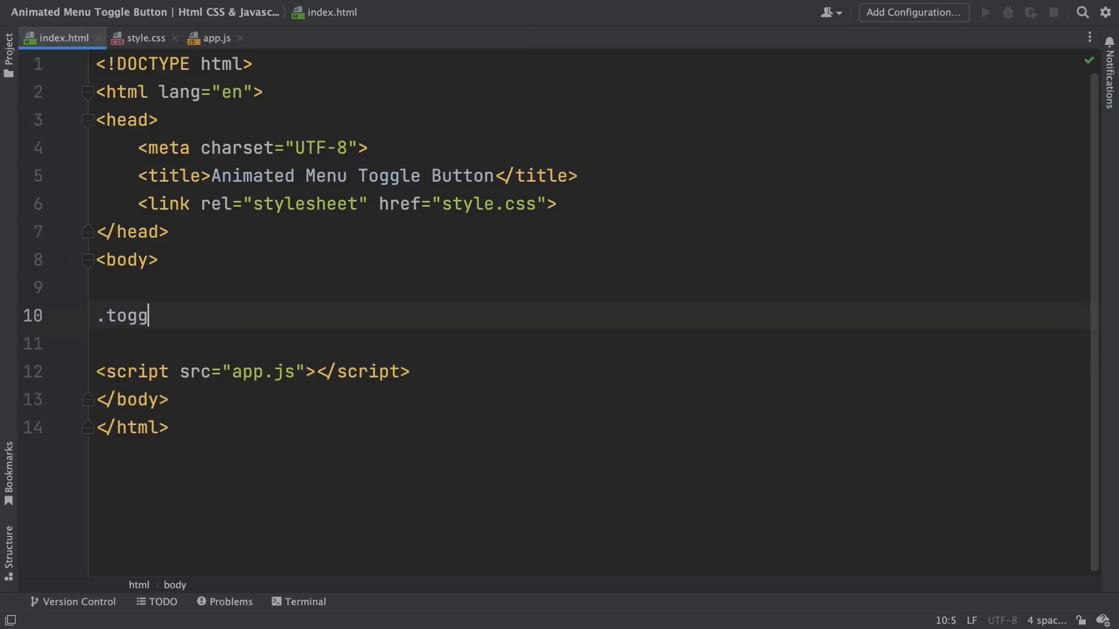
pyautogui.press('Tab')
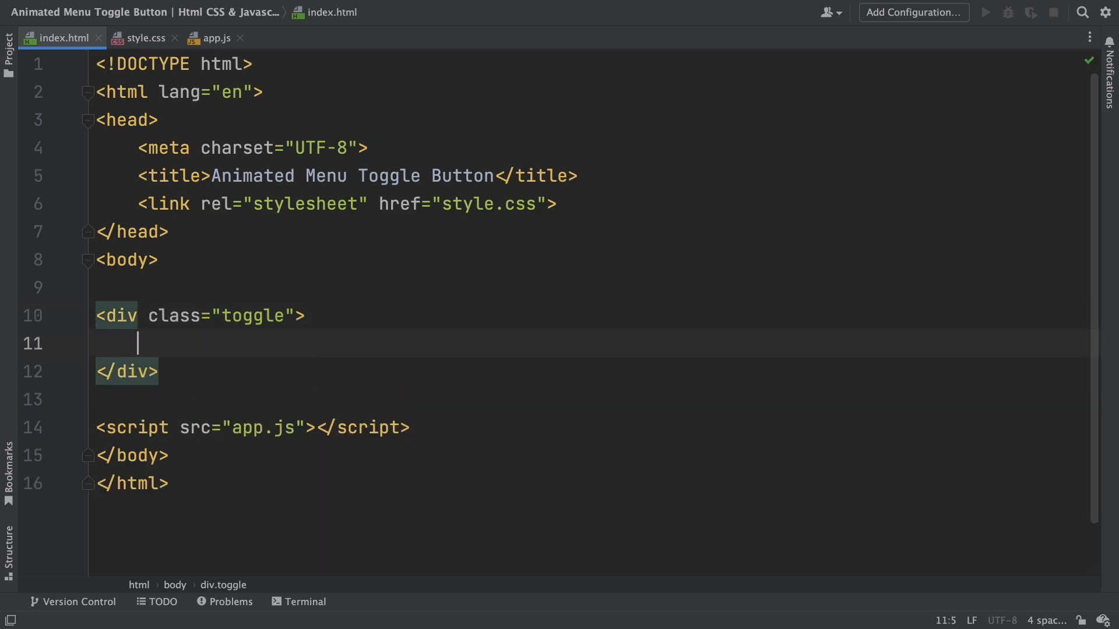
pyautogui.write('span')
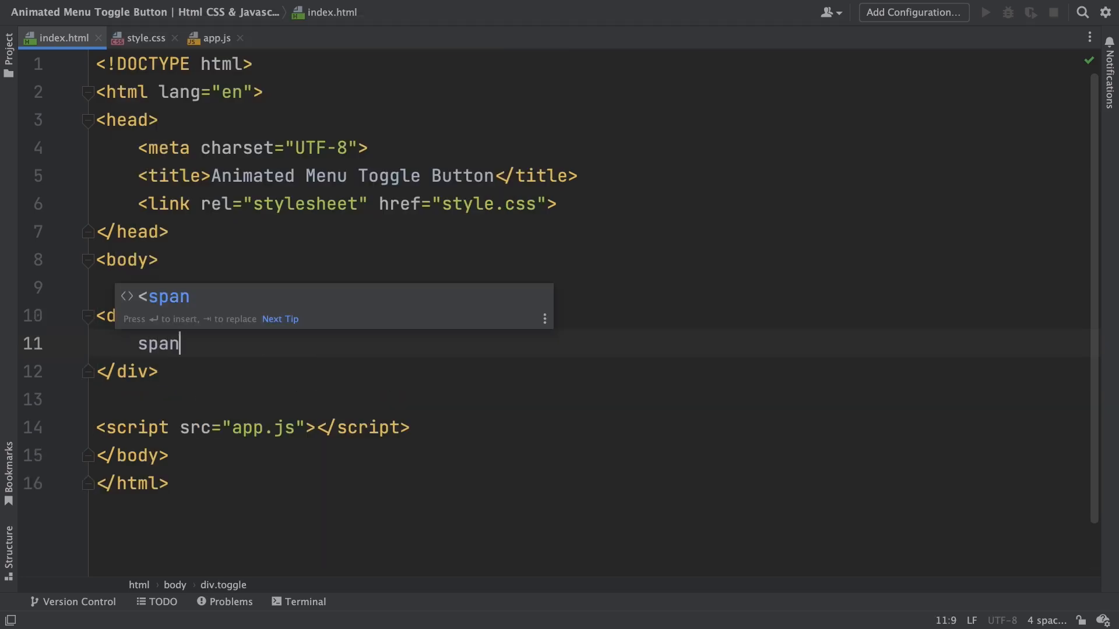
pyautogui.write('*3')
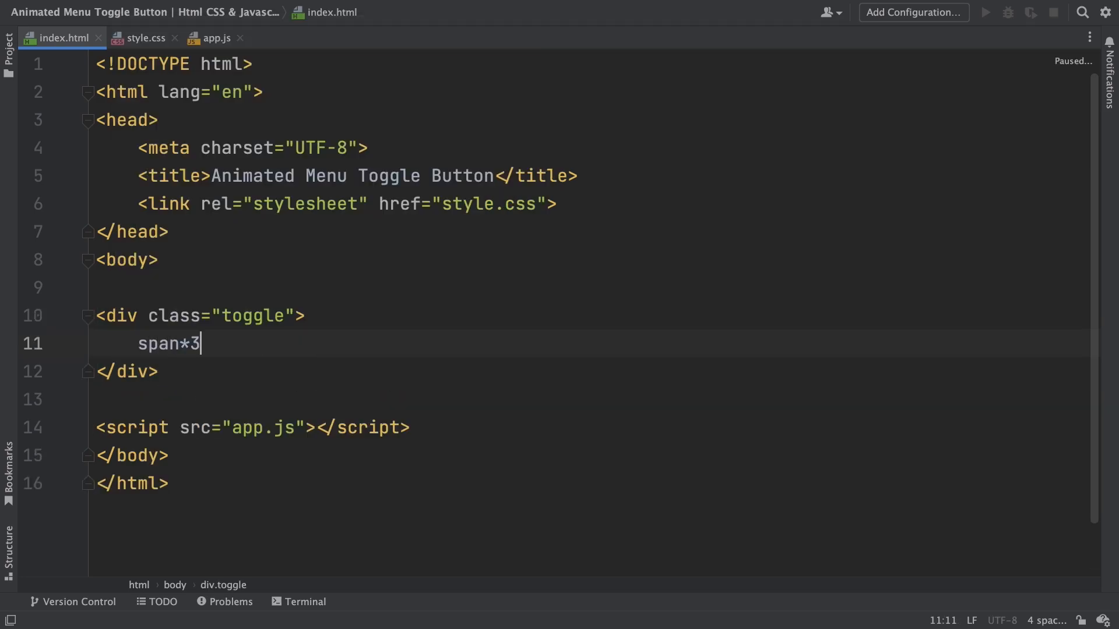
pyautogui.press('Tab')
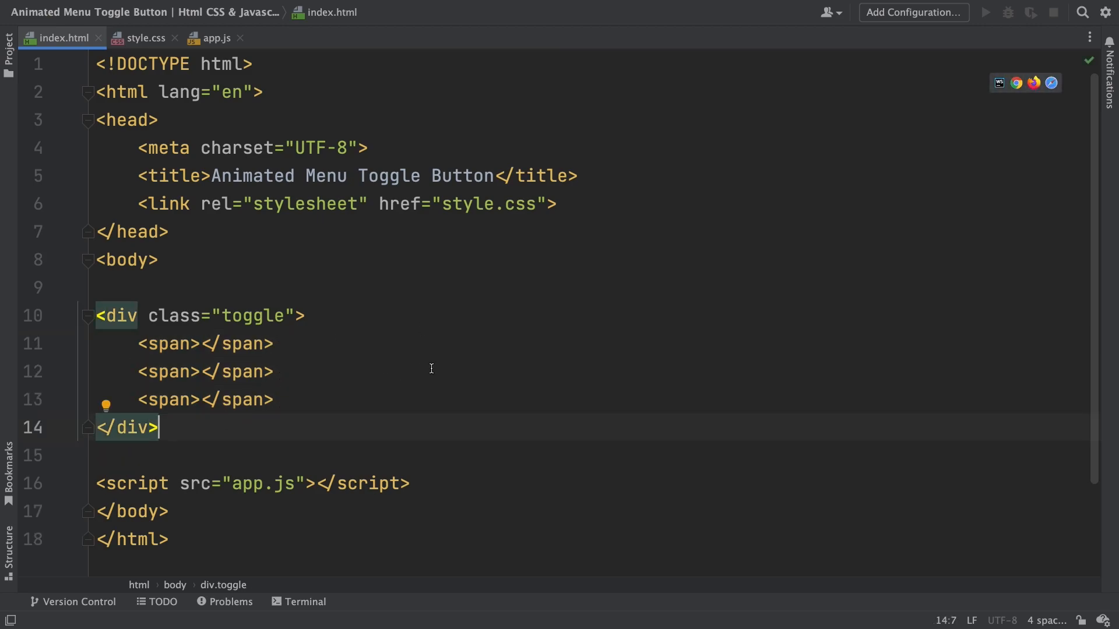
pyautogui.moveTo(545, 548)
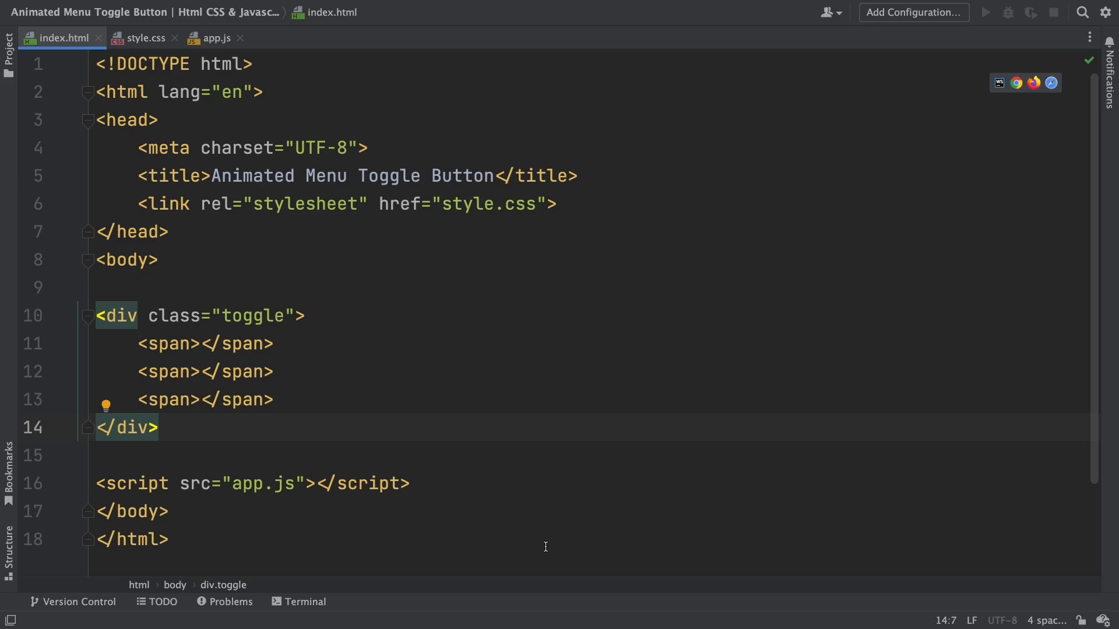
pyautogui.moveTo(1031, 136)
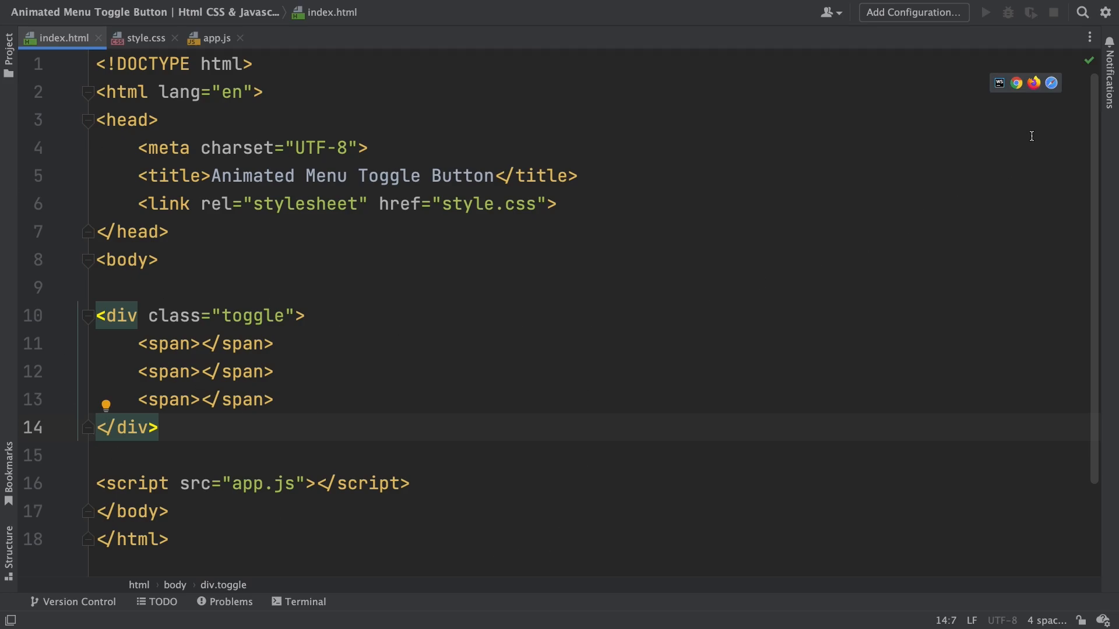
pyautogui.moveTo(1016, 83)
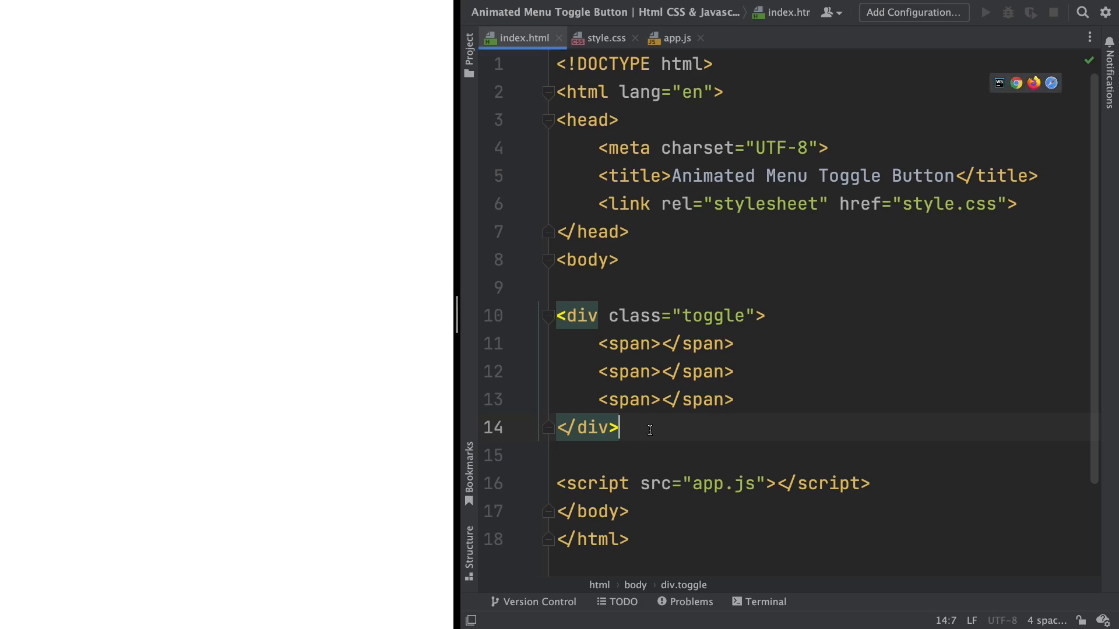
# - Write a universal * rule with margin 0, padding 0 and box-sizing border-box, then begin a body rule
pyautogui.click(606, 38)
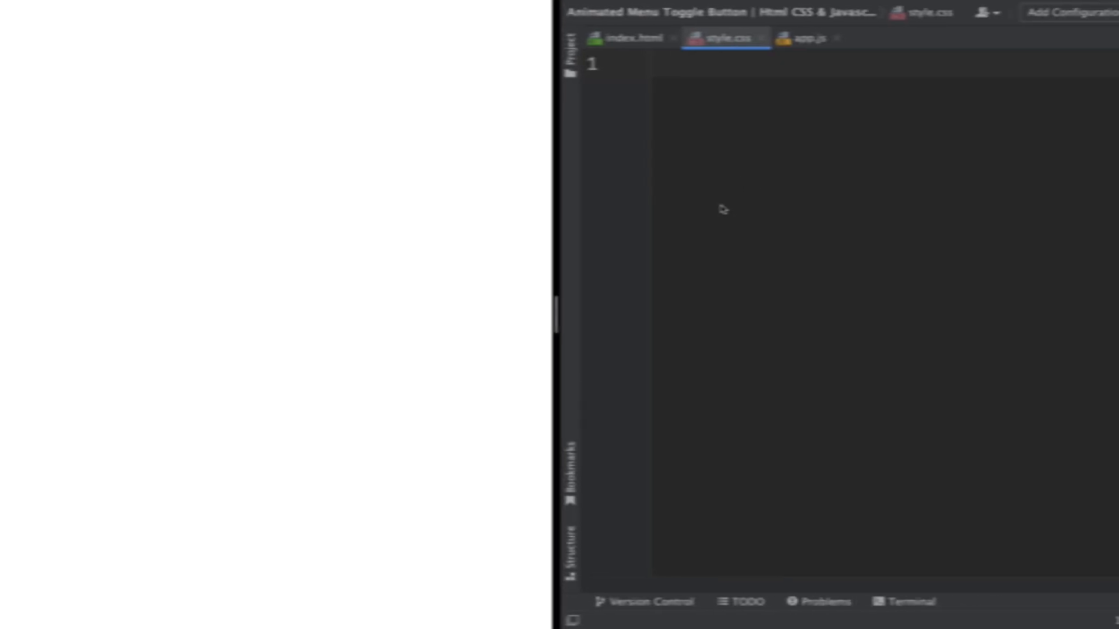
pyautogui.write('*')
pyautogui.write('m')
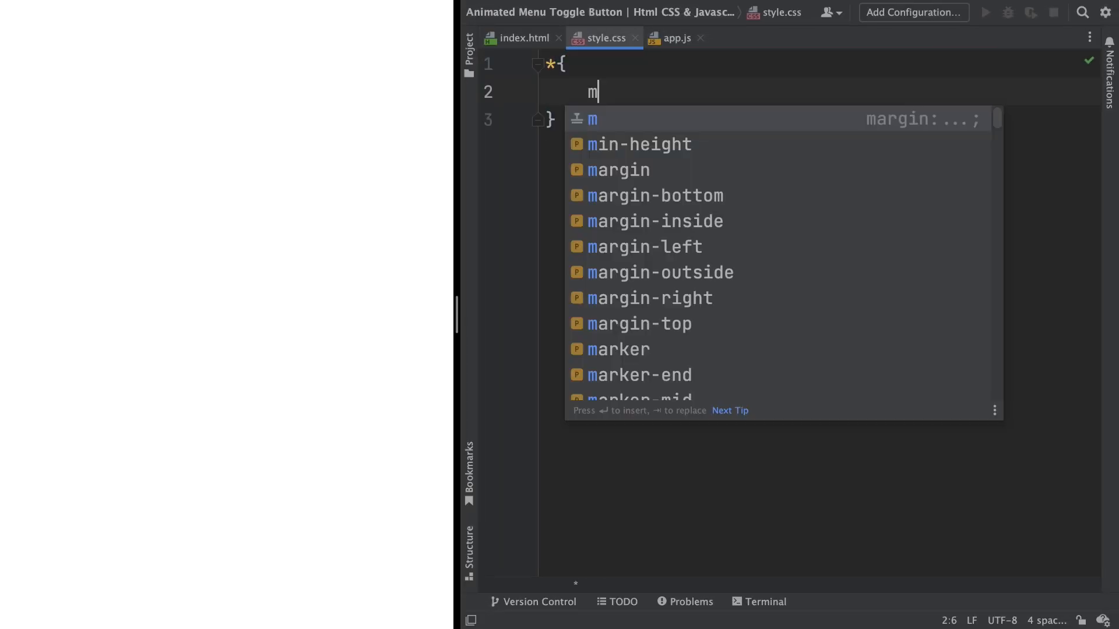
pyautogui.write('argin: 0;')
pyautogui.write('bx')
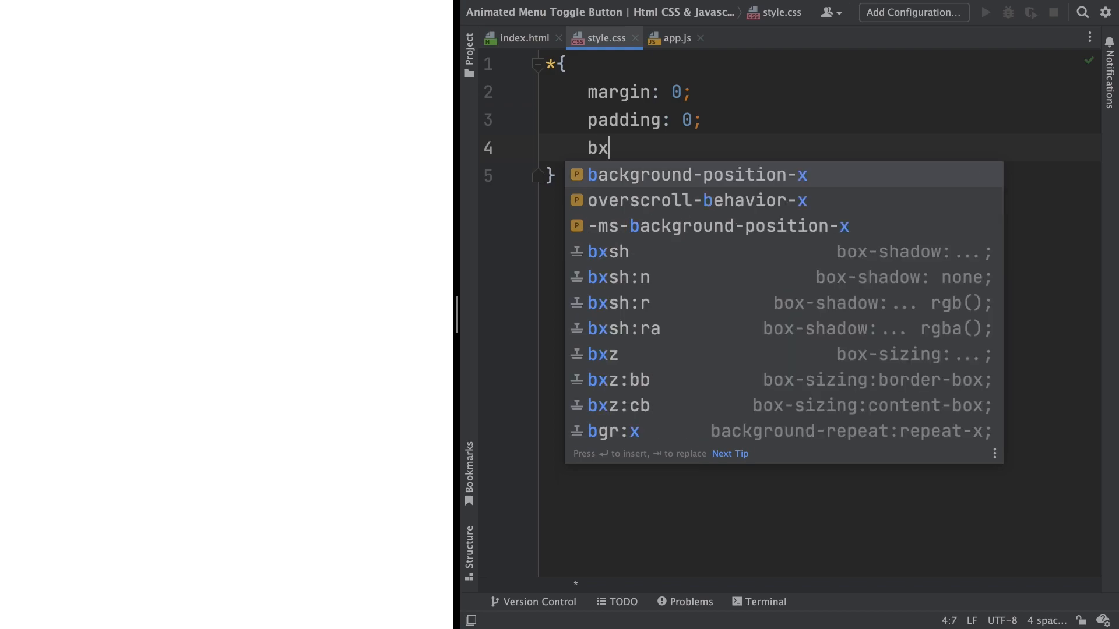
pyautogui.click(618, 380)
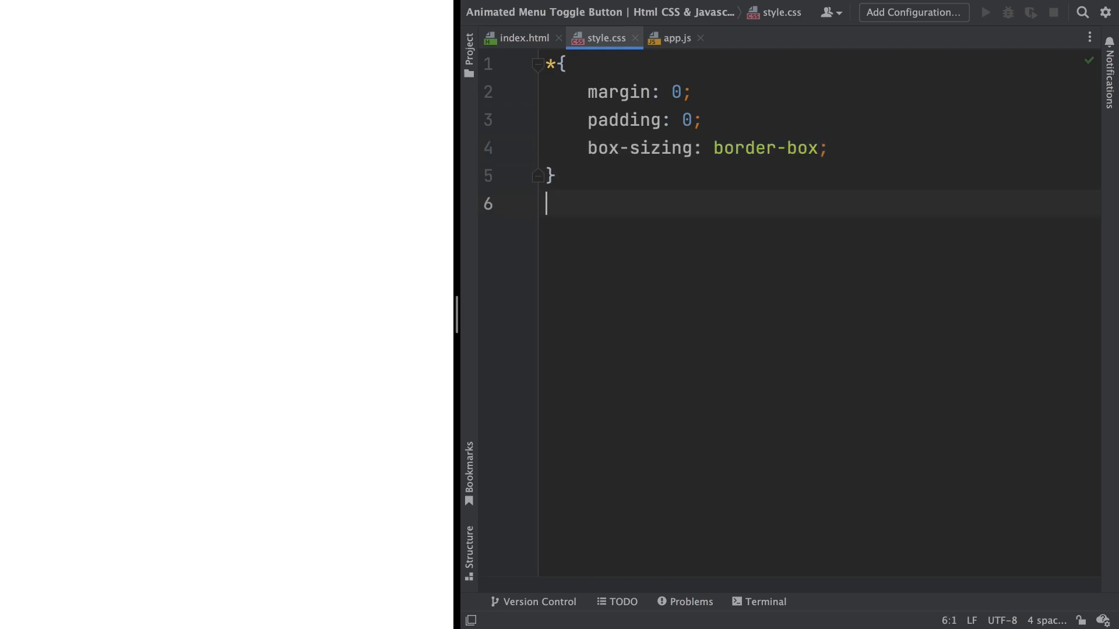
pyautogui.write('body{')
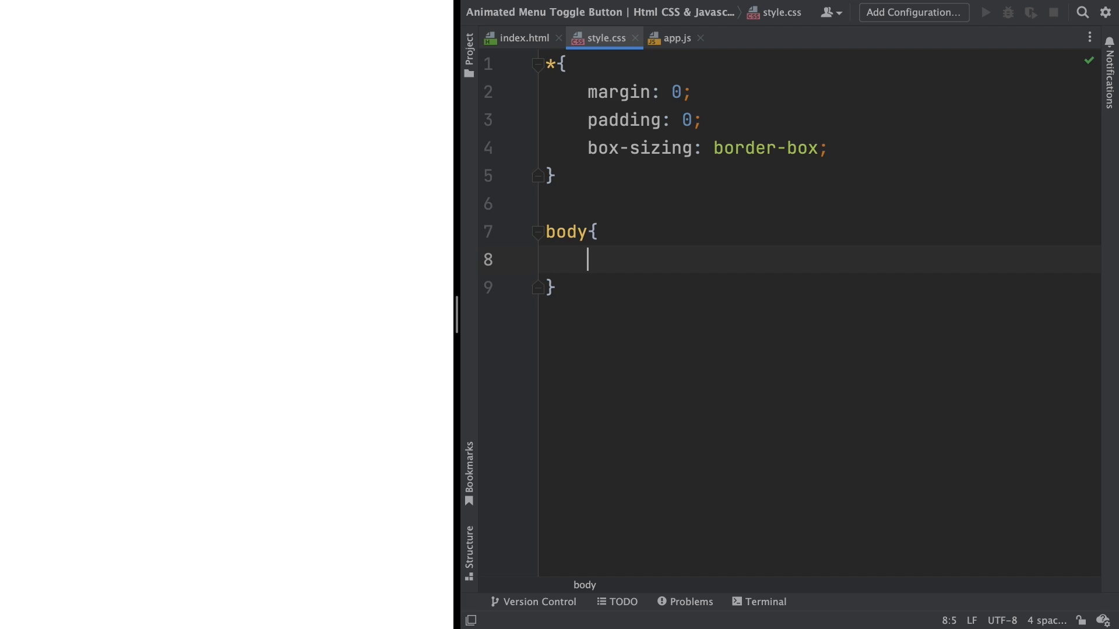
# - Make body a flex container with justify-content and align-items center
pyautogui.write('d')
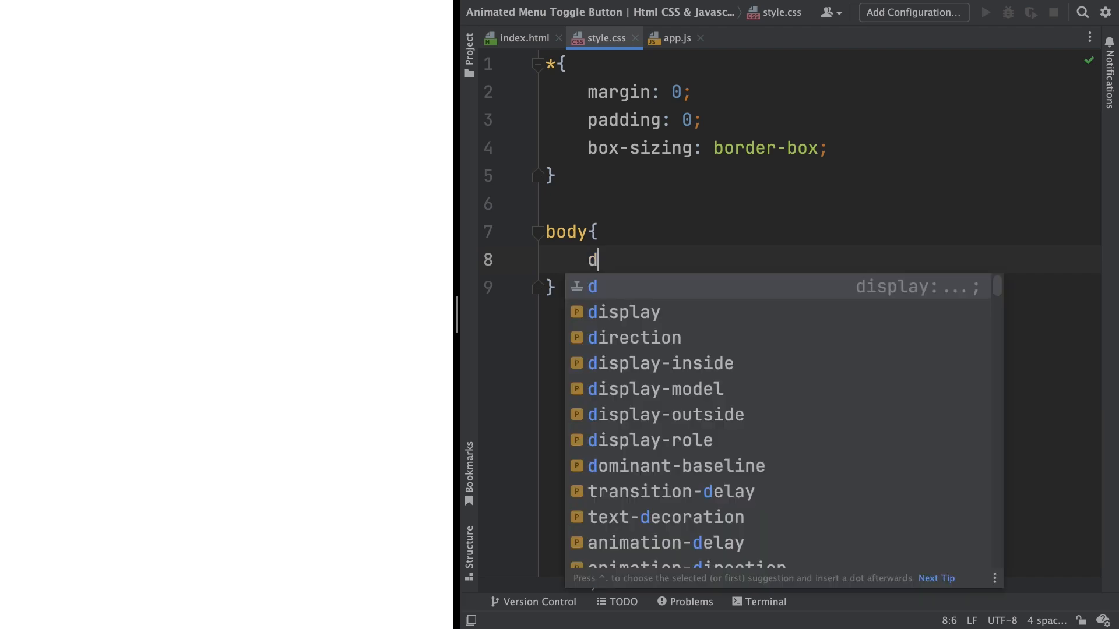
pyautogui.write('isplay: flex;')
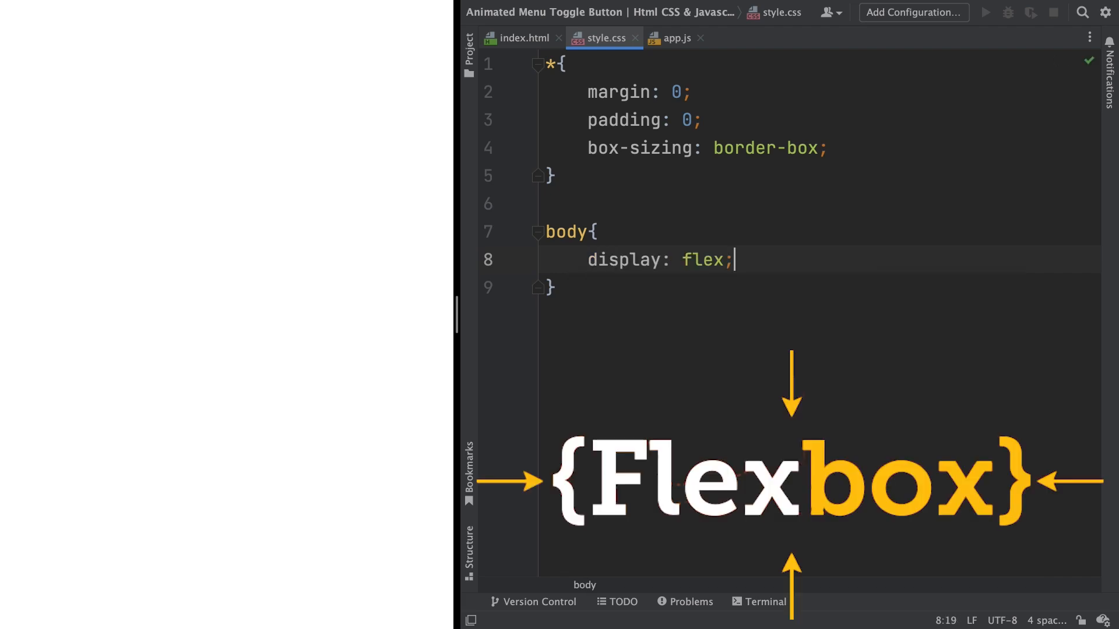
pyautogui.press('Return')
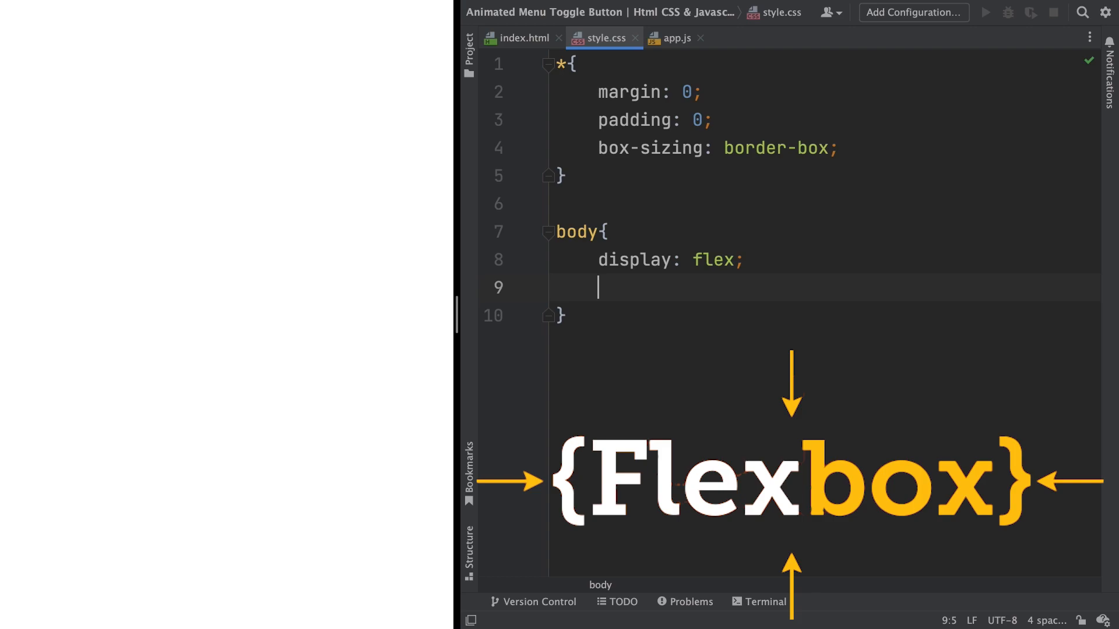
pyautogui.write('justify-content: center;')
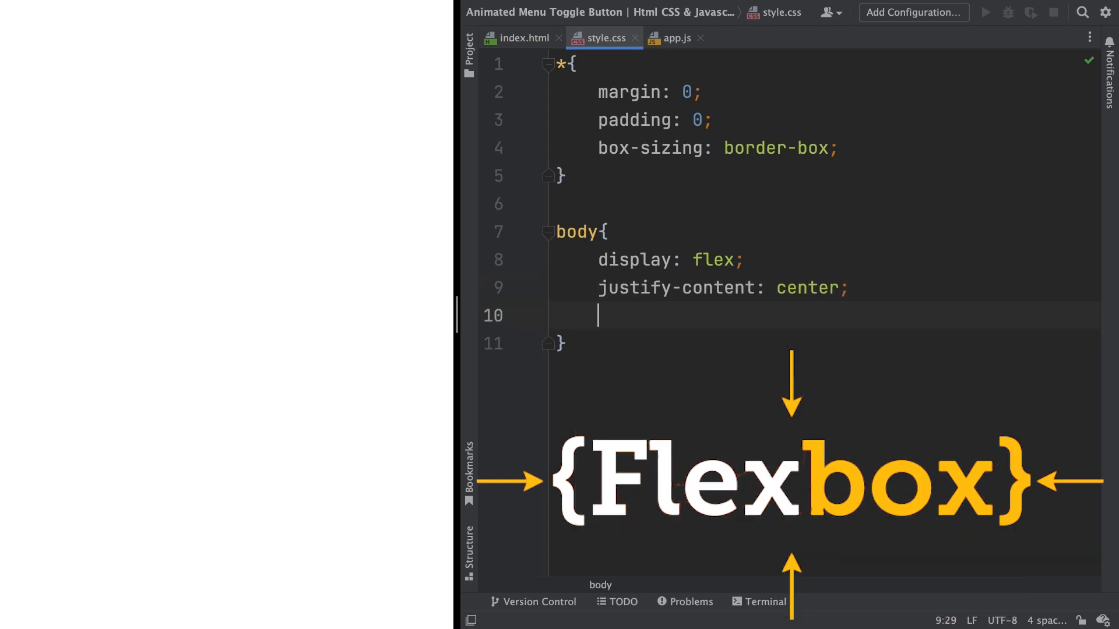
pyautogui.write('ai:c')
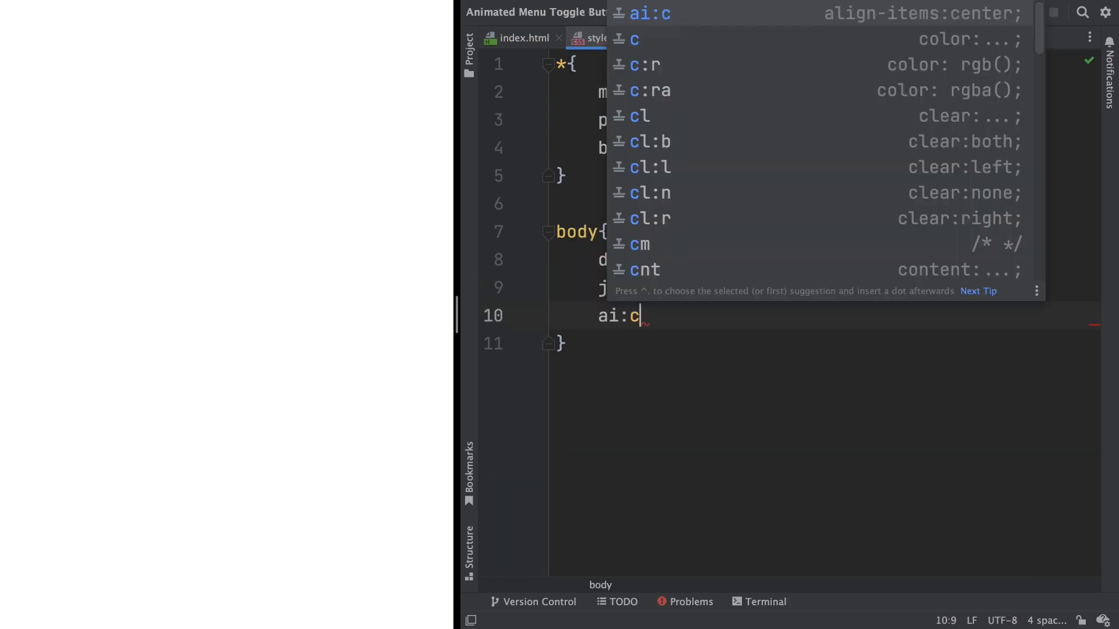
pyautogui.press('Enter')
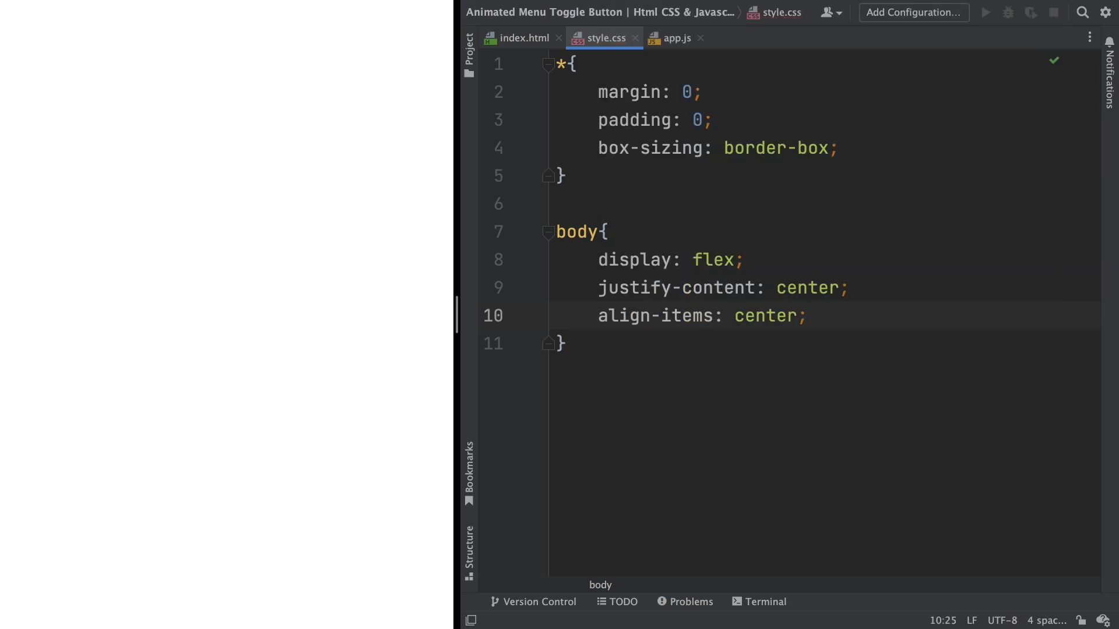
# - Give body min-height 100vh and background #e9ecef
pyautogui.write('min-height: 10;')
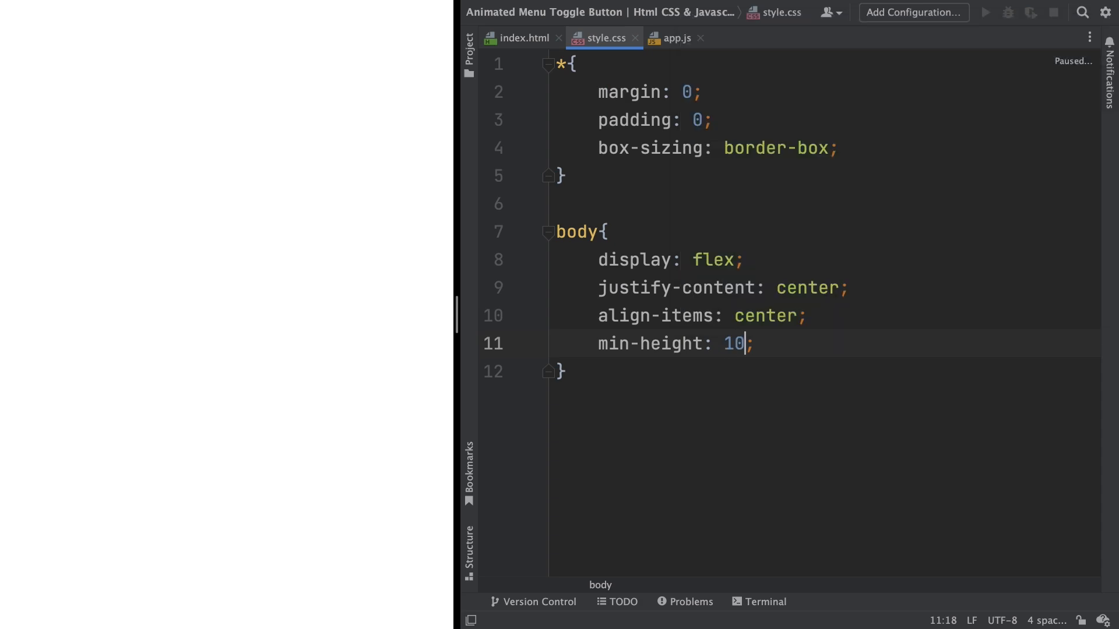
pyautogui.write('0vh')
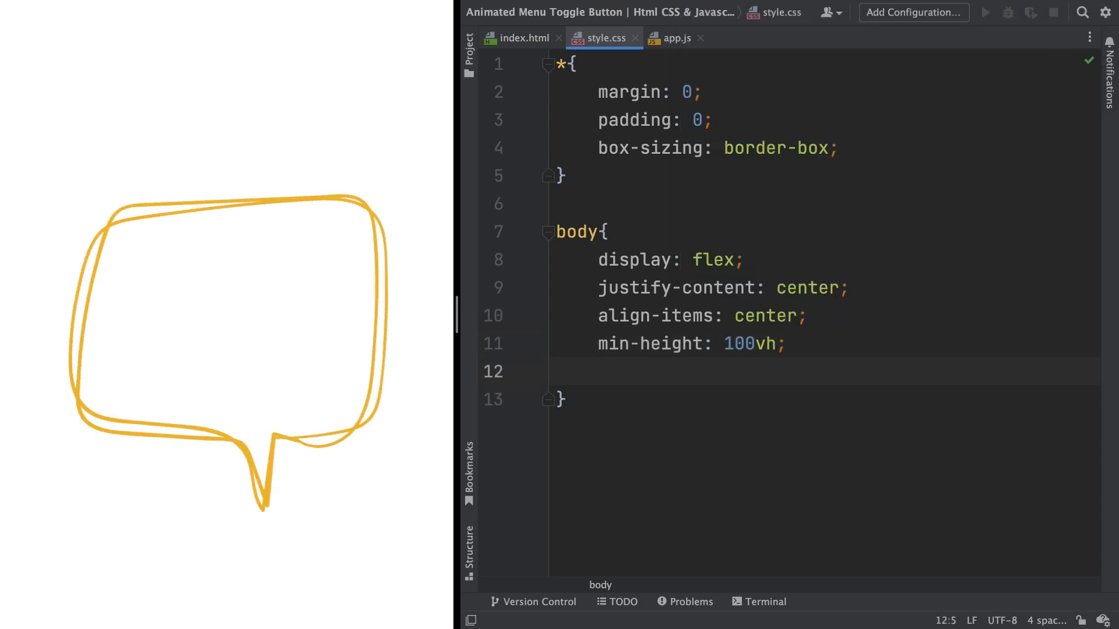
pyautogui.write('background: ;')
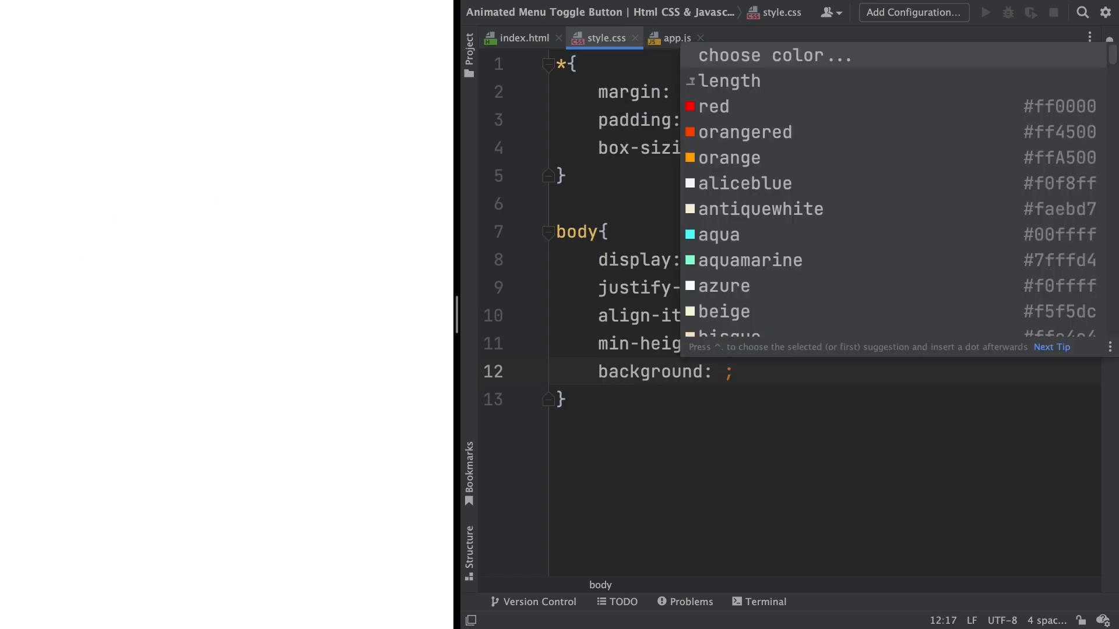
pyautogui.write('#')
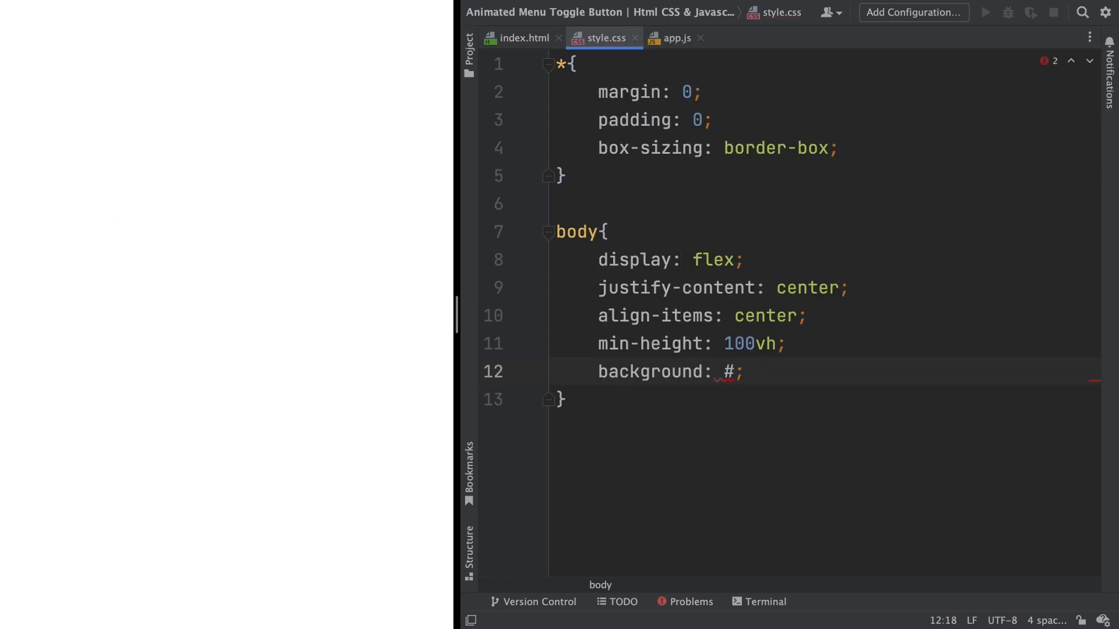
pyautogui.write('e9')
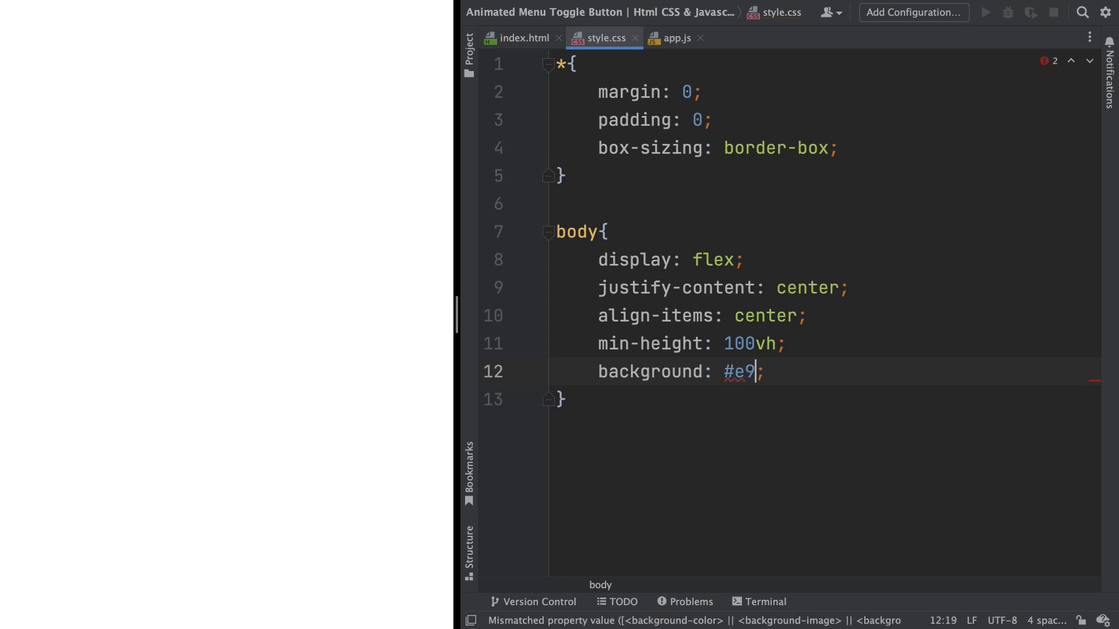
pyautogui.write('ecef')
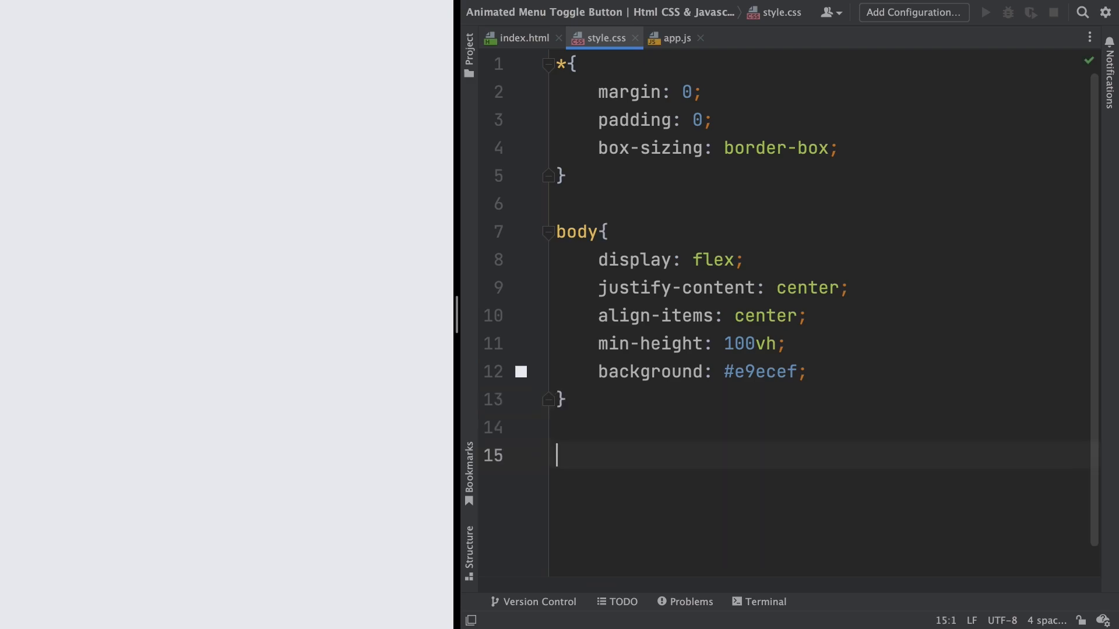
pyautogui.scroll(-3)
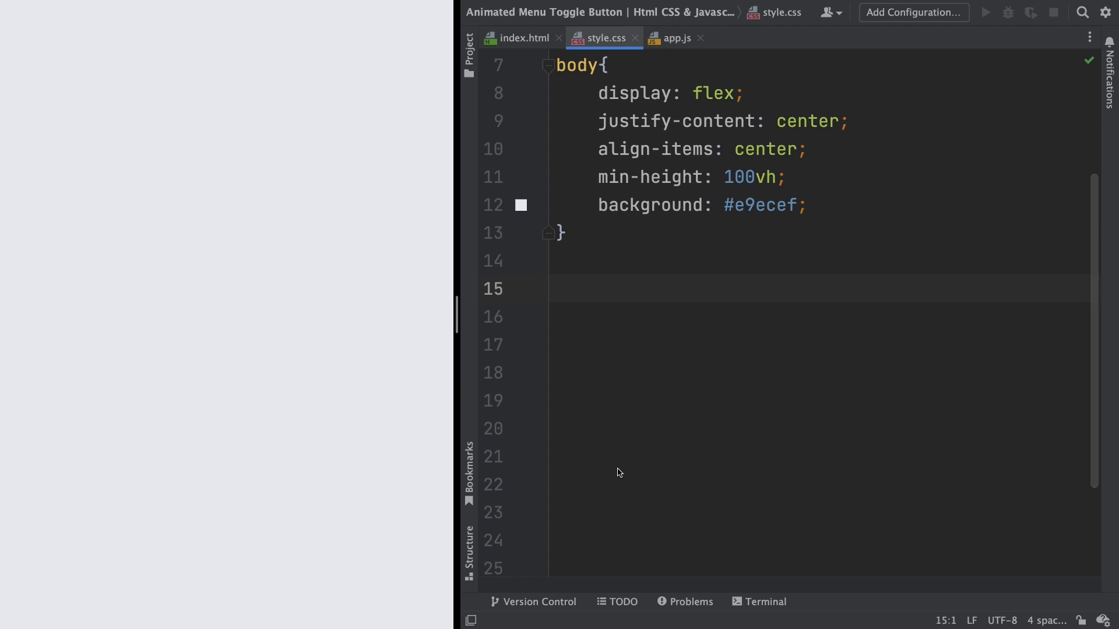
# - Add a .toggle rule: position relative, width 70px, height 70px, background #fff
pyautogui.write('.toggle')
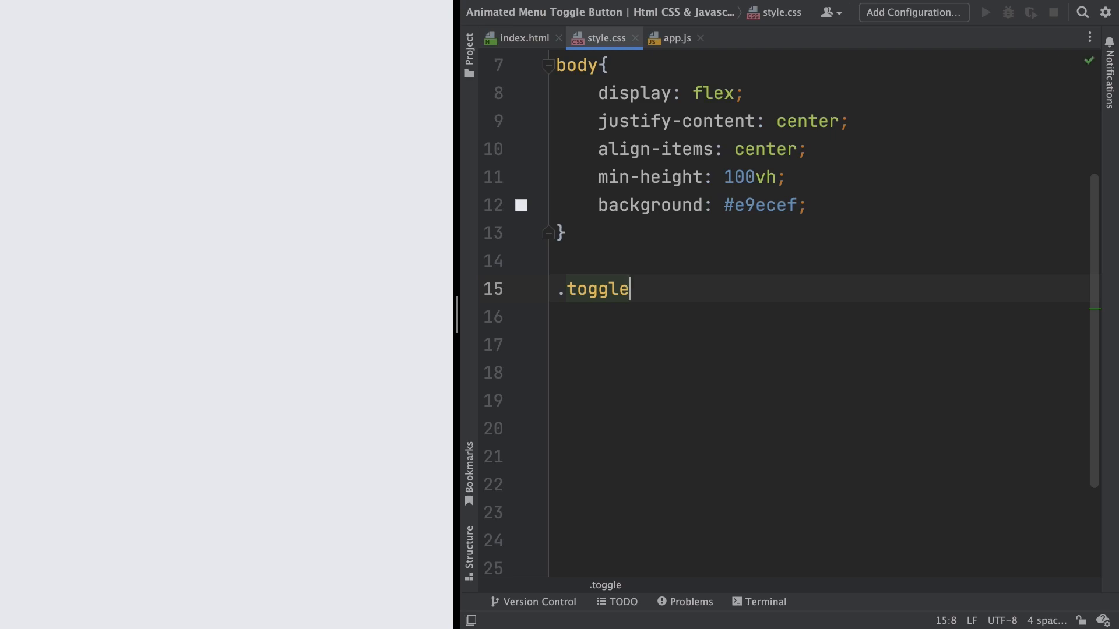
pyautogui.write('{')
pyautogui.click(824, 317)
pyautogui.write('position: relative;')
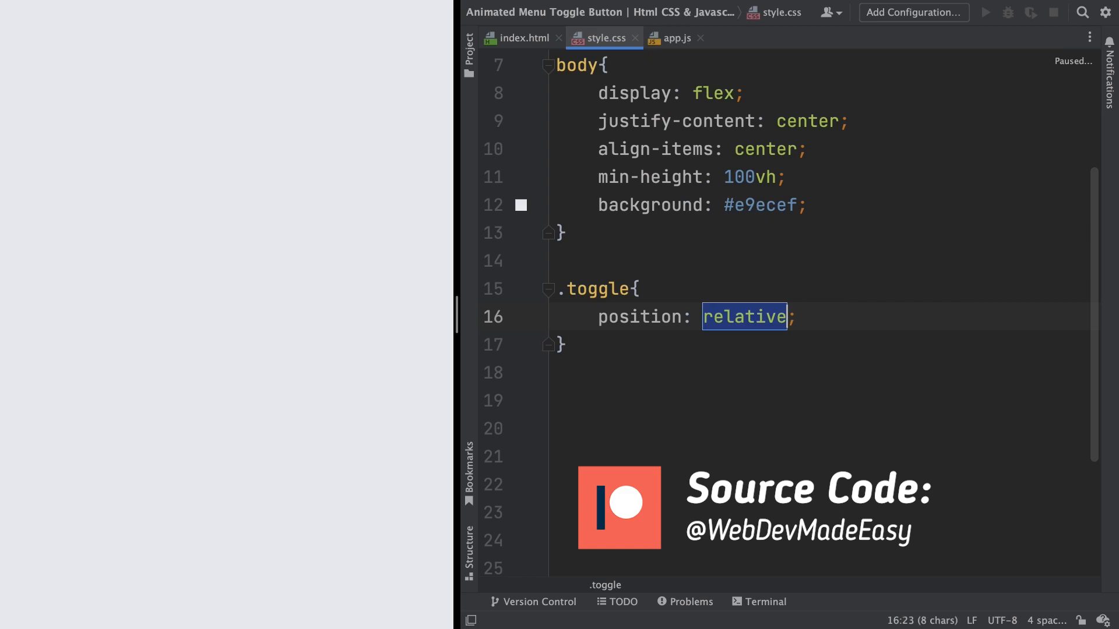
pyautogui.press('Return')
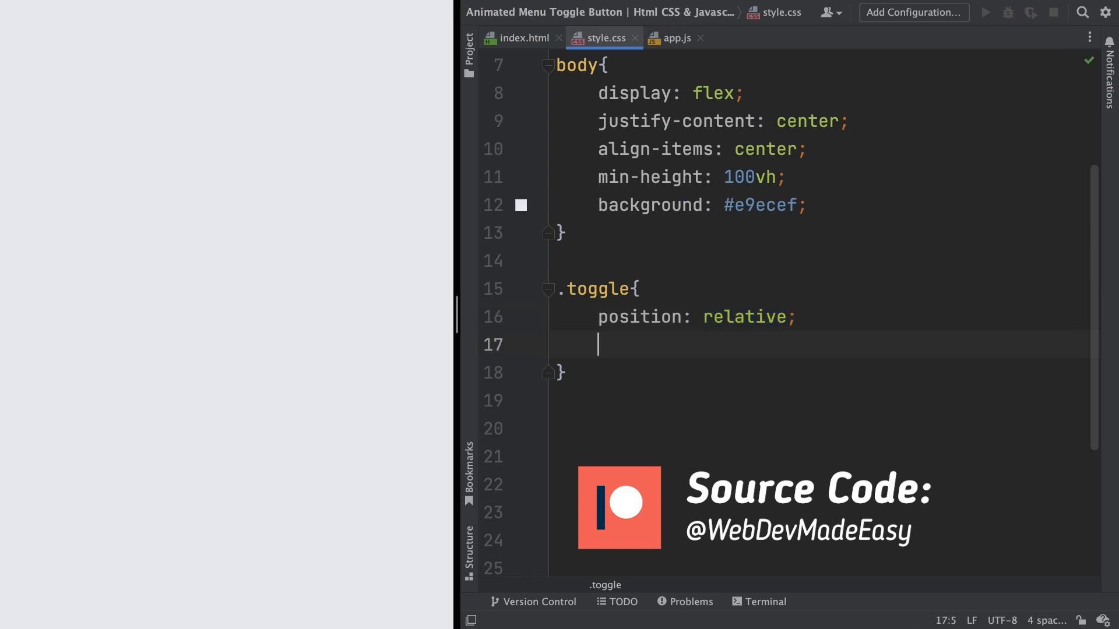
pyautogui.write('w')
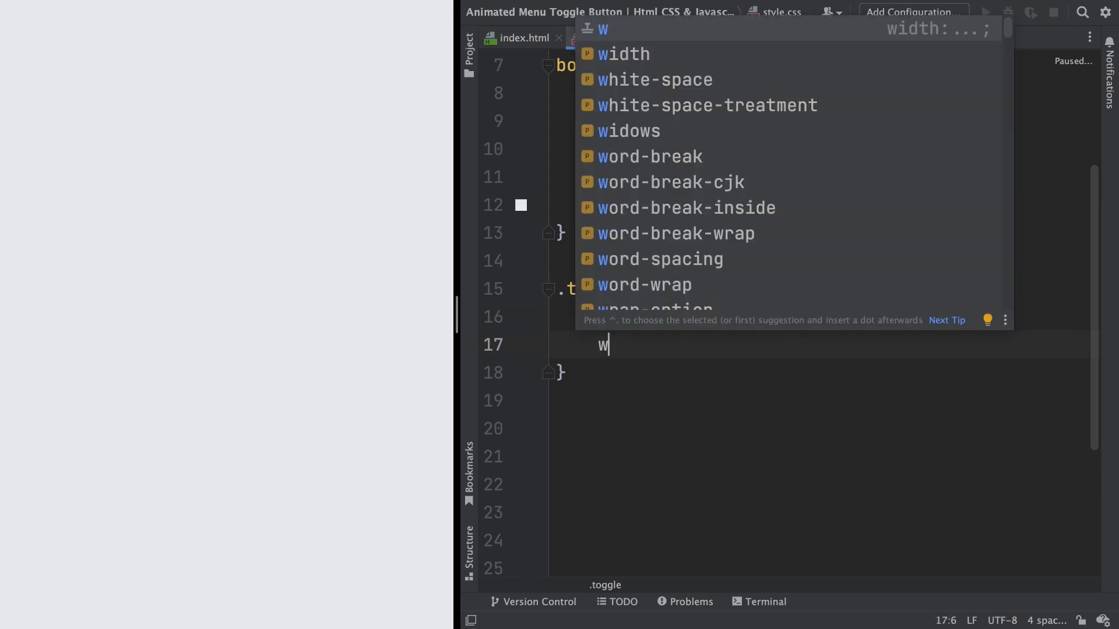
pyautogui.write('idth: 70px;')
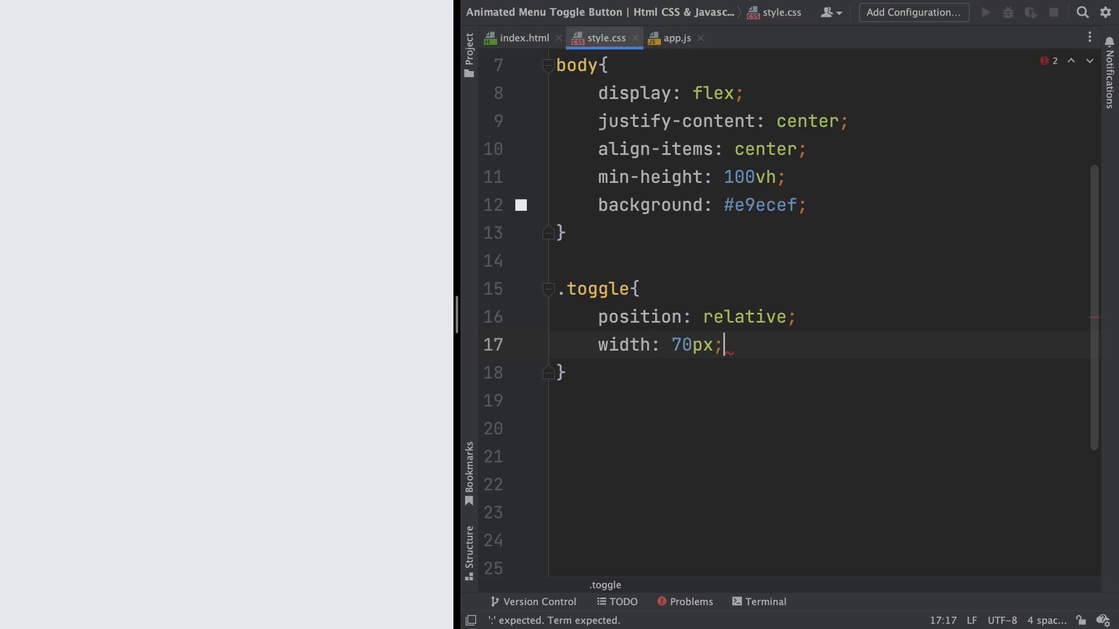
pyautogui.write('h')
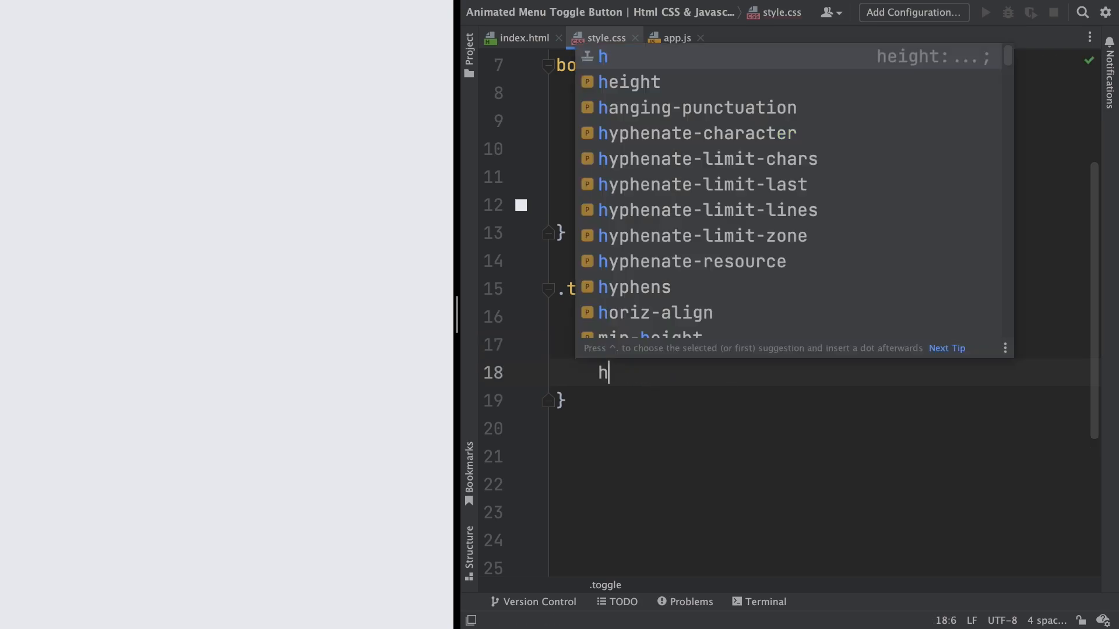
pyautogui.write('eight: 70px;')
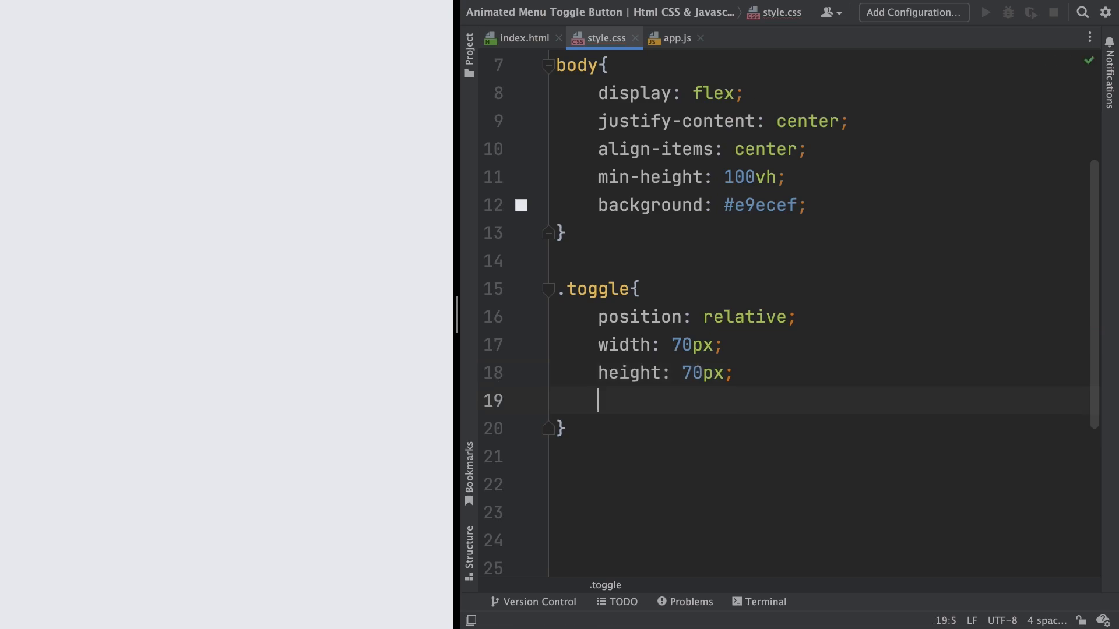
pyautogui.write('background: ;')
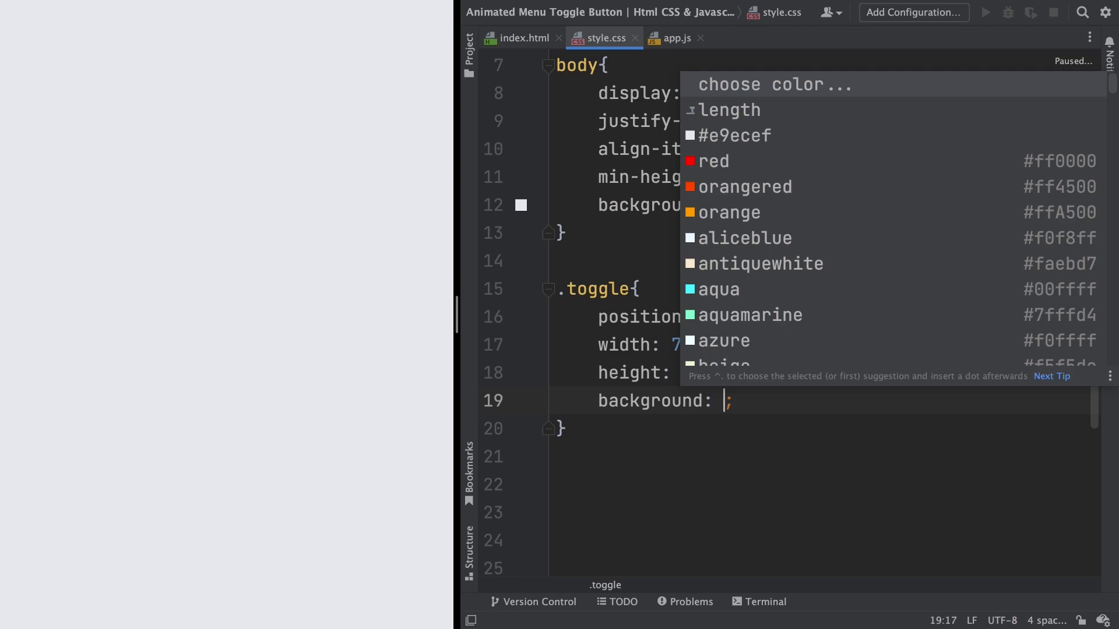
pyautogui.write('#fff')
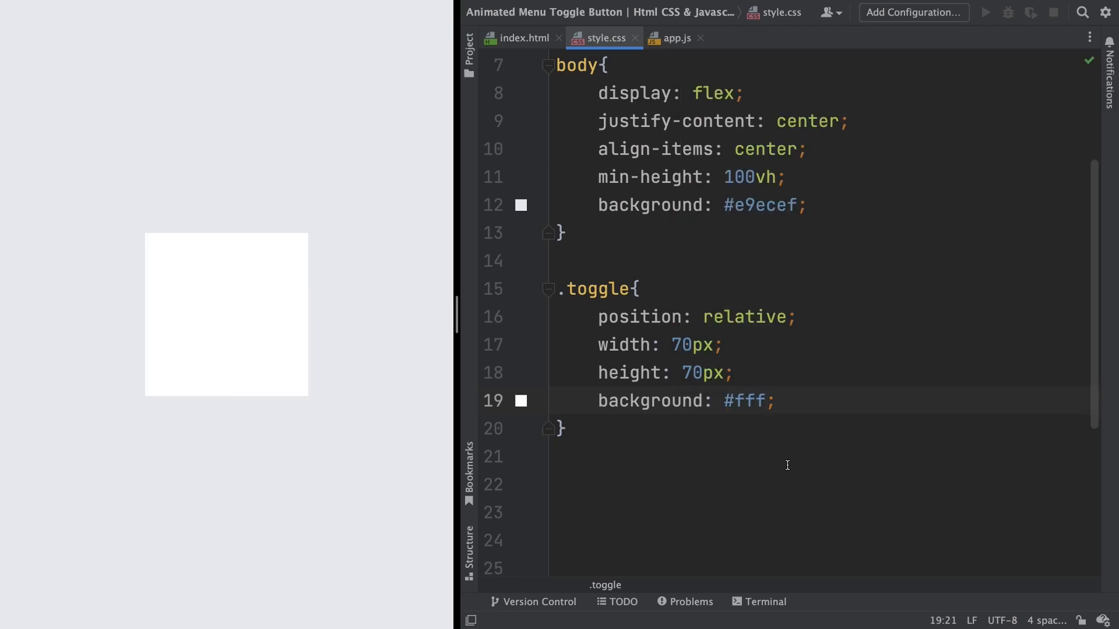
# - Give .toggle box-shadow 0 10px 20px rgba(0,0,0,0.08) and border-radius 10px
pyautogui.write('box-shadow: 0 10px 20px rgba();')
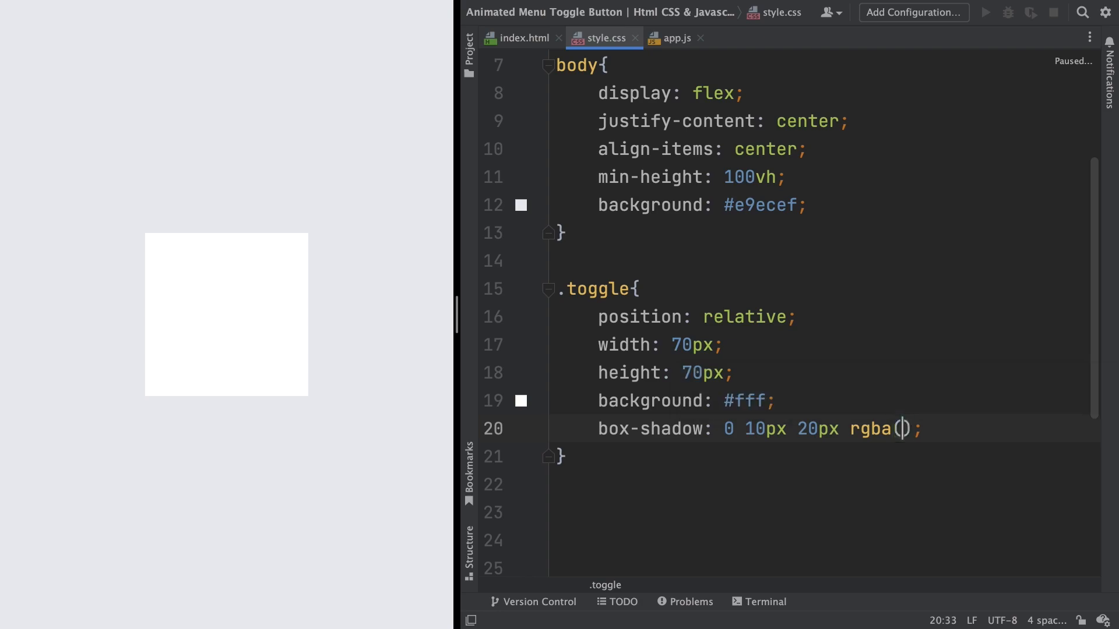
pyautogui.write('0,0')
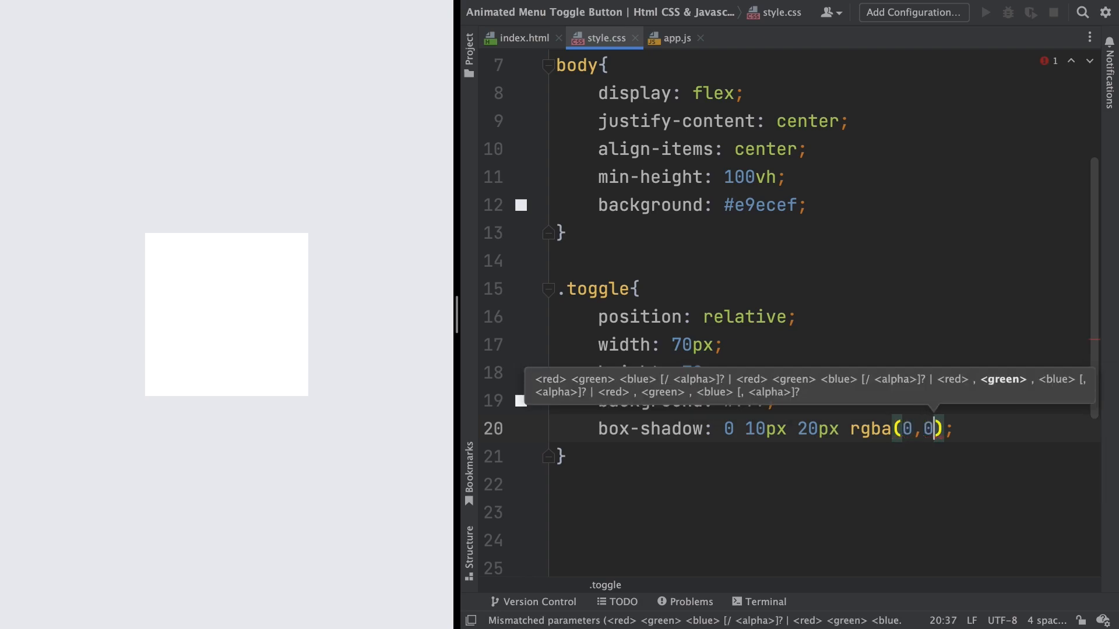
pyautogui.write(',0,0.08')
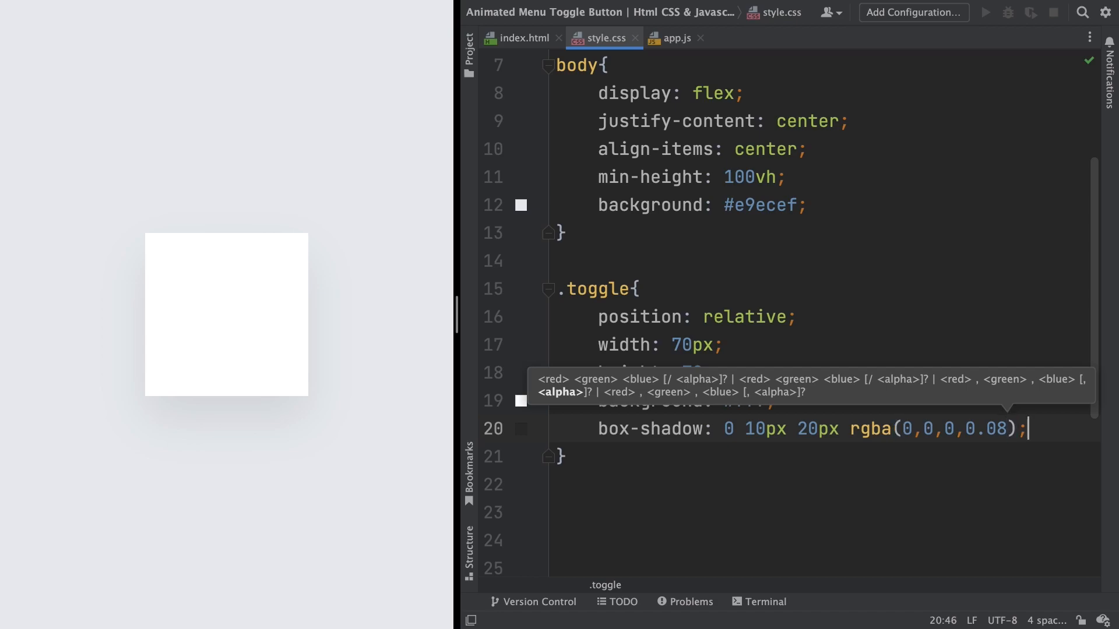
pyautogui.write('bdr')
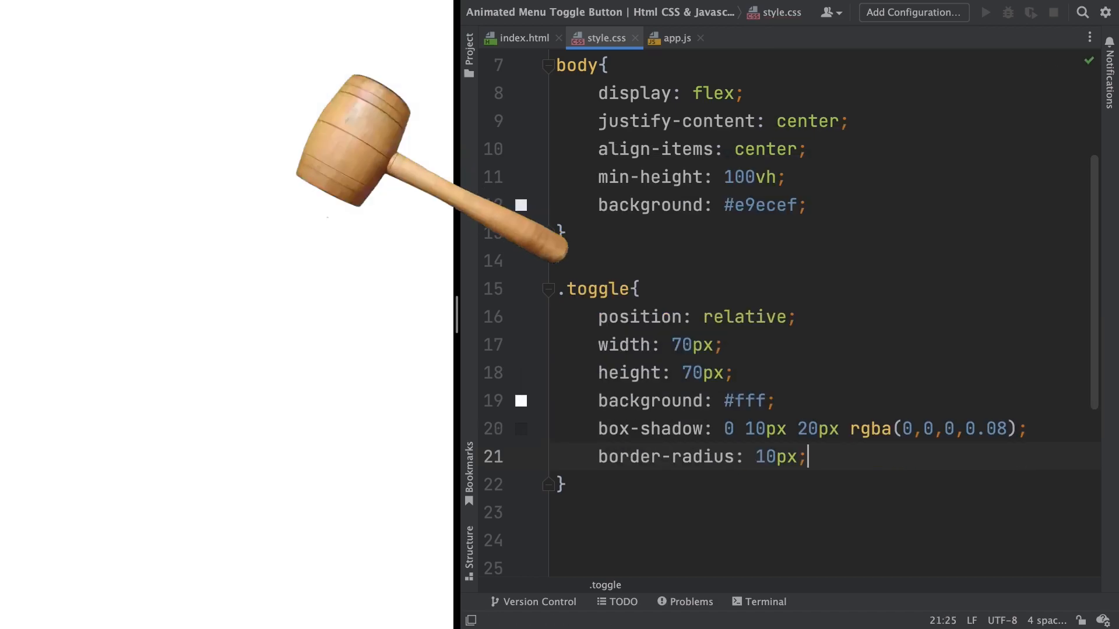
# - Center .toggle contents with flex and set cursor pointer
pyautogui.write('display: flex;')
pyautogui.write('justify-content: center;')
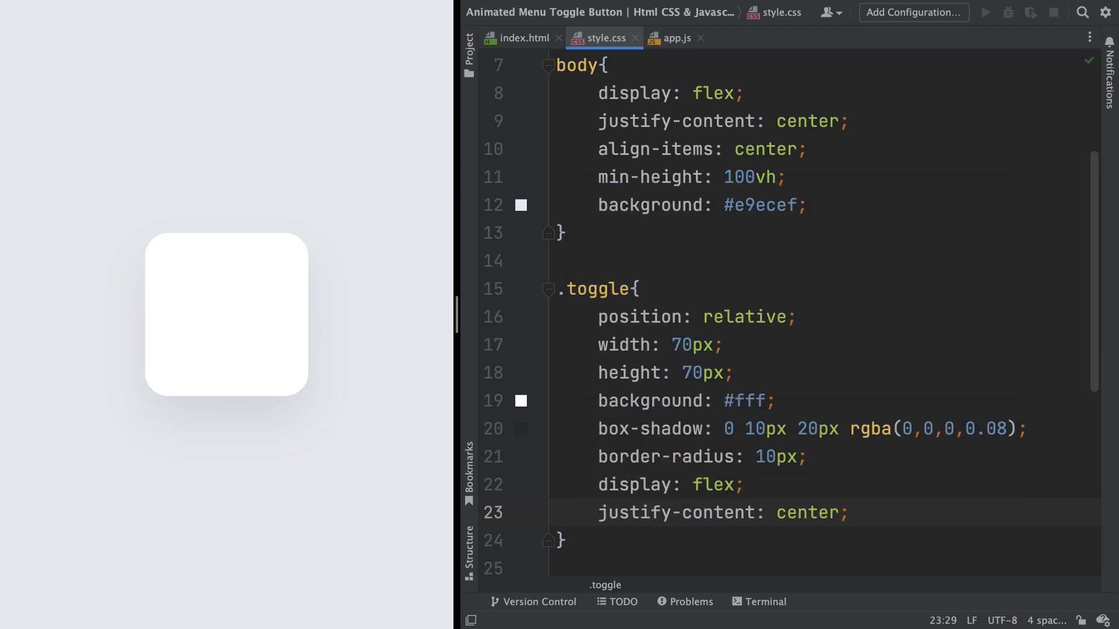
pyautogui.write('ai:c')
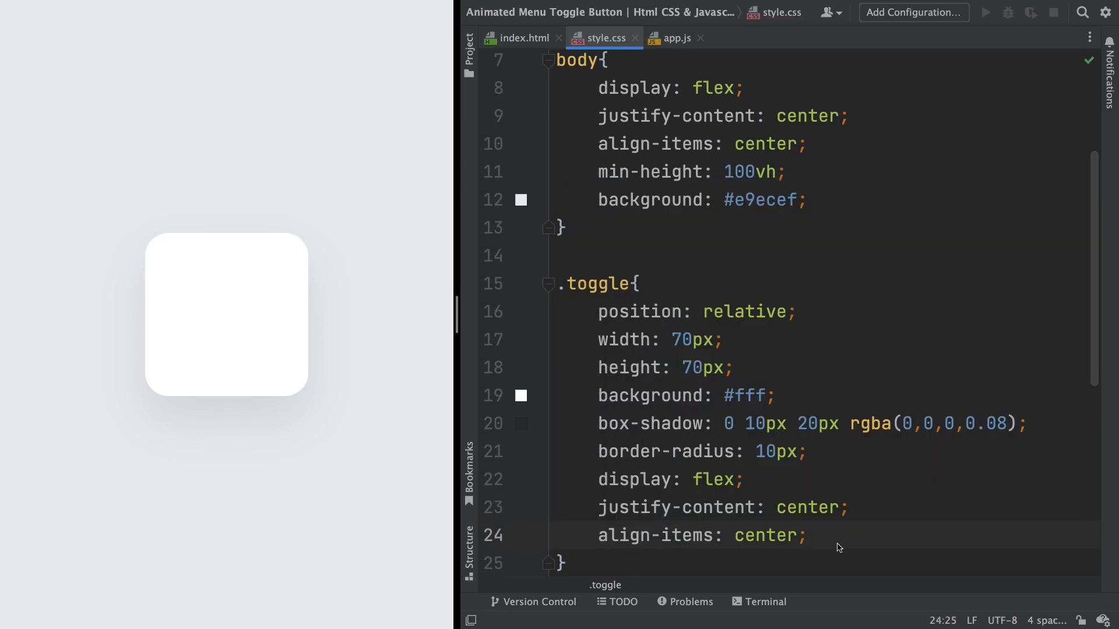
pyautogui.write('cursor: ;')
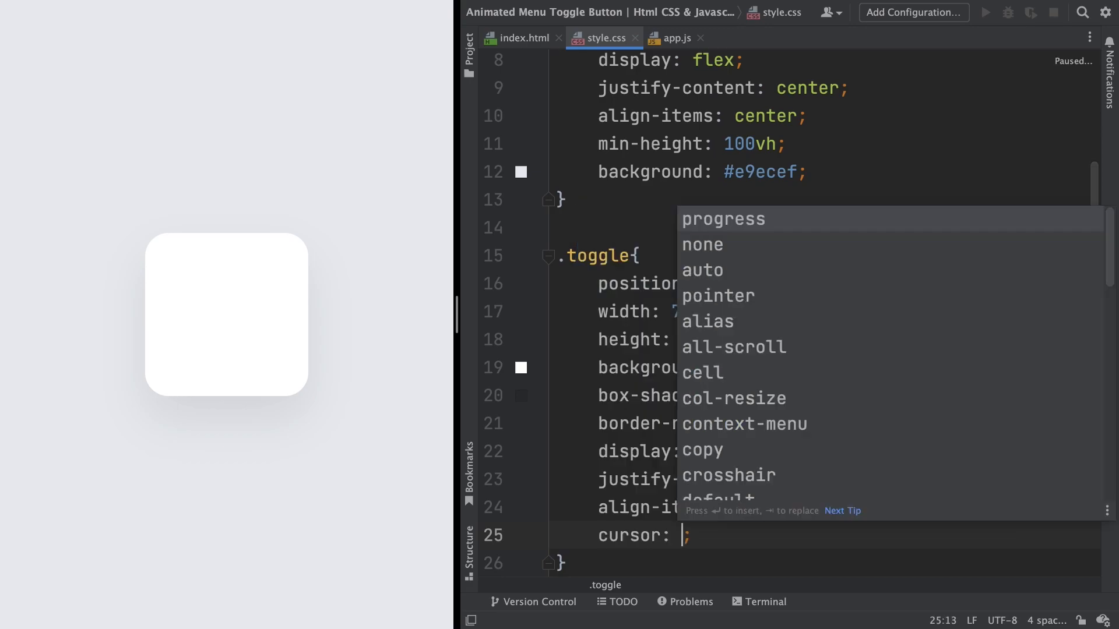
pyautogui.write('p')
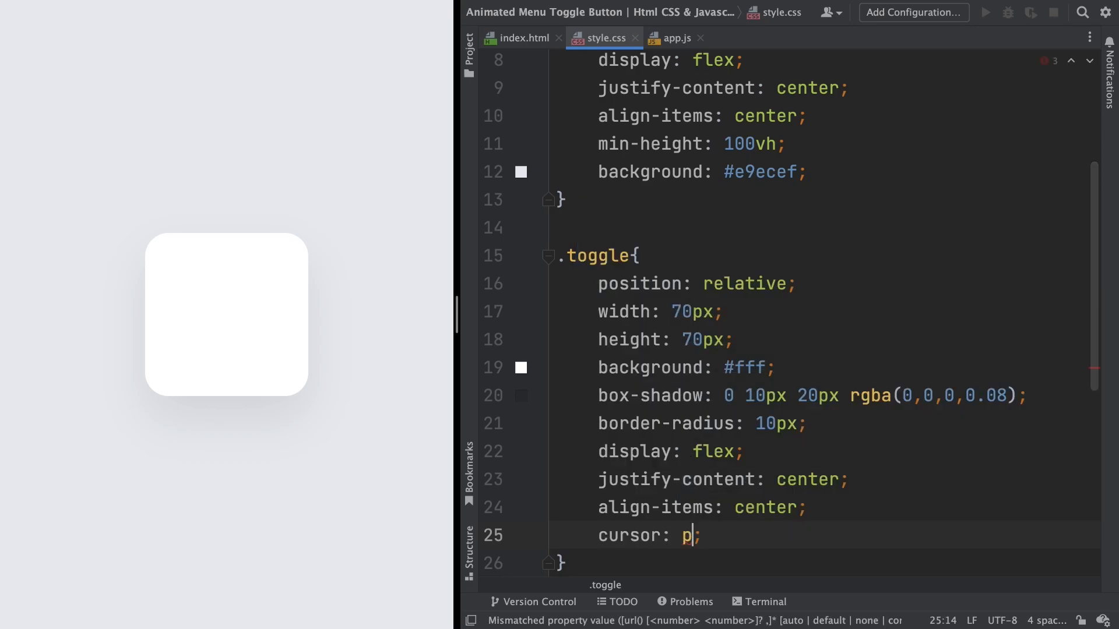
pyautogui.write('ointer')
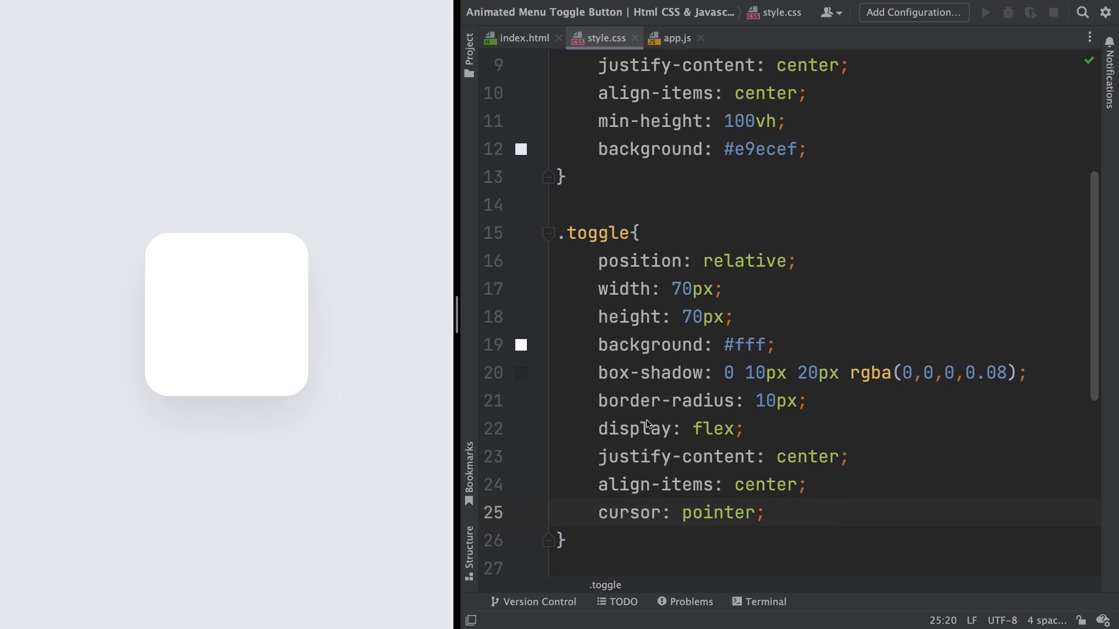
pyautogui.scroll(-3)
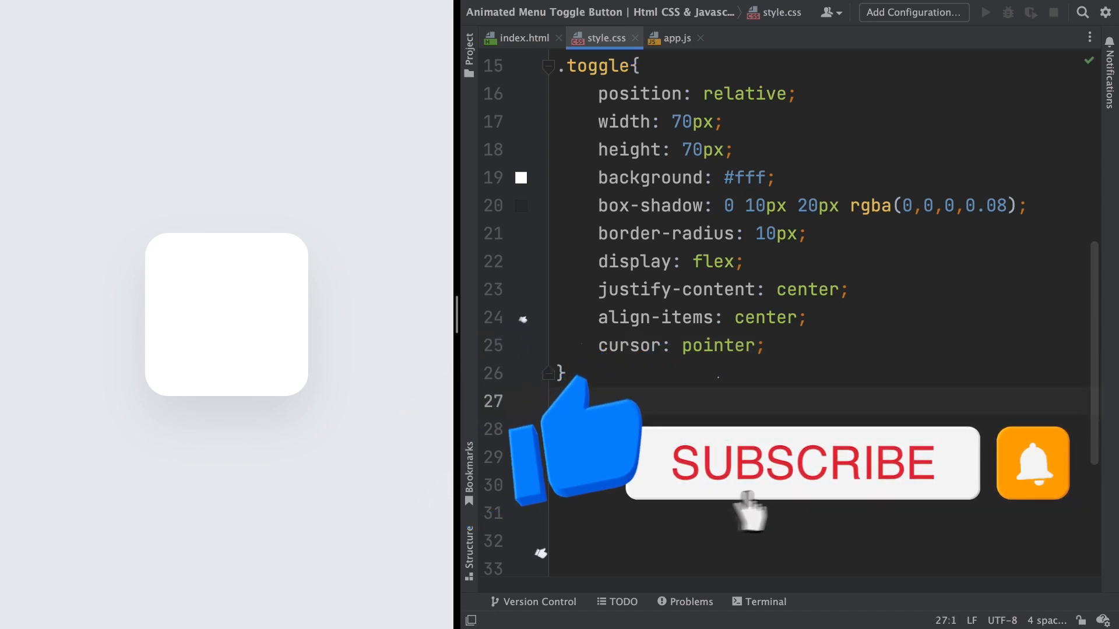
# - Add a .toggle span rule: position absolute, width 40px, height 4px
pyautogui.write('.toggle span')
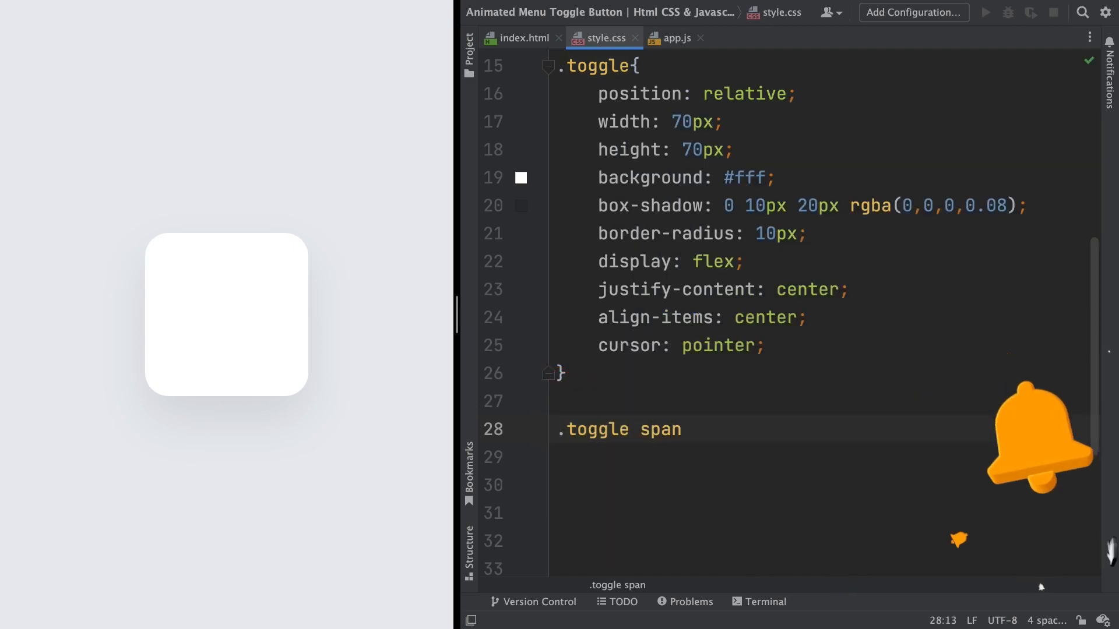
pyautogui.write('{')
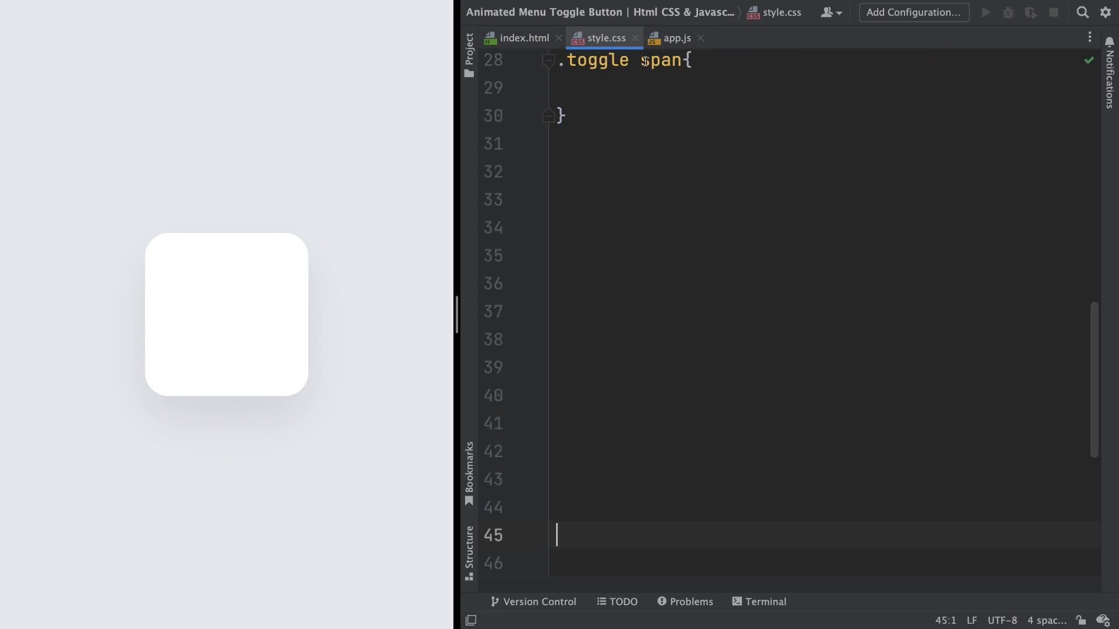
pyautogui.write('position: absolute;')
pyautogui.write('w4')
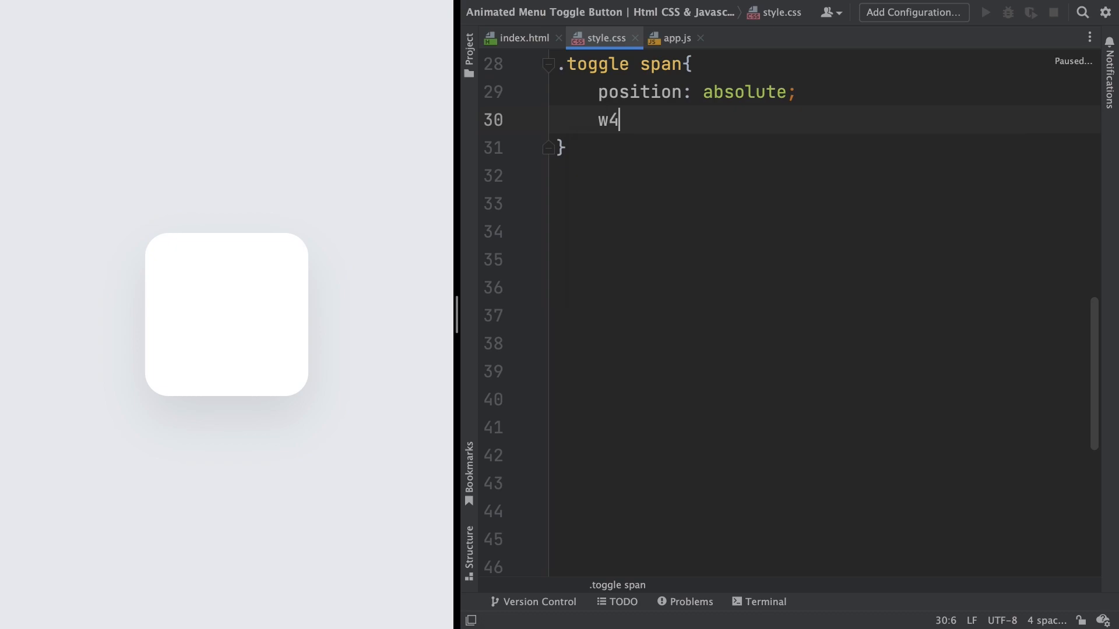
pyautogui.write('idth: 40px;')
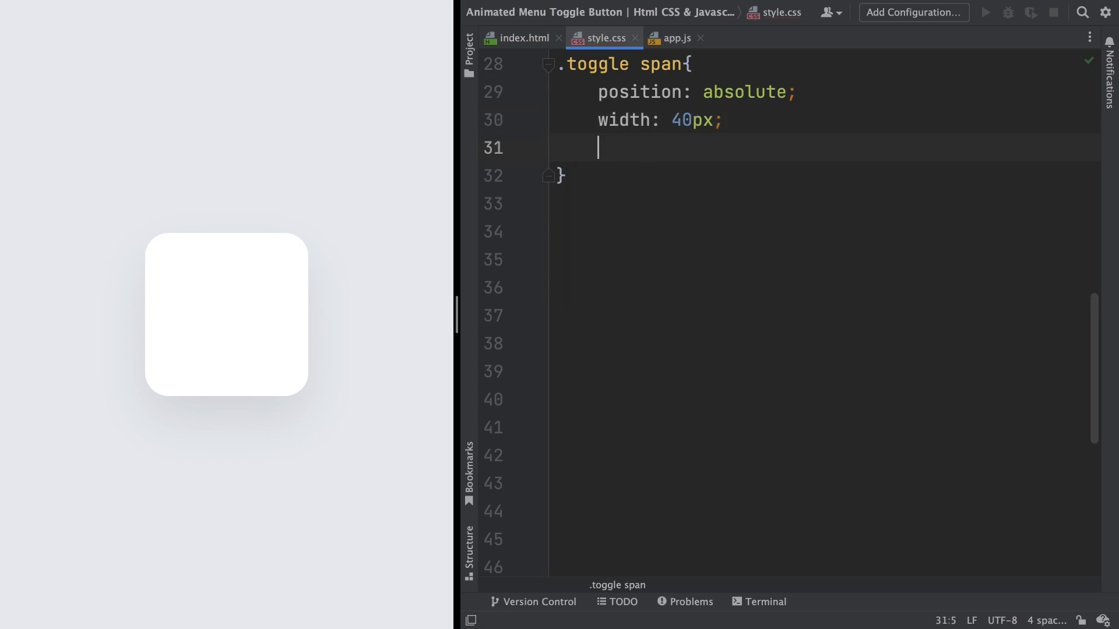
pyautogui.write('h')
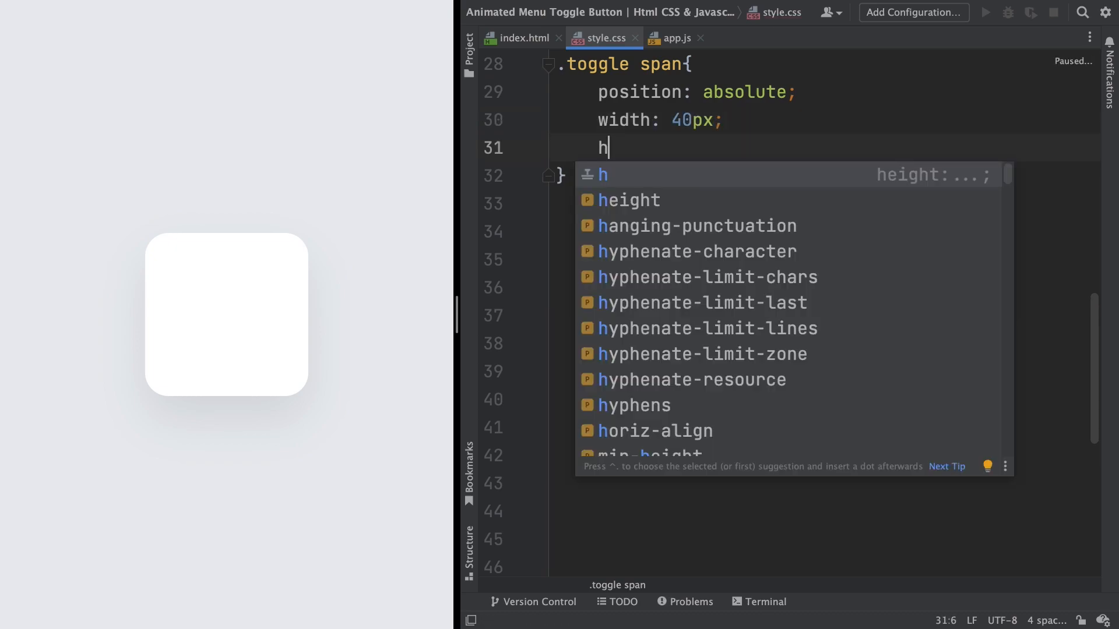
pyautogui.write('eight: 4px;')
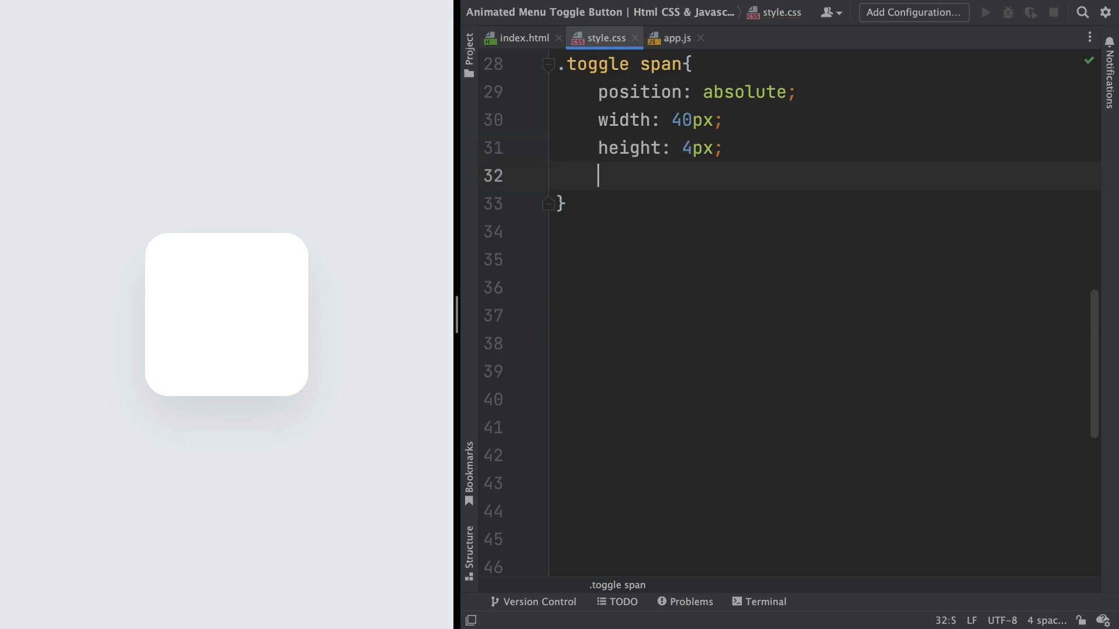
# - Give the bars background #4263eb, border-radius 4px and transition 0.5s
pyautogui.write('background: #;')
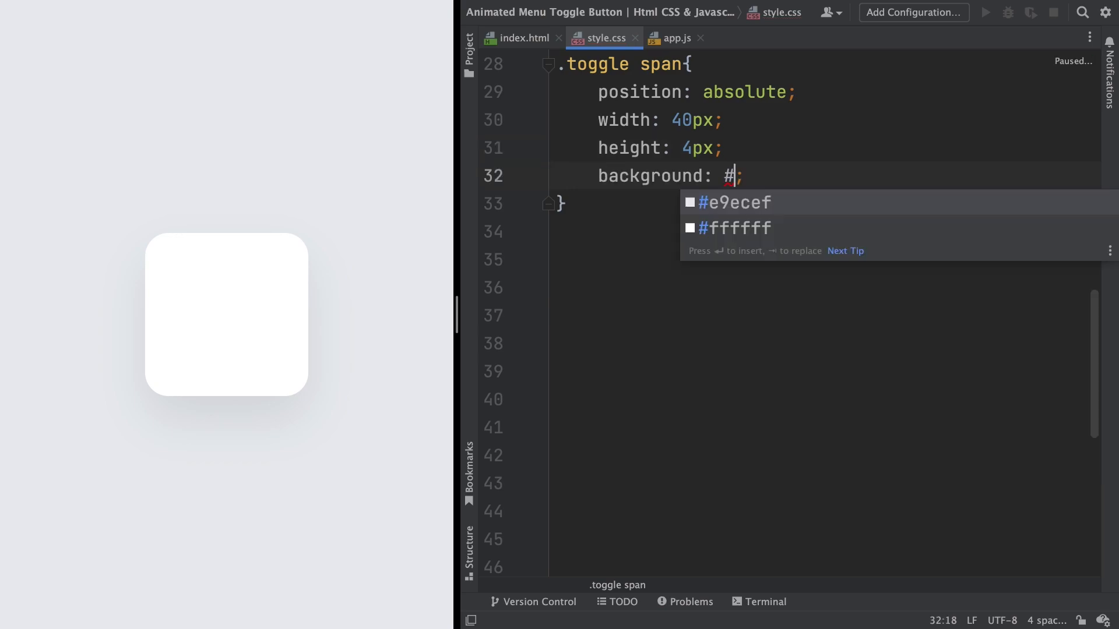
pyautogui.write('426')
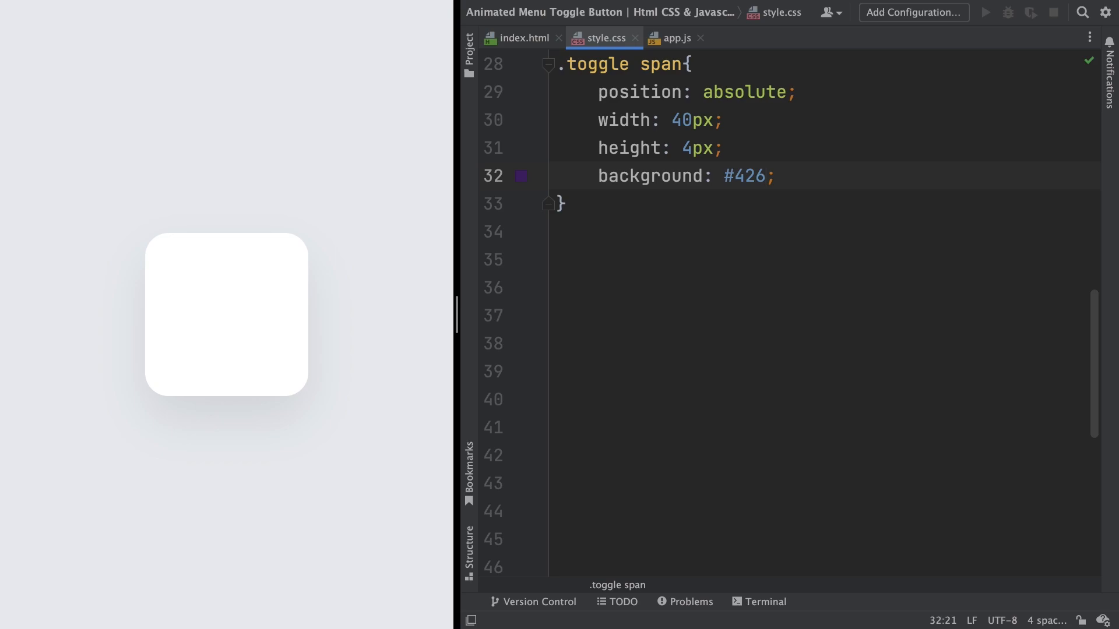
pyautogui.write('3eb')
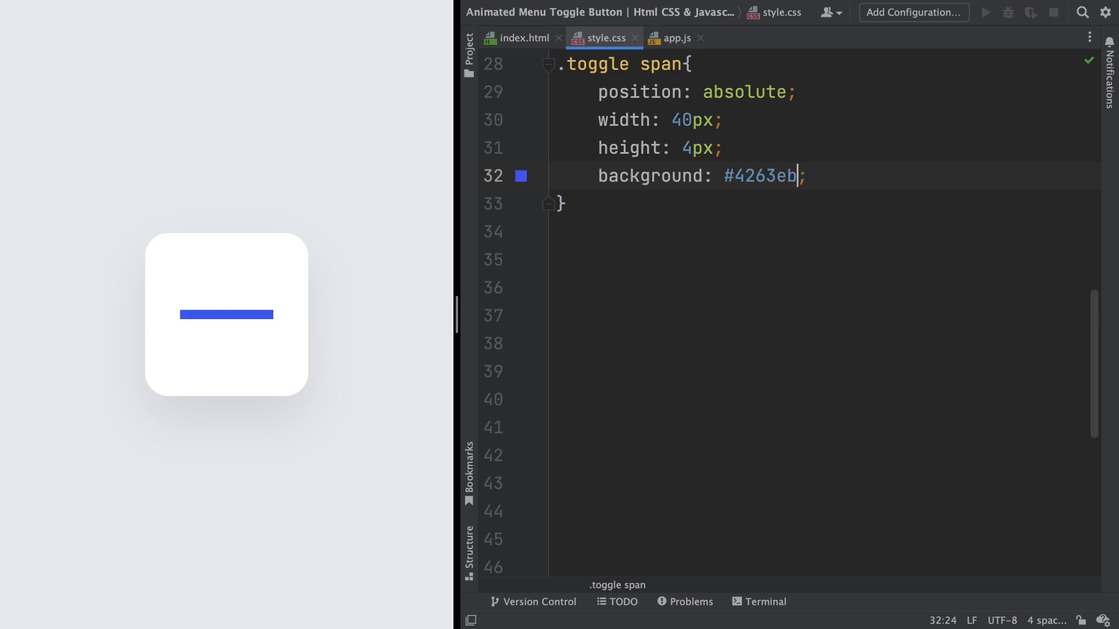
pyautogui.write('b')
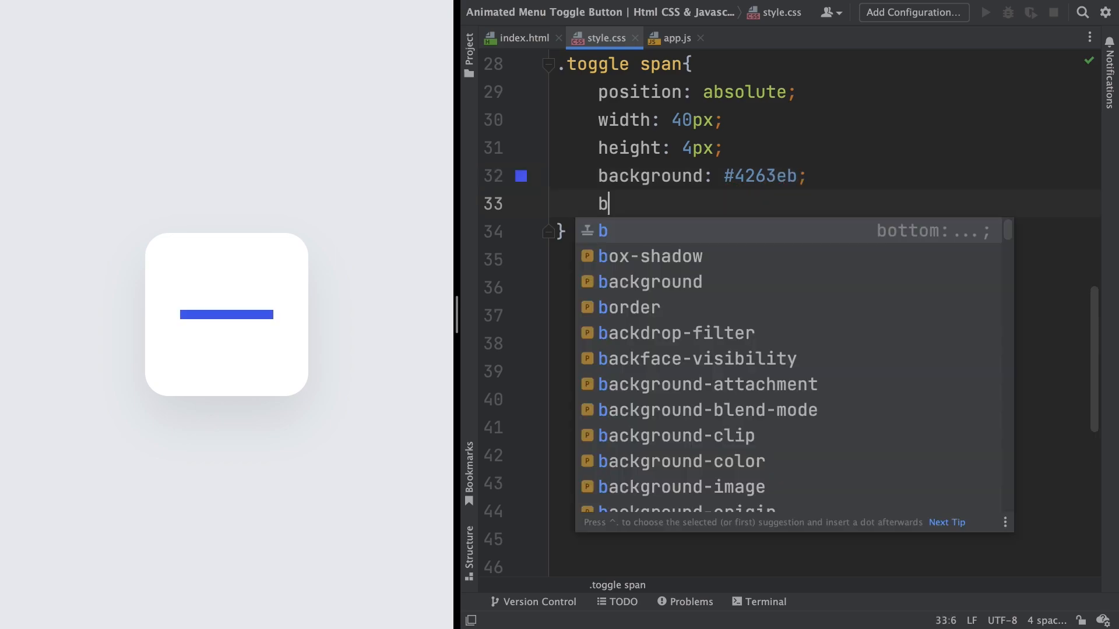
pyautogui.write('drs4p')
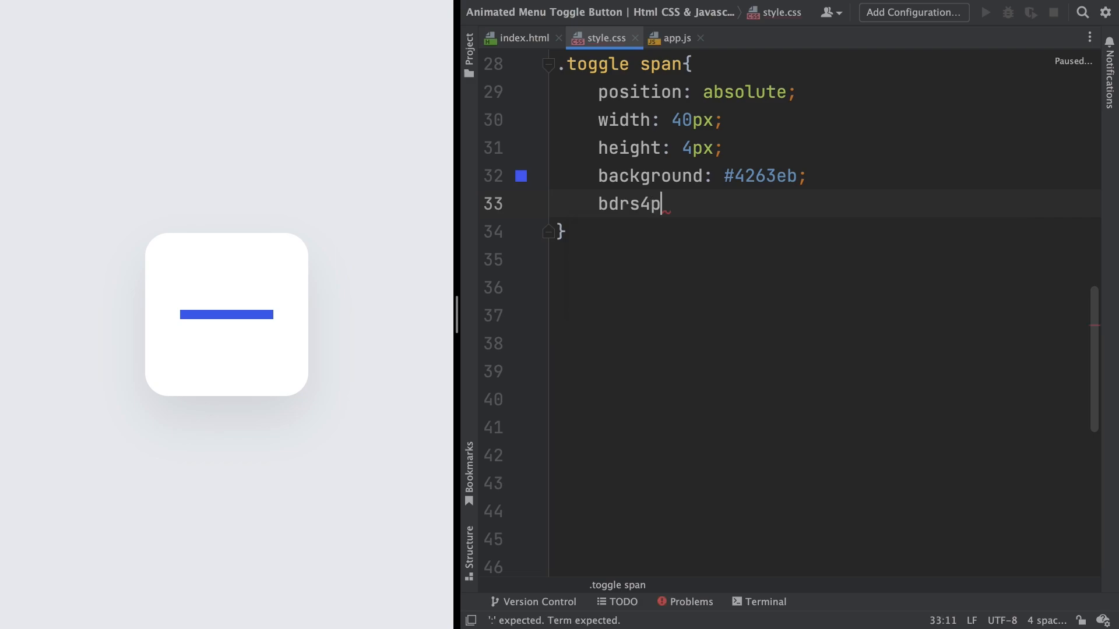
pyautogui.write('x')
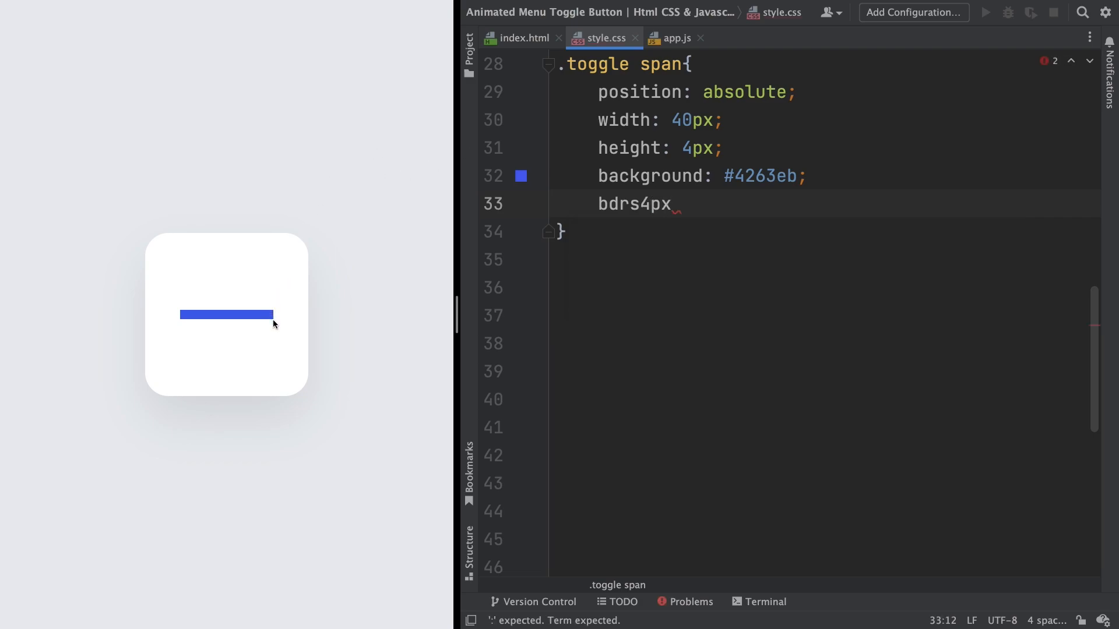
pyautogui.write('border-radius: 4px;')
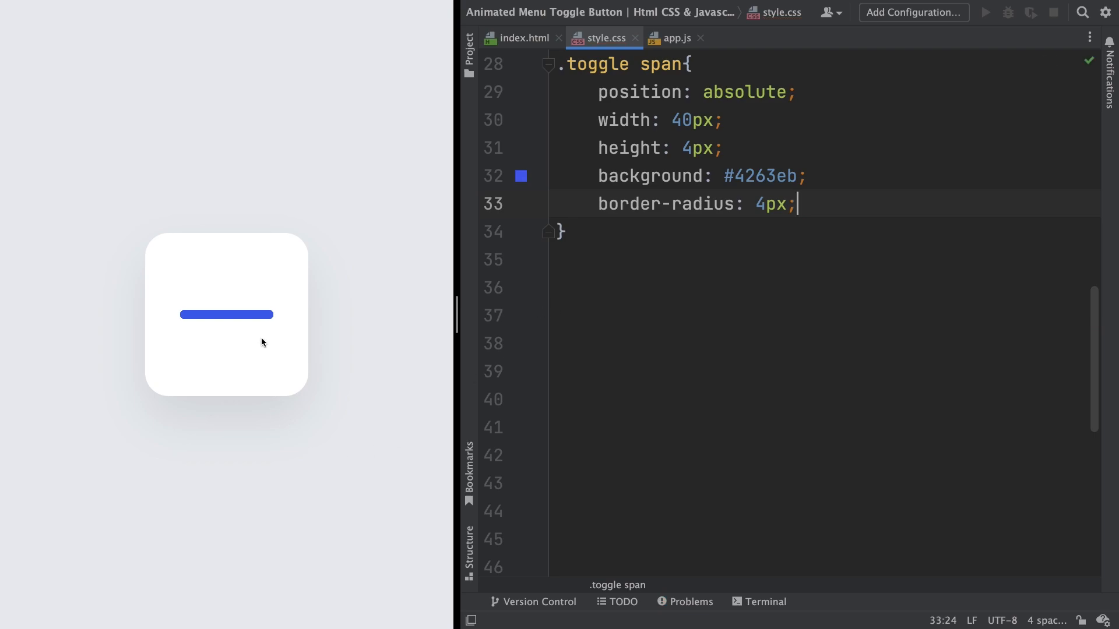
pyautogui.moveTo(809, 295)
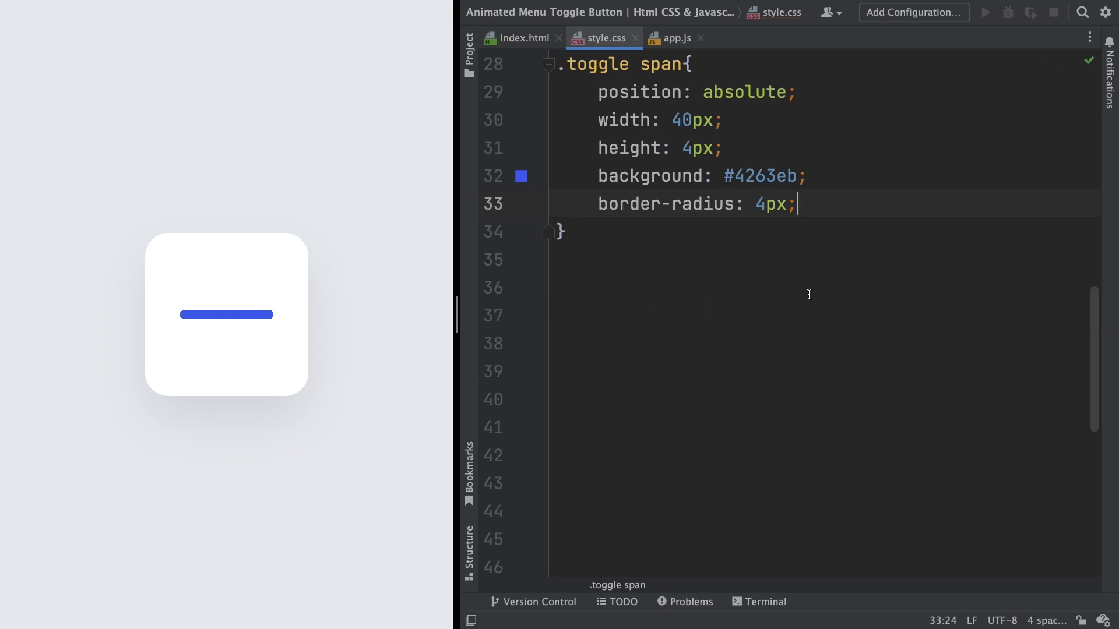
pyautogui.write('transition: ;')
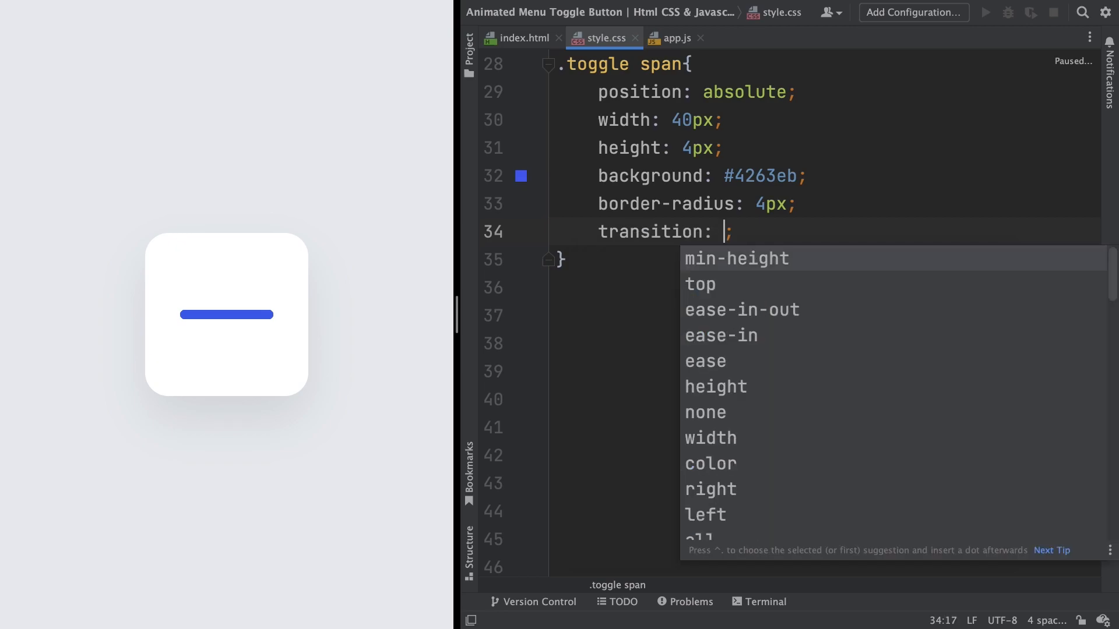
pyautogui.write('0')
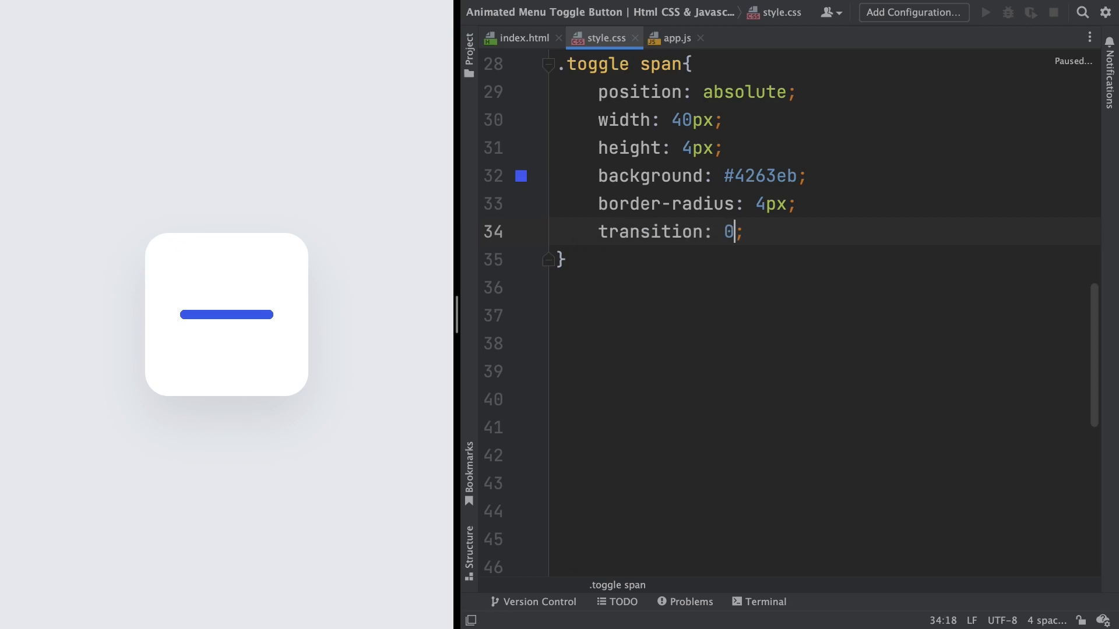
pyautogui.write('.5s')
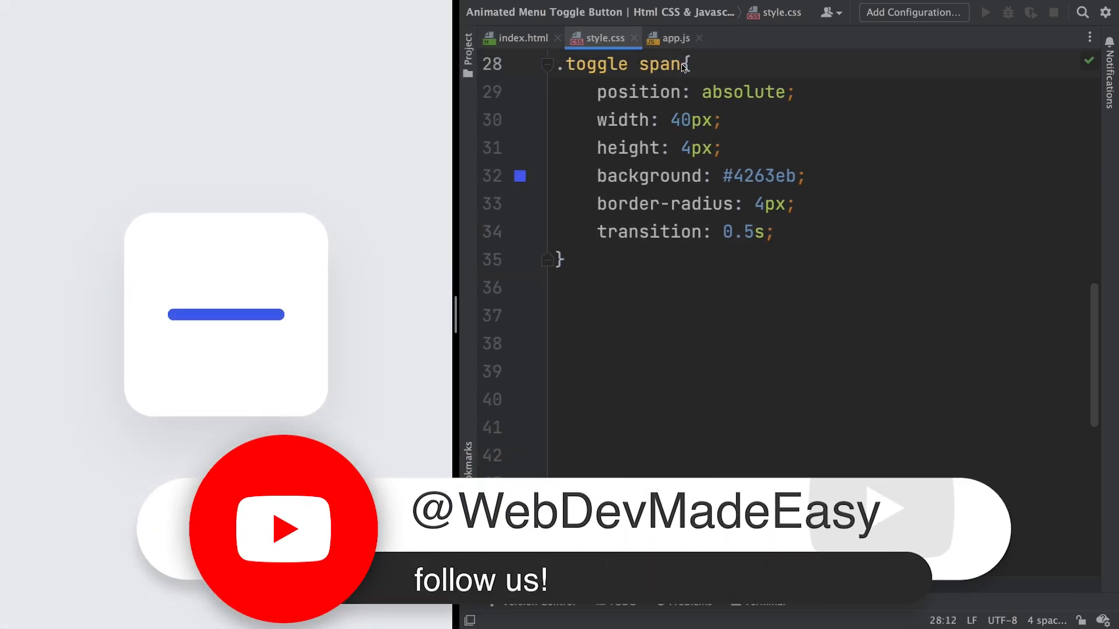
# - Add a .toggle span:nth-child(1) rule with transform translateY(-15px)
pyautogui.click(558, 259)
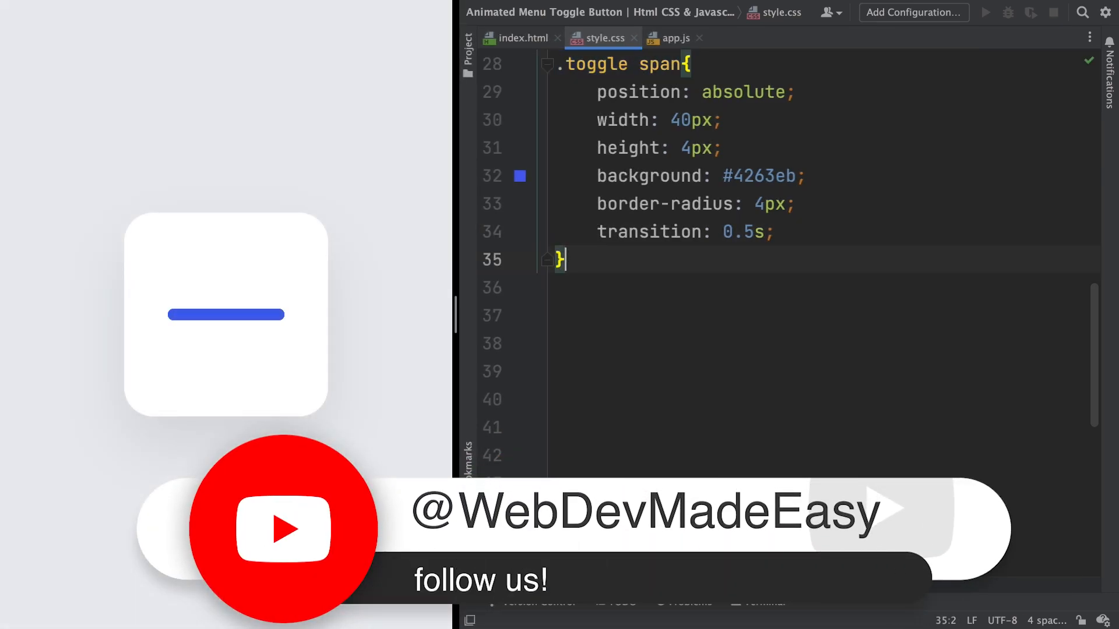
pyautogui.write('.toggle span')
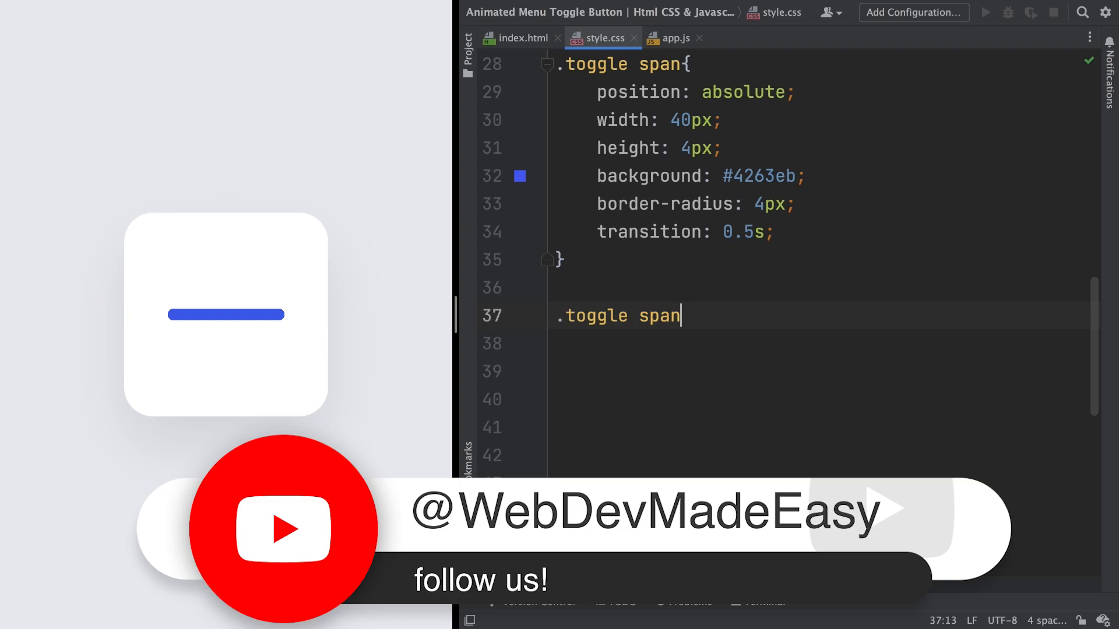
pyautogui.write(':nth-child()')
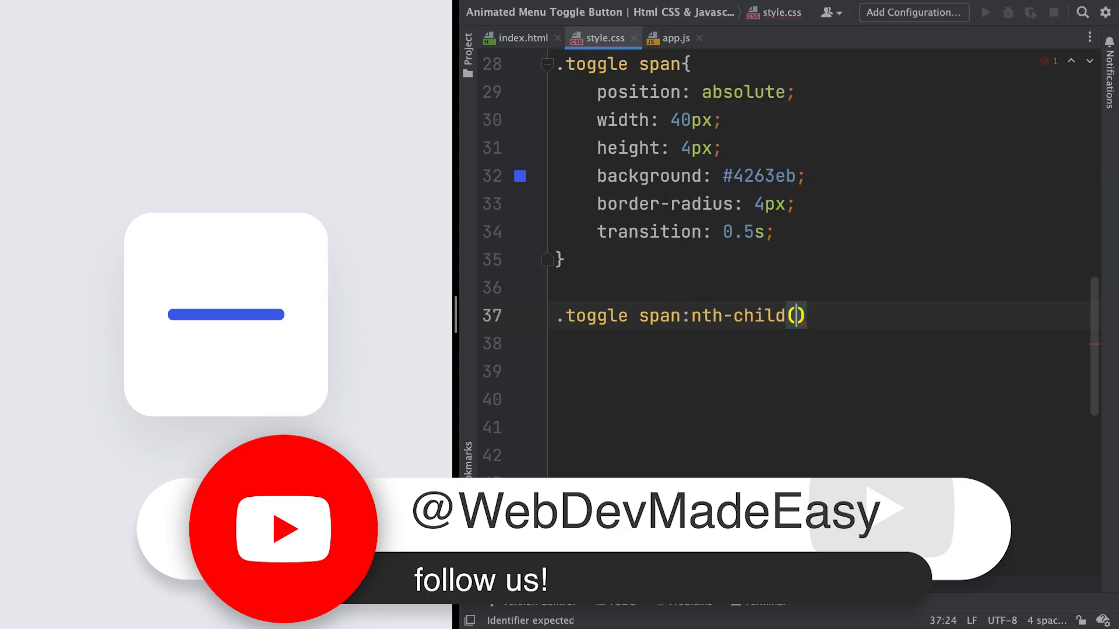
pyautogui.write('1')
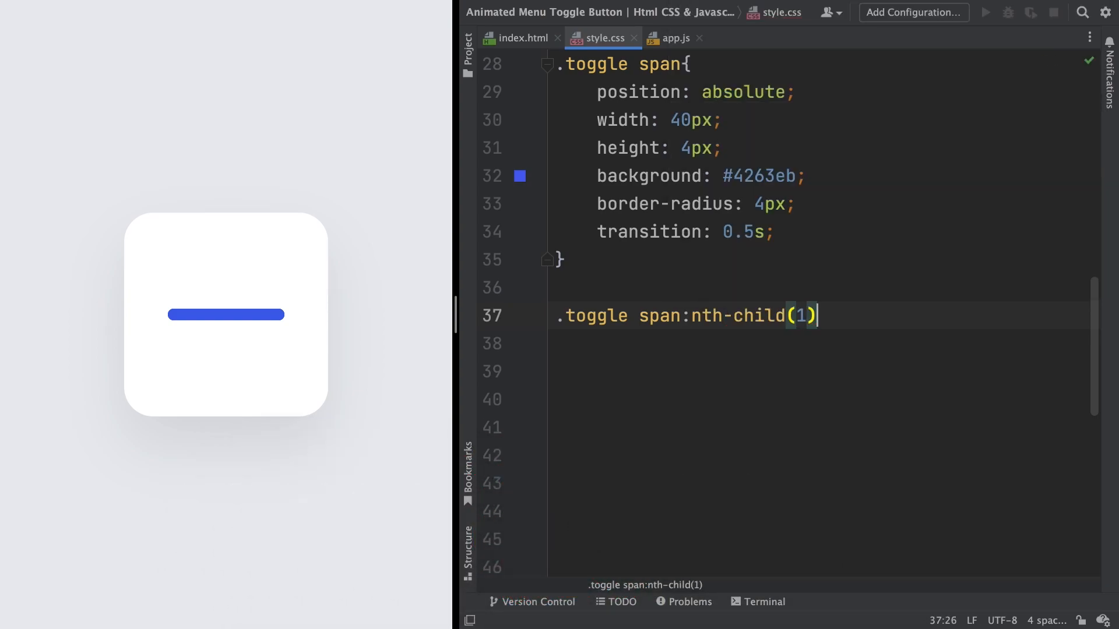
pyautogui.write('tra')
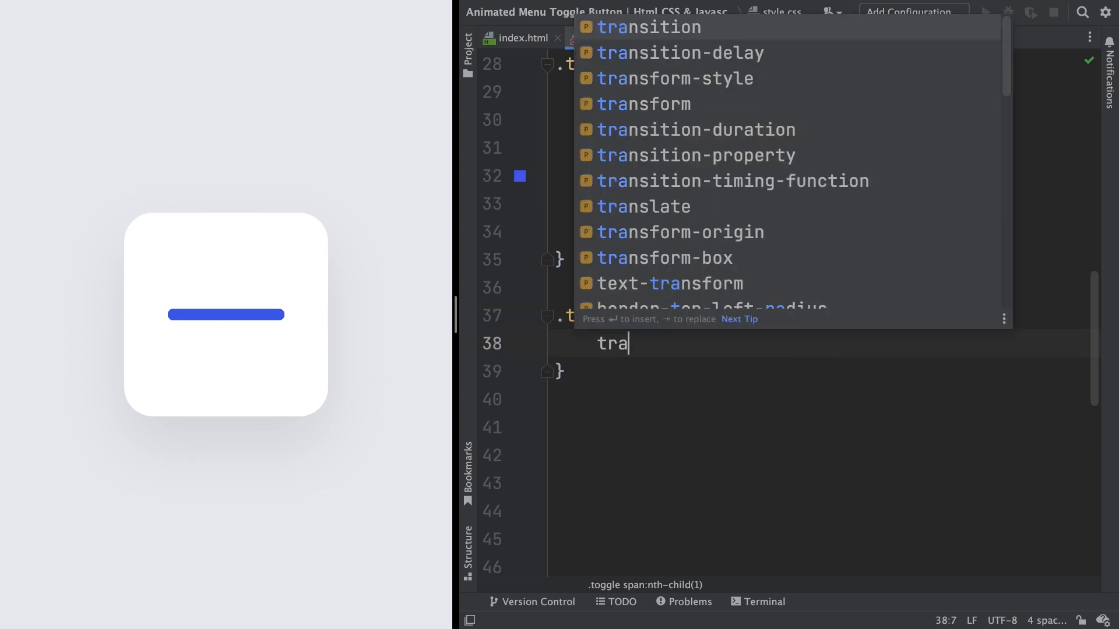
pyautogui.write('nsform: translateY();')
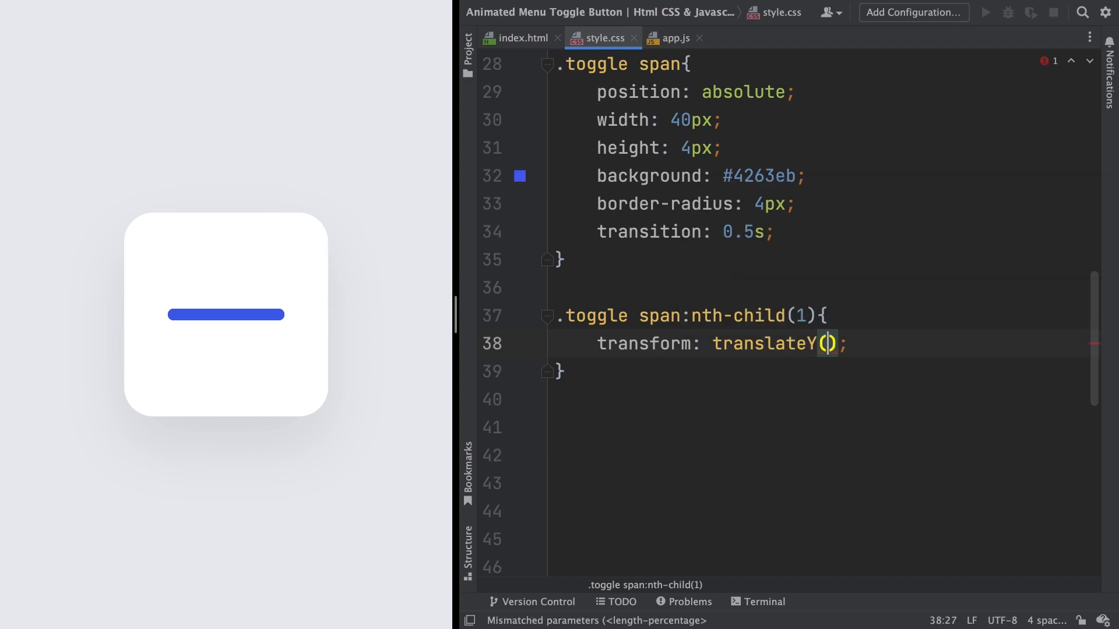
pyautogui.write('-')
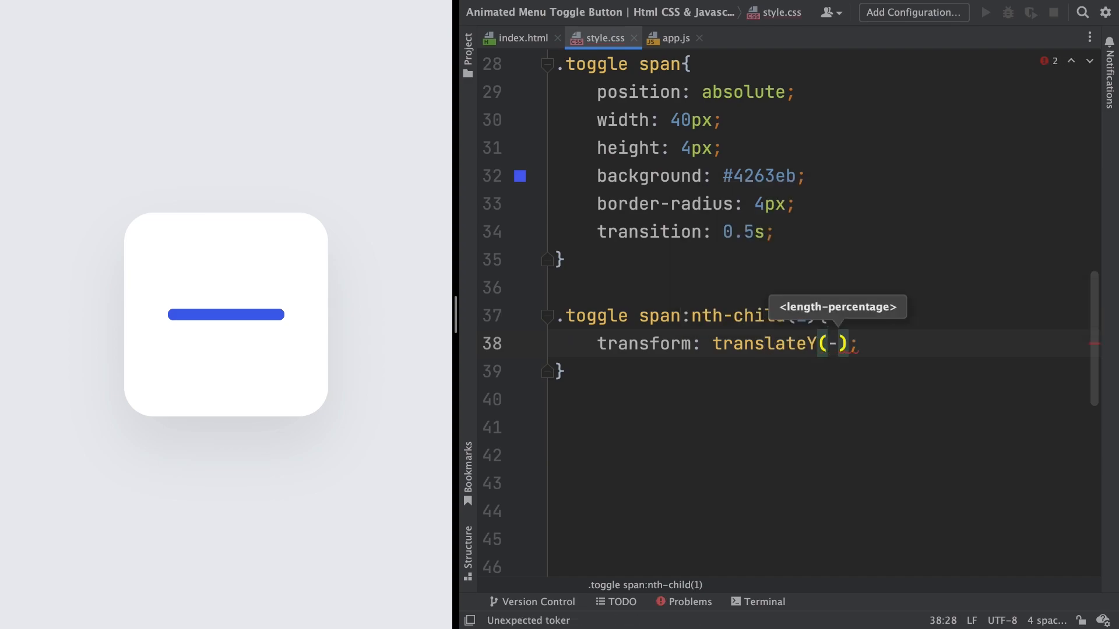
pyautogui.write('15px')
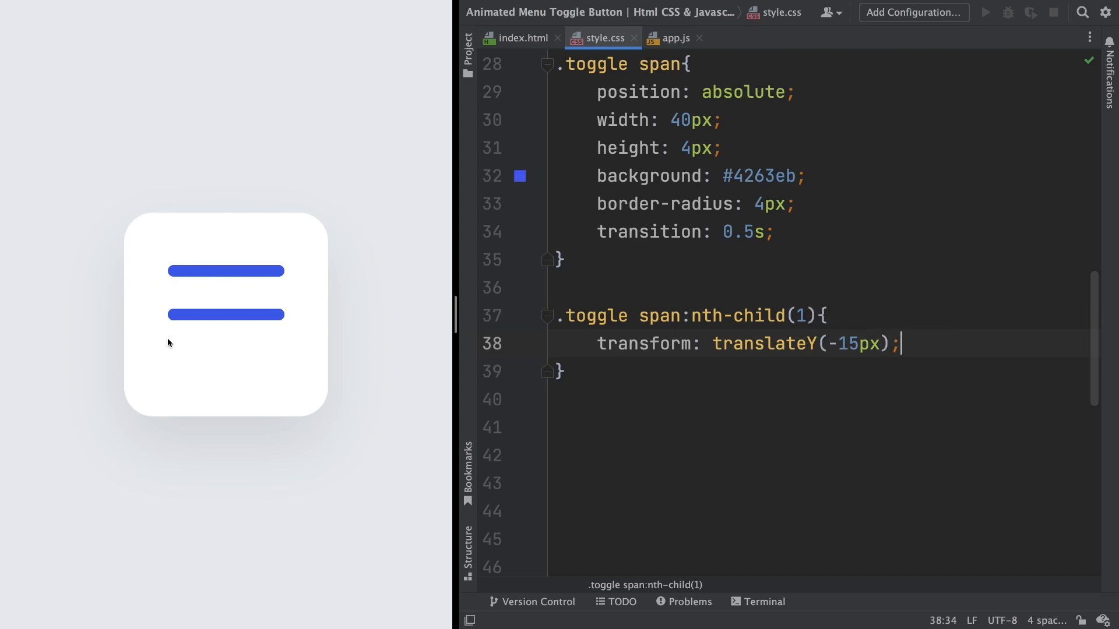
# - Give the first bar width 25px and left 15px
pyautogui.write('w')
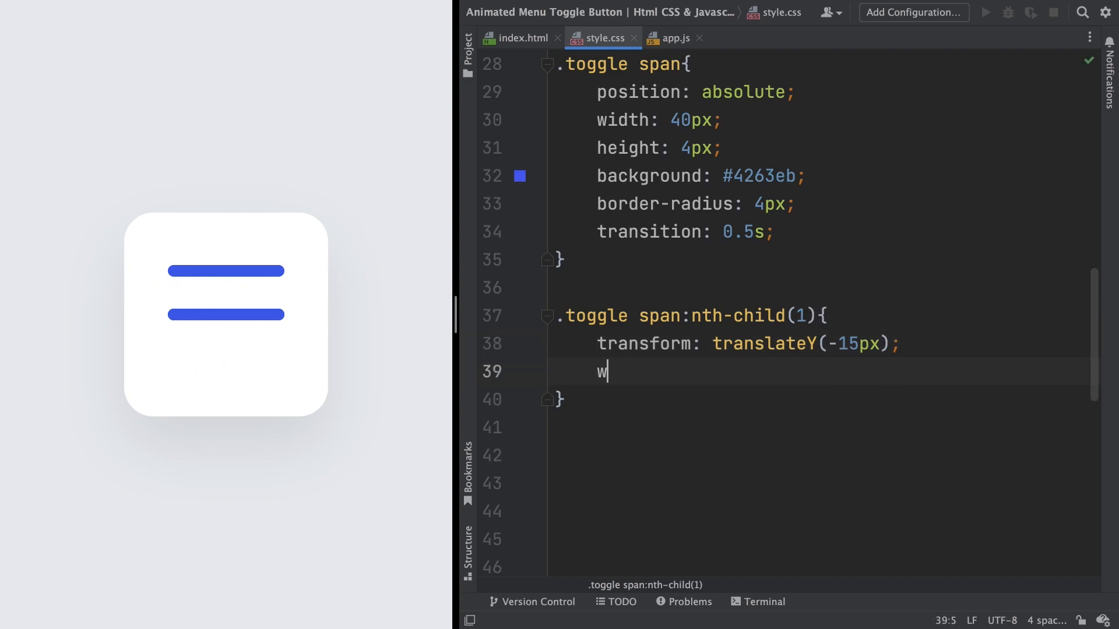
pyautogui.write('idth: 25px;')
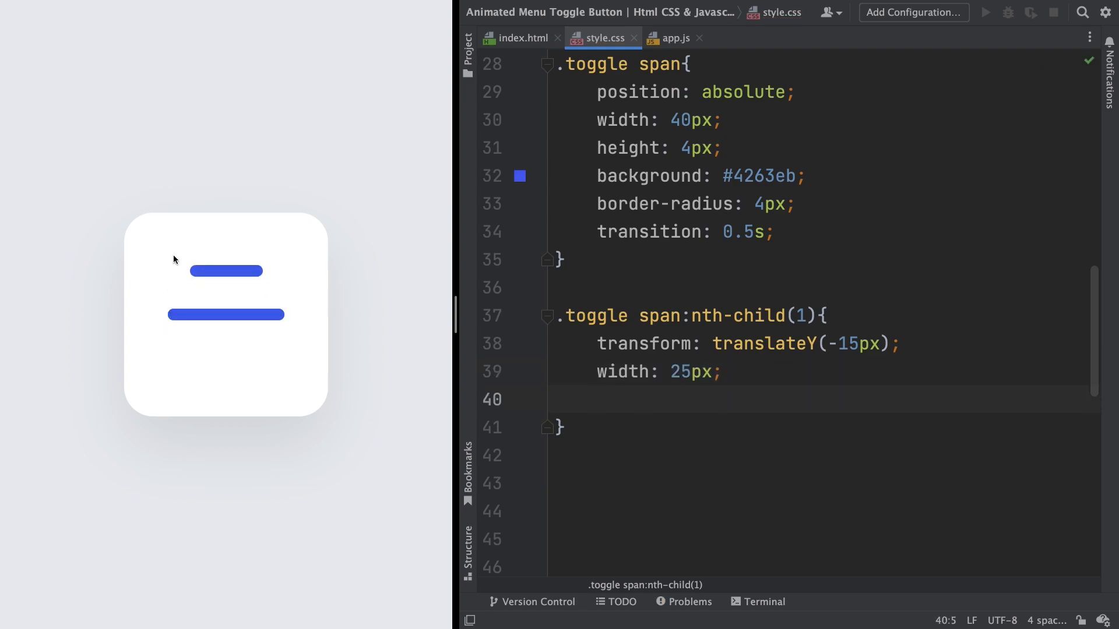
pyautogui.write('l')
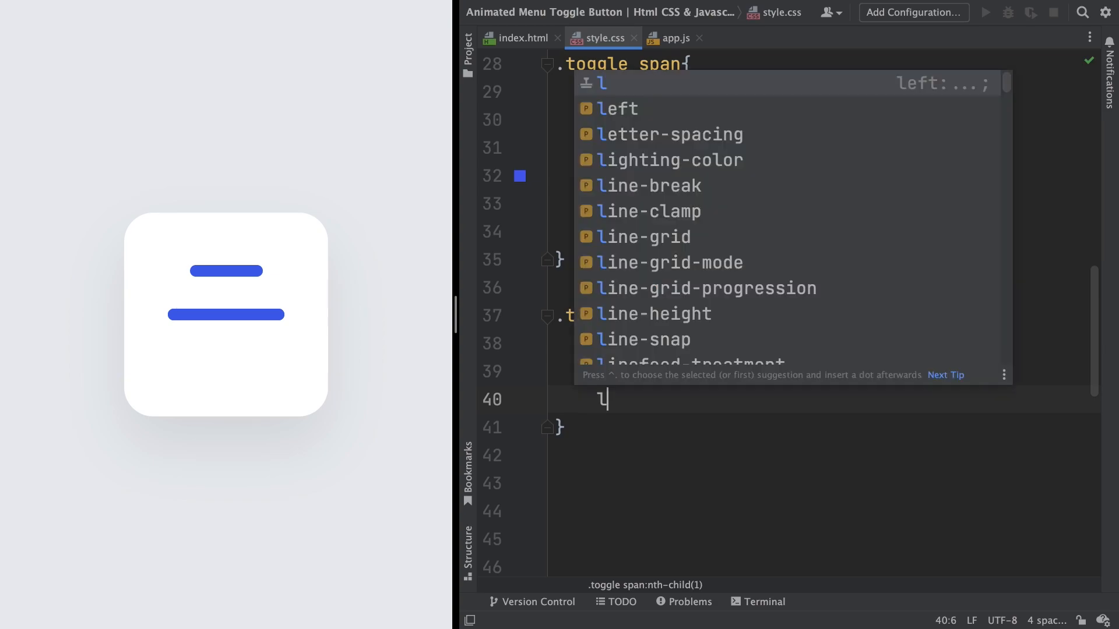
pyautogui.write('15')
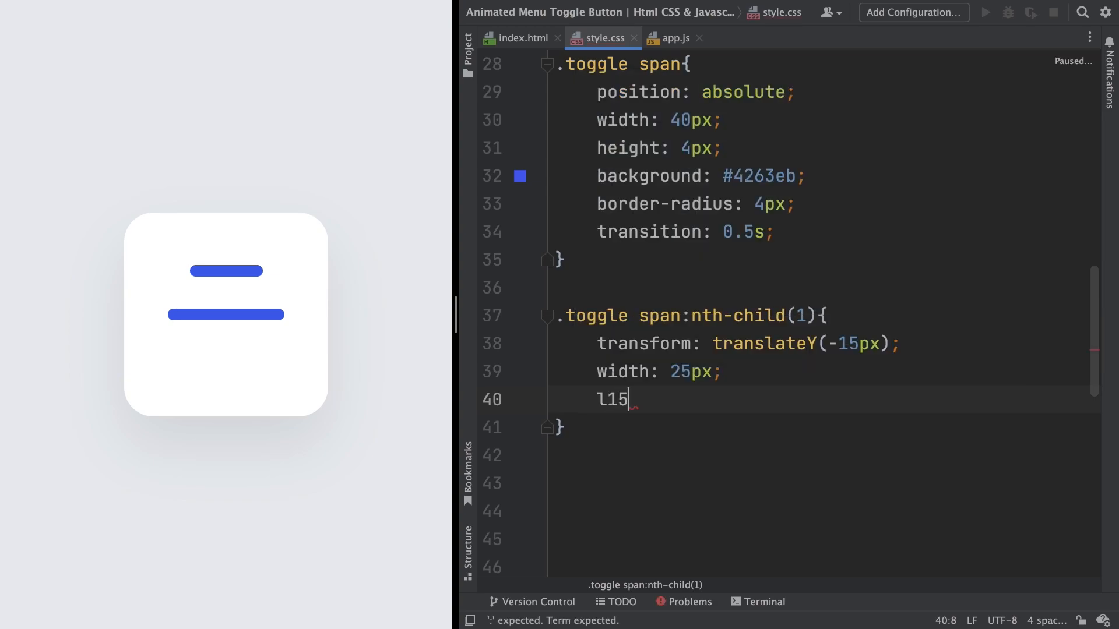
pyautogui.write('eft: 15px;')
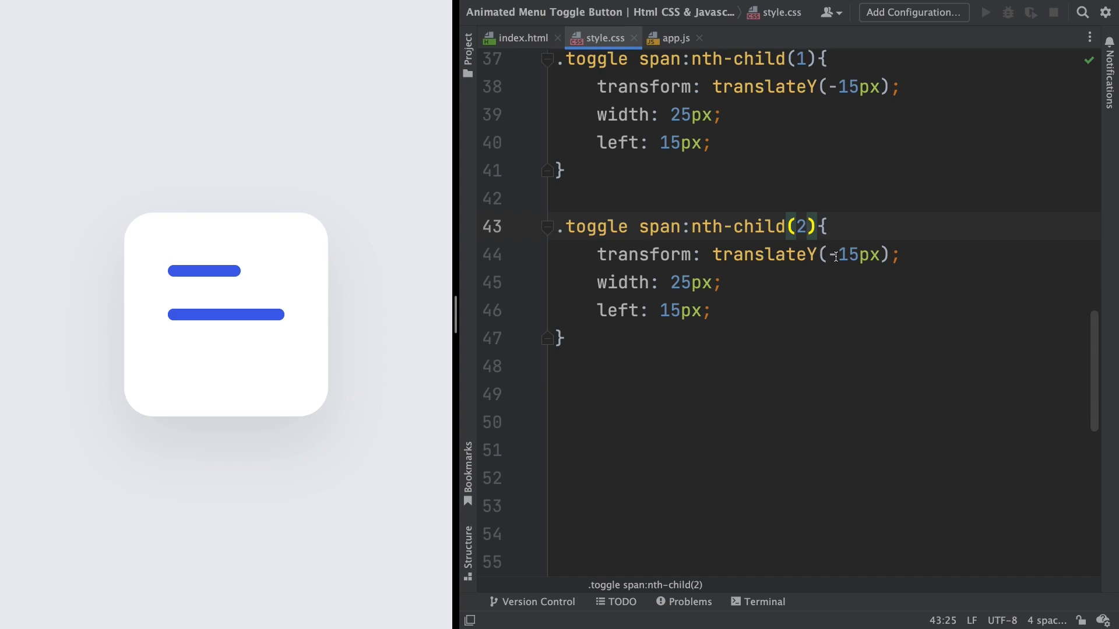
# - In the duplicated nth-child rule, change translateY to positive 15px so the bar shifts downward
pyautogui.click(836, 255)
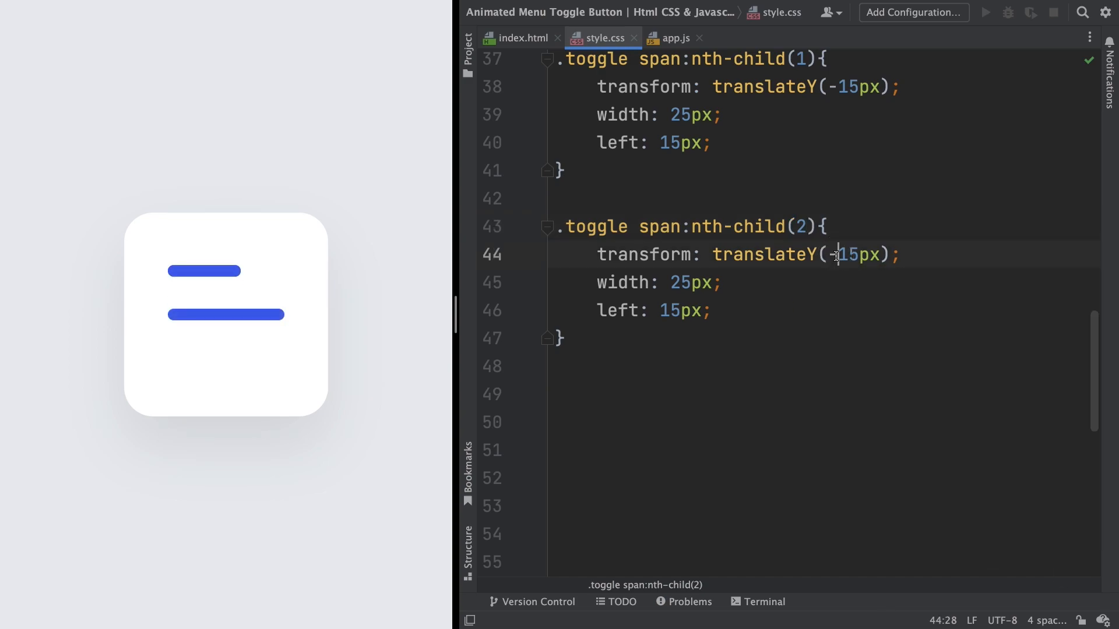
pyautogui.press('Backspace')
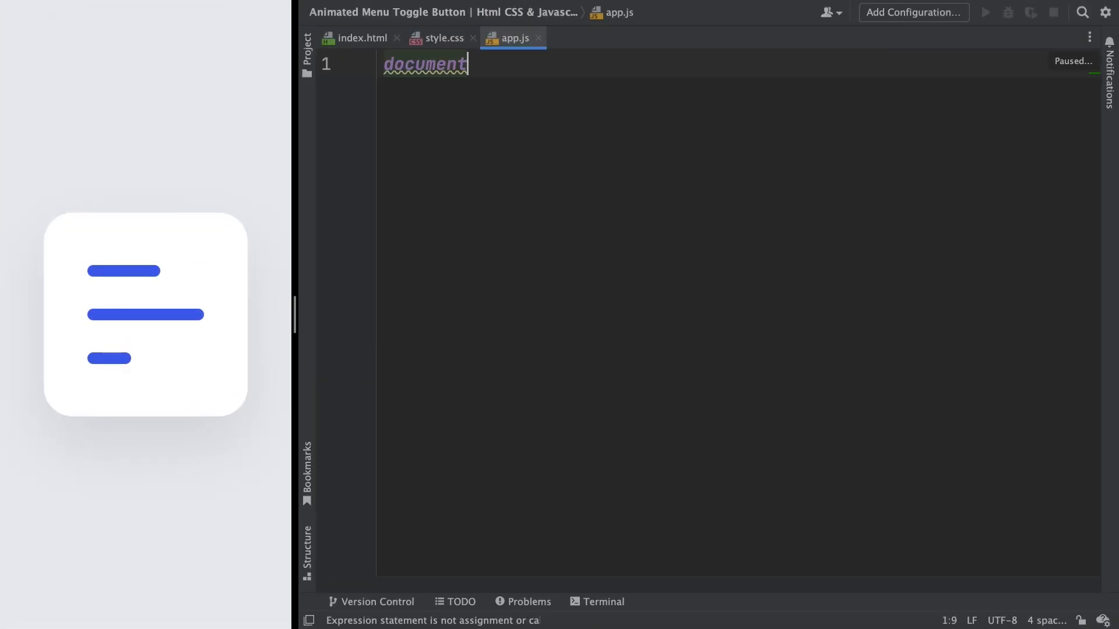
# - Select the toggle element into const menuToggle with document.querySelector in app.js
pyautogui.write('.quer')
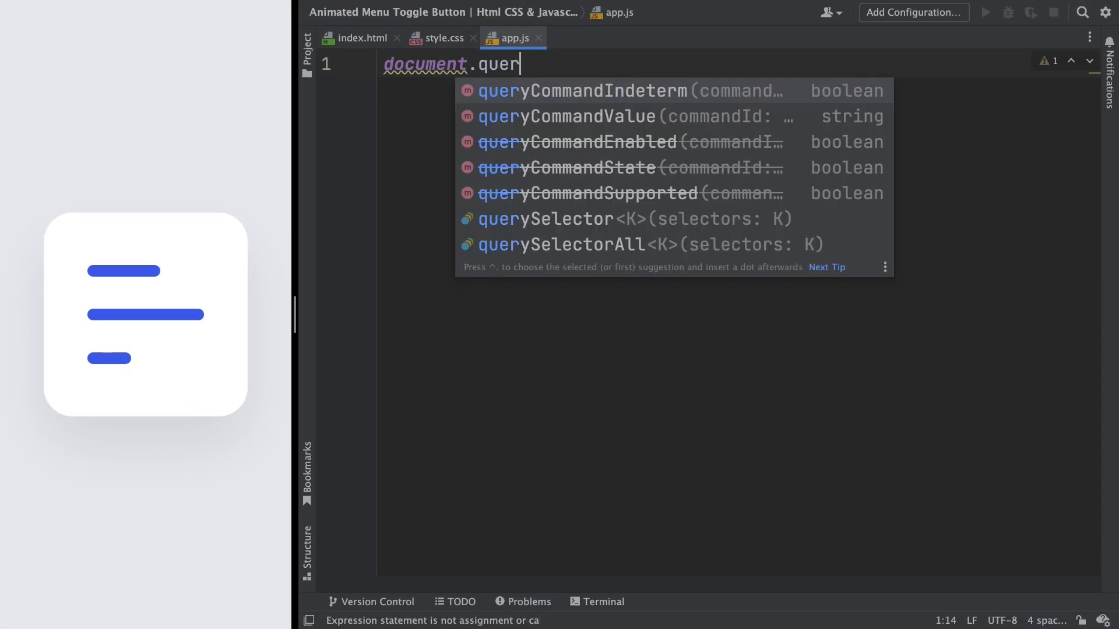
pyautogui.write('se')
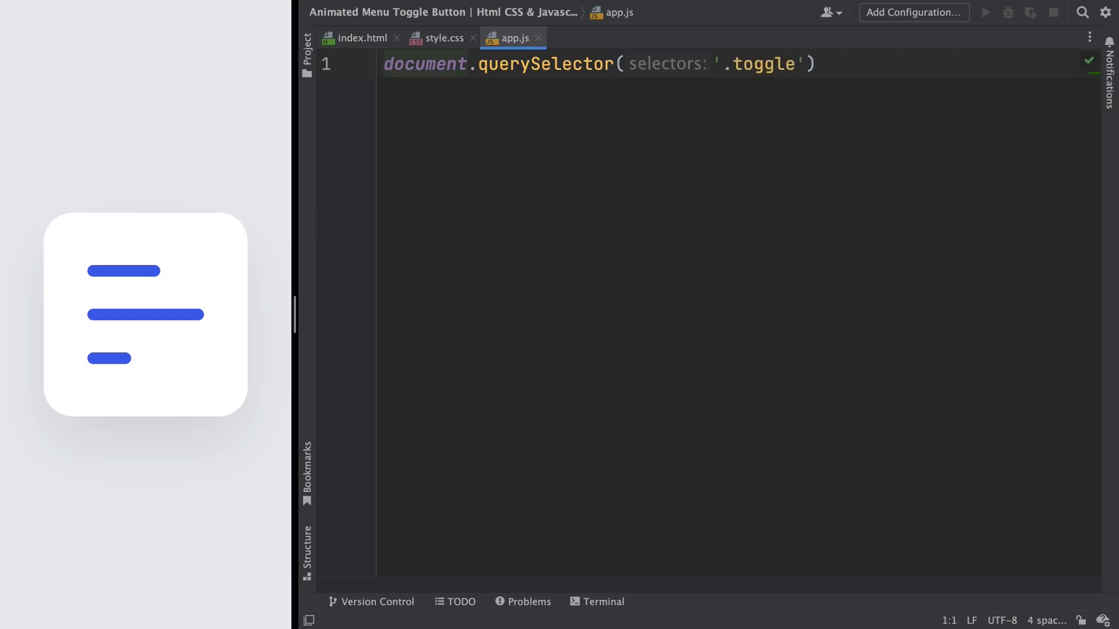
pyautogui.write('const men')
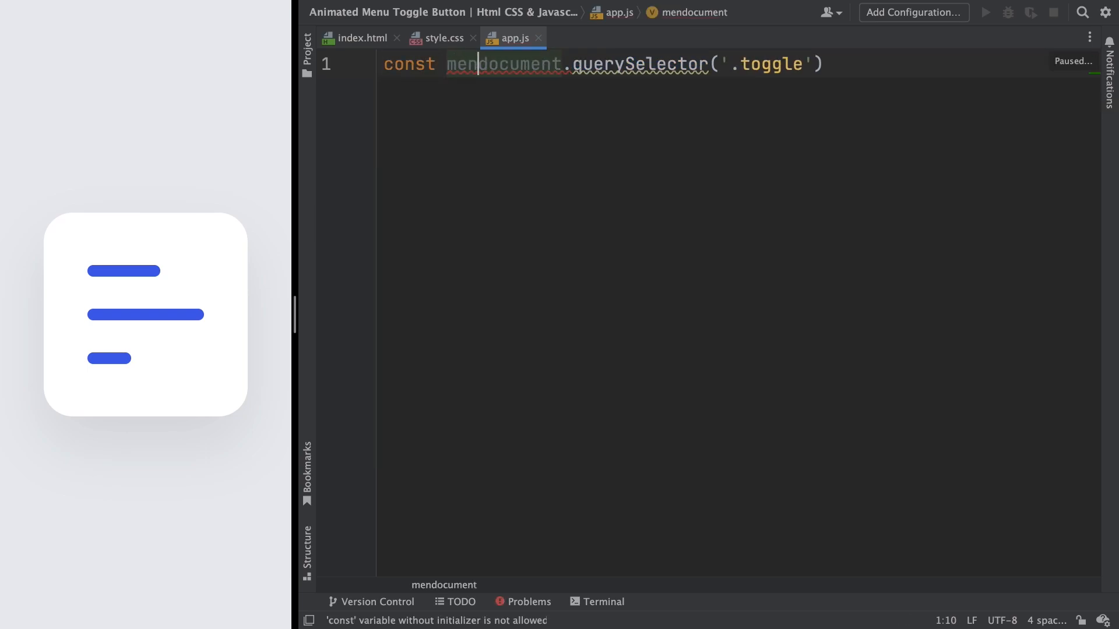
pyautogui.write('u')
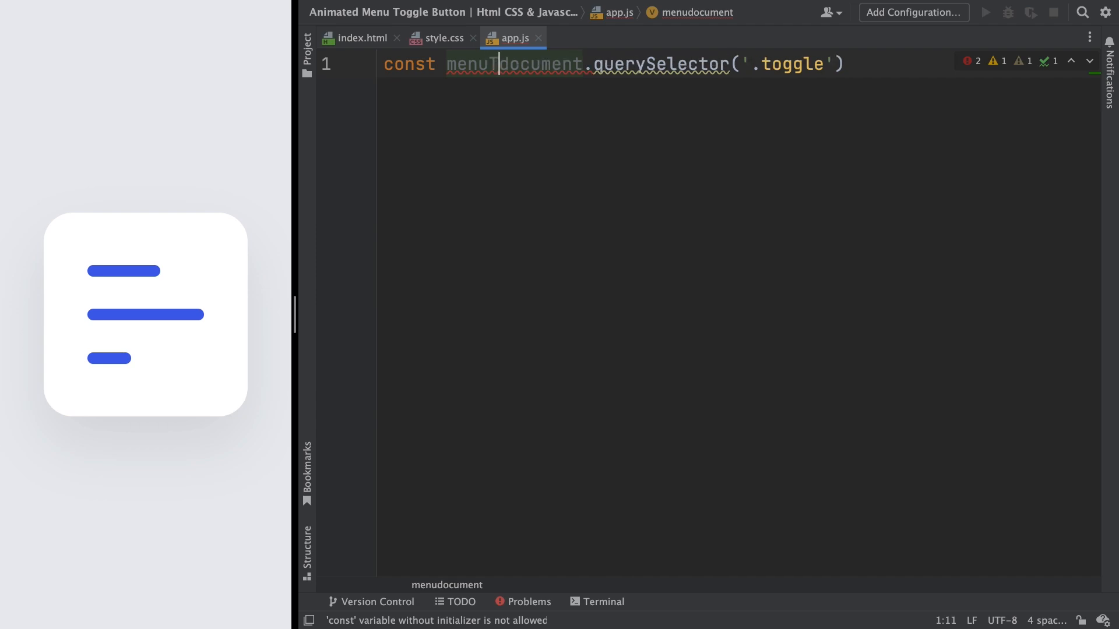
pyautogui.write('Toggle =')
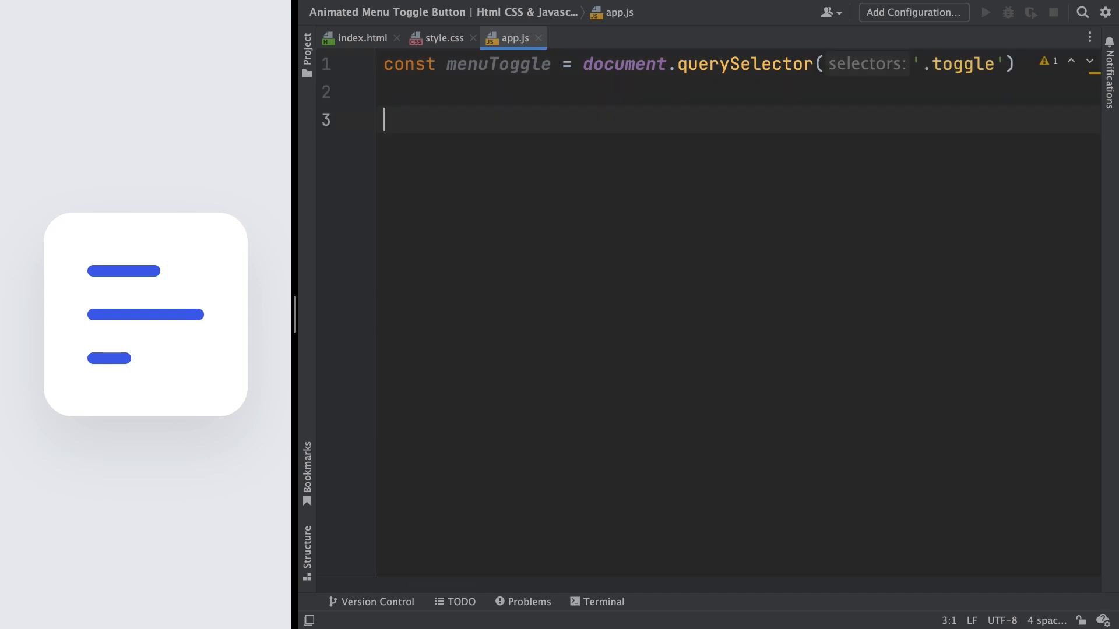
# - Add a click listener on menuToggle that toggles its 'active' class
pyautogui.write('menuToggle')
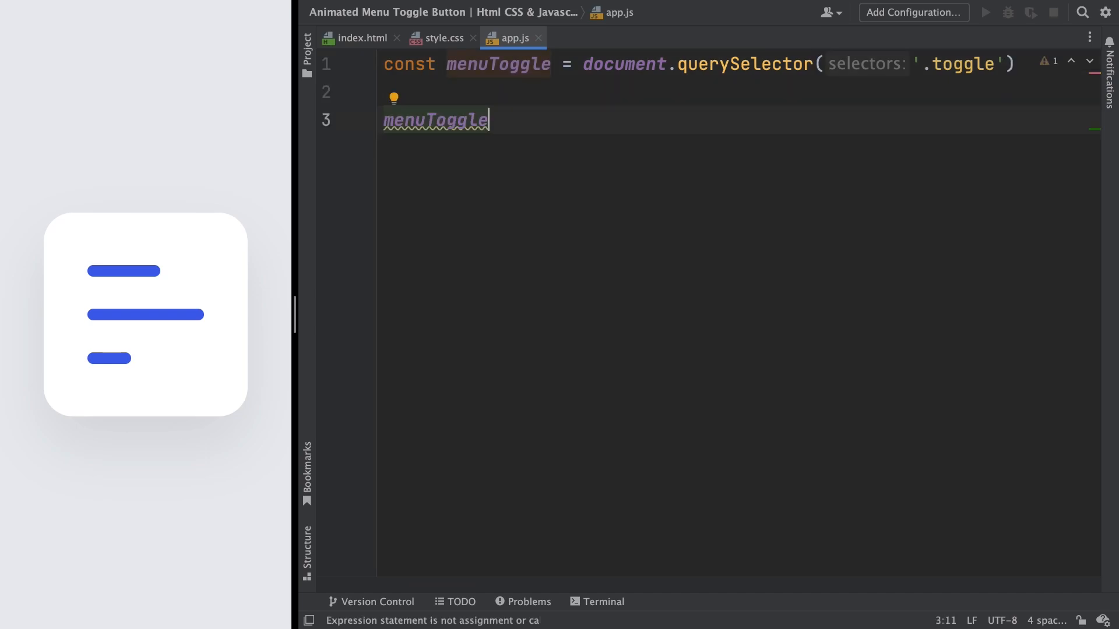
pyautogui.write('.addEventListener(')
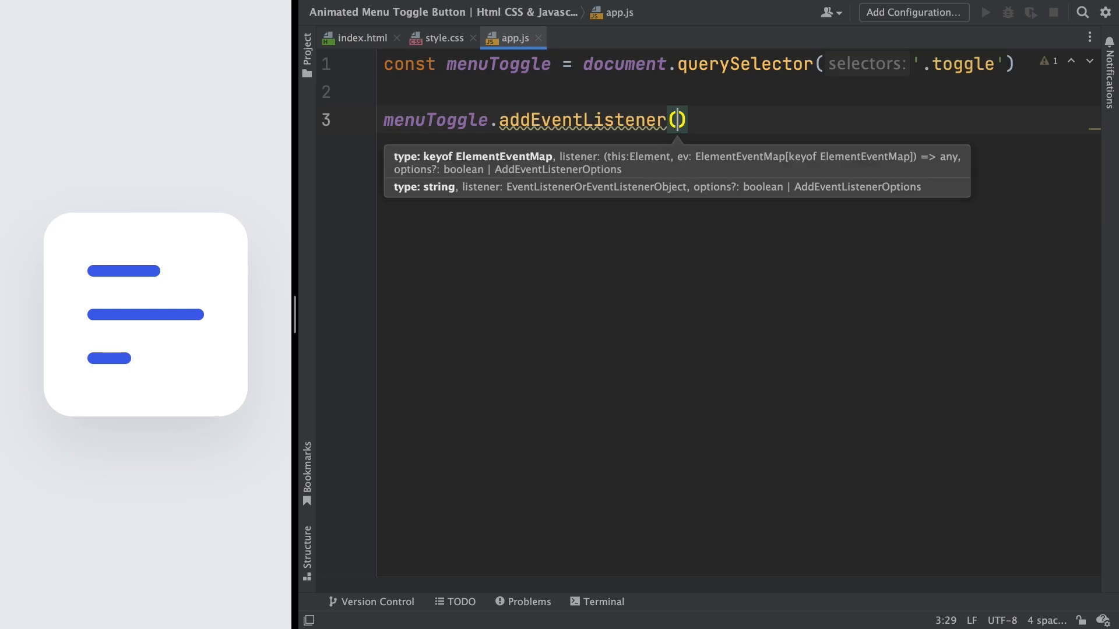
pyautogui.write("'")
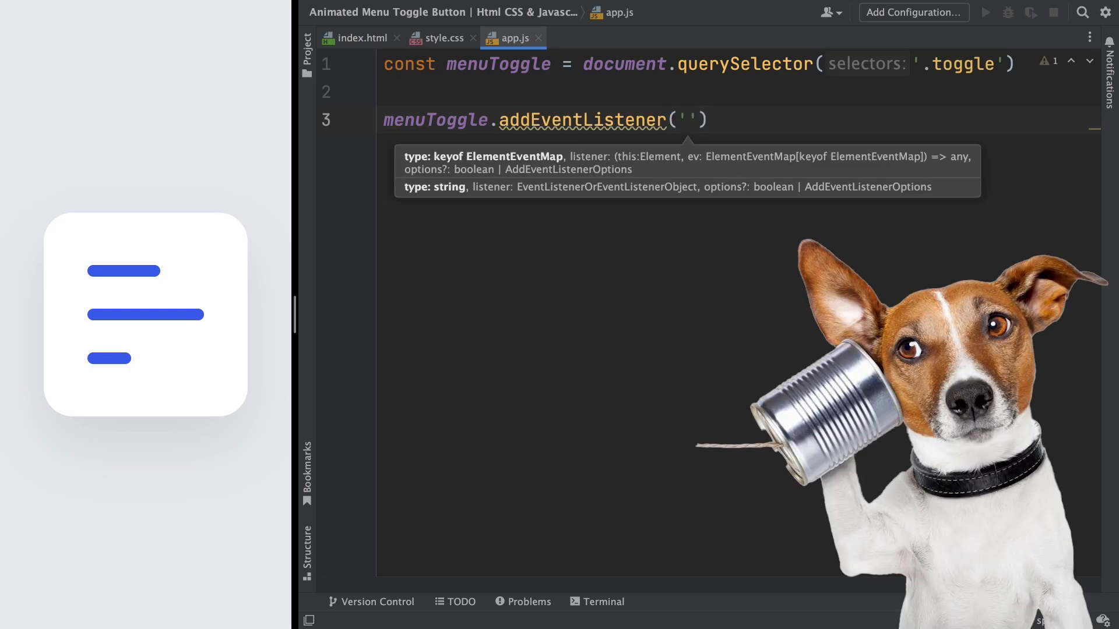
pyautogui.write("'click',")
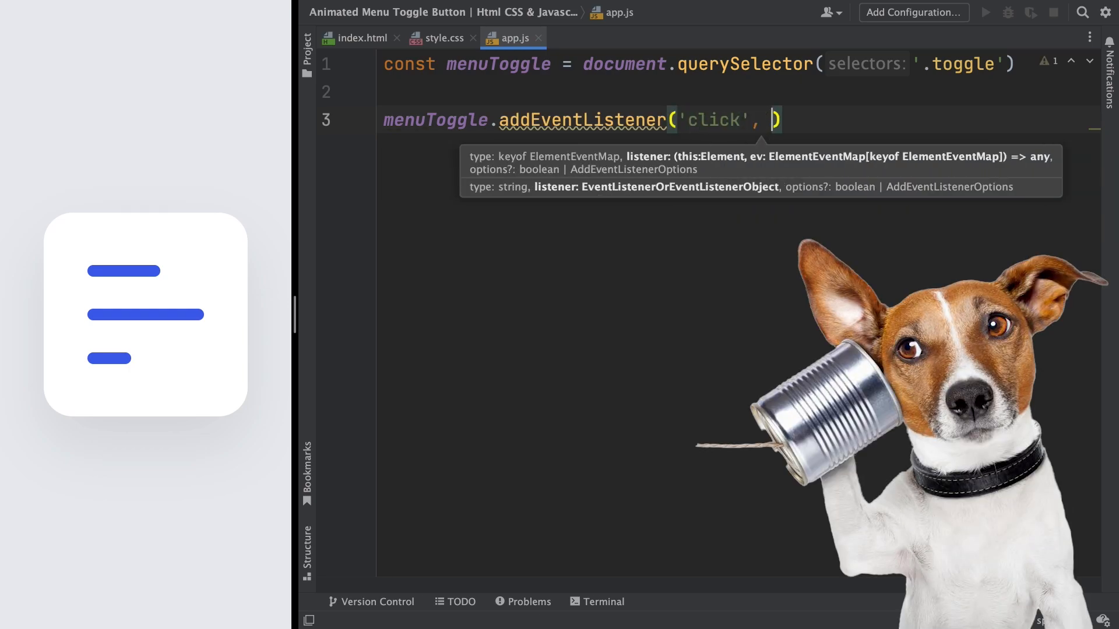
pyautogui.write('()')
pyautogui.write('m')
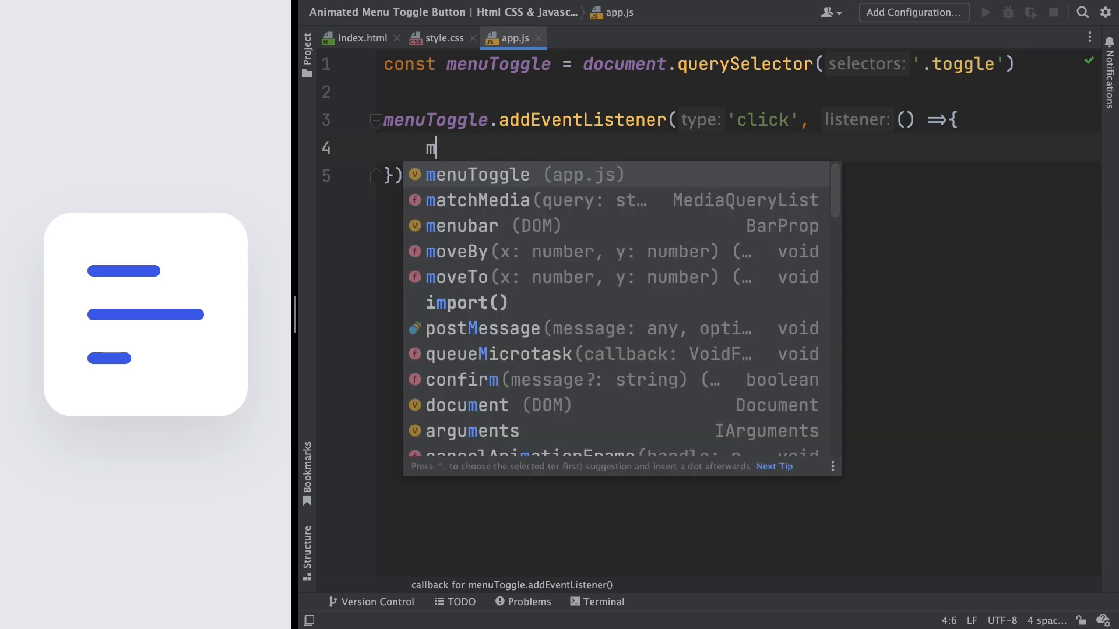
pyautogui.write('enuToggle.classList')
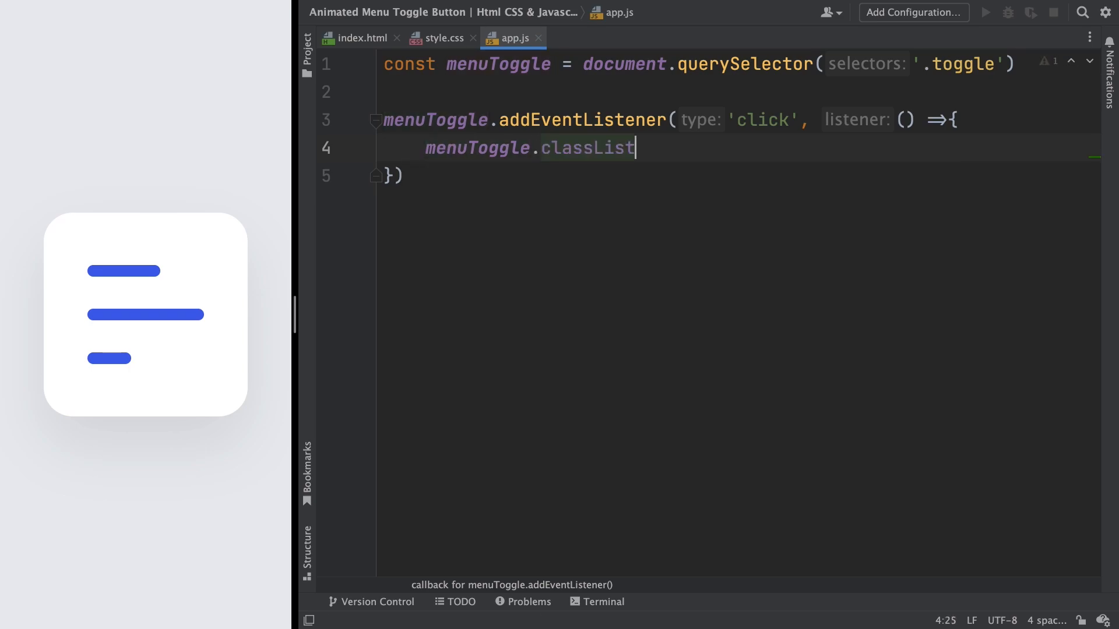
pyautogui.write('.toggle()')
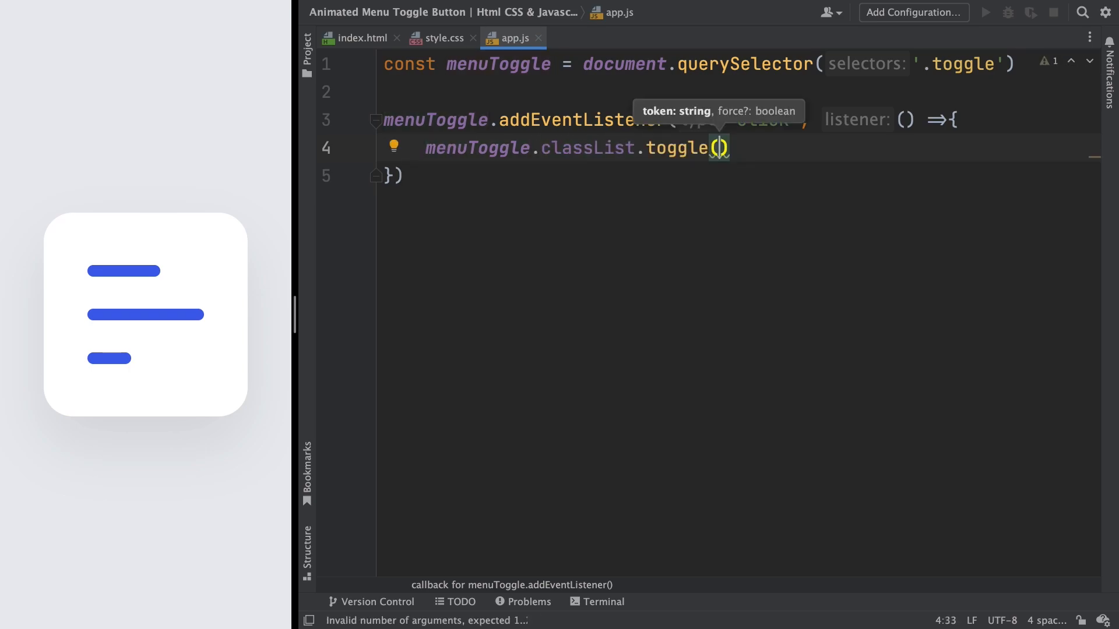
pyautogui.write("'act'")
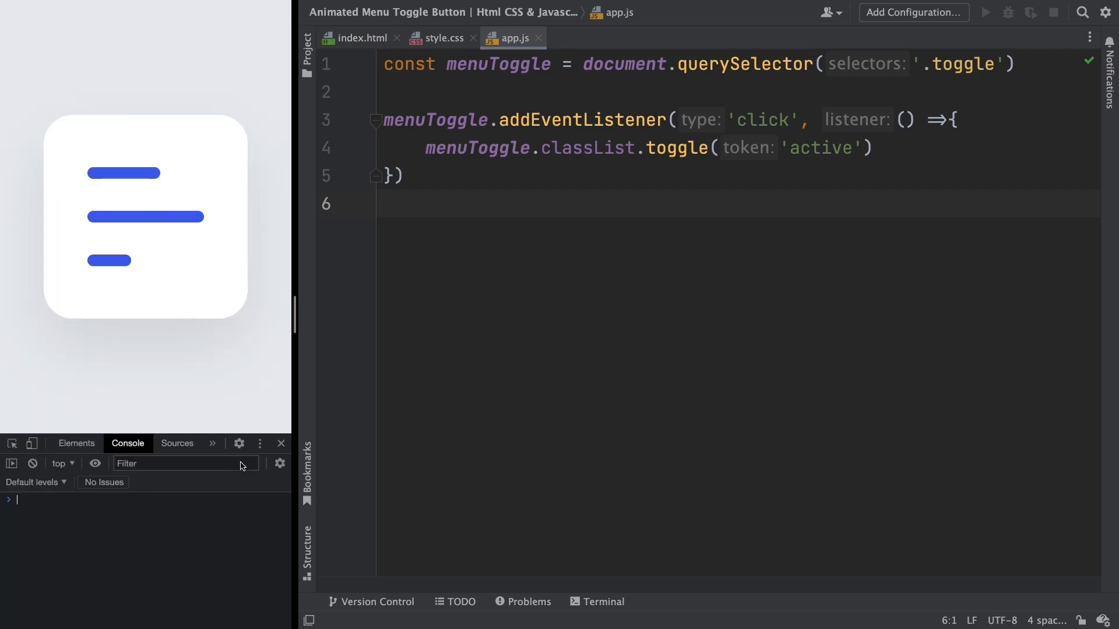
pyautogui.moveTo(155, 231)
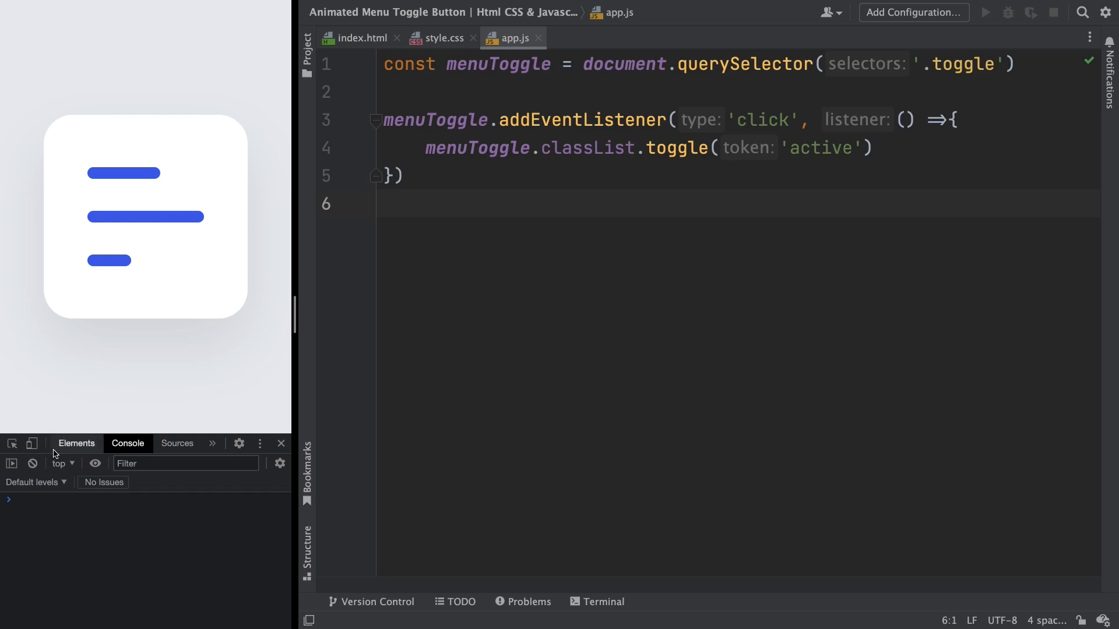
# - In DevTools Elements, watch the toggle's class switch to 'toggle active' and back, then close DevTools
pyautogui.click(76, 443)
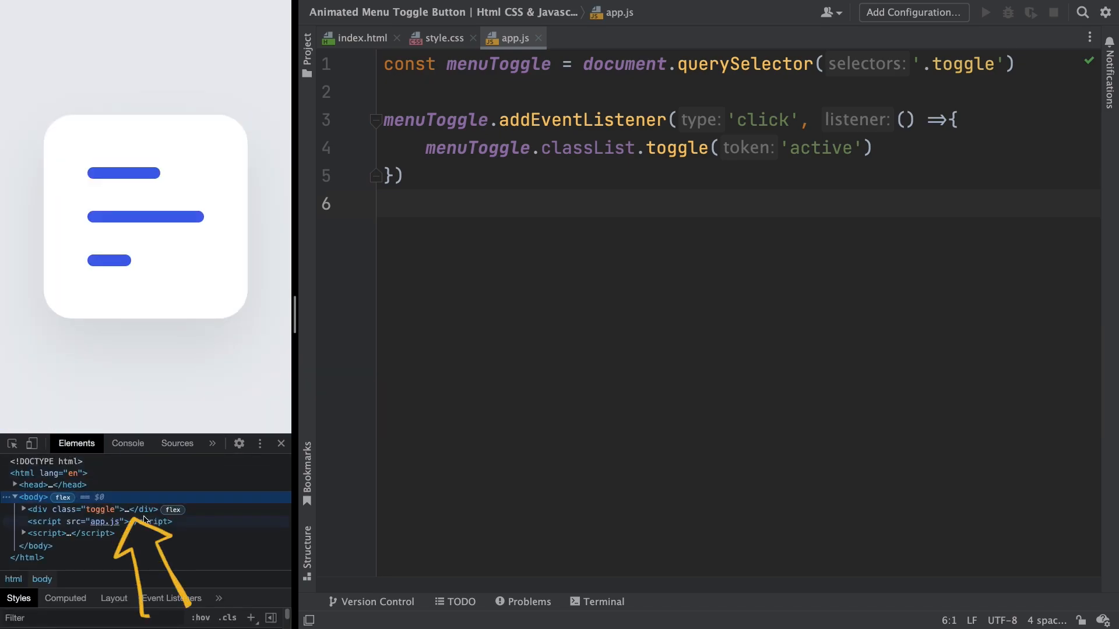
pyautogui.click(142, 215)
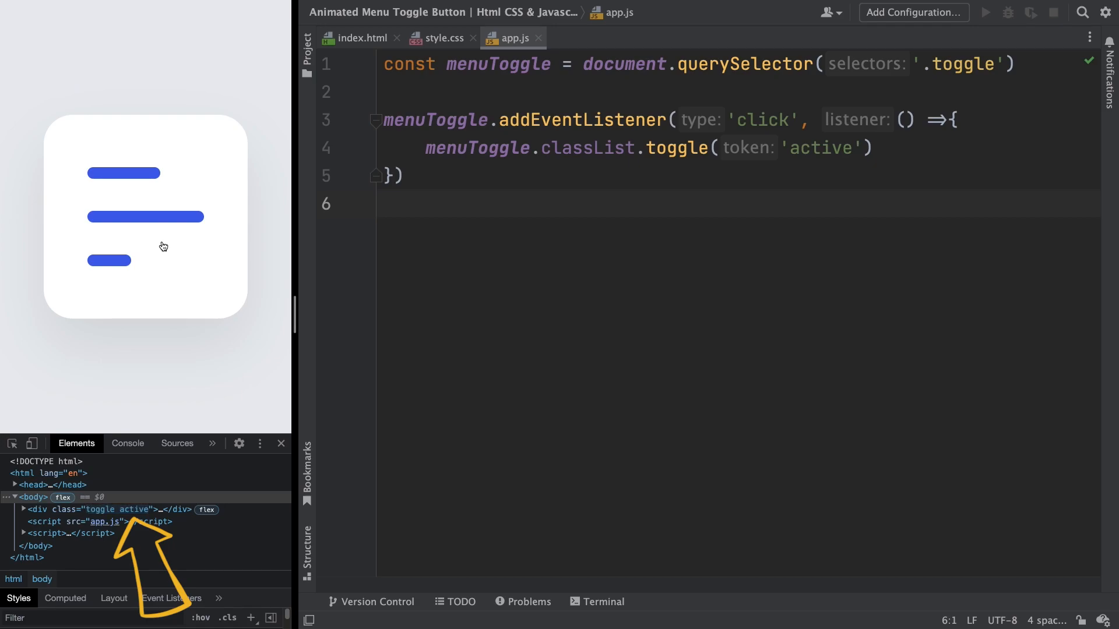
pyautogui.doubleClick(115, 509)
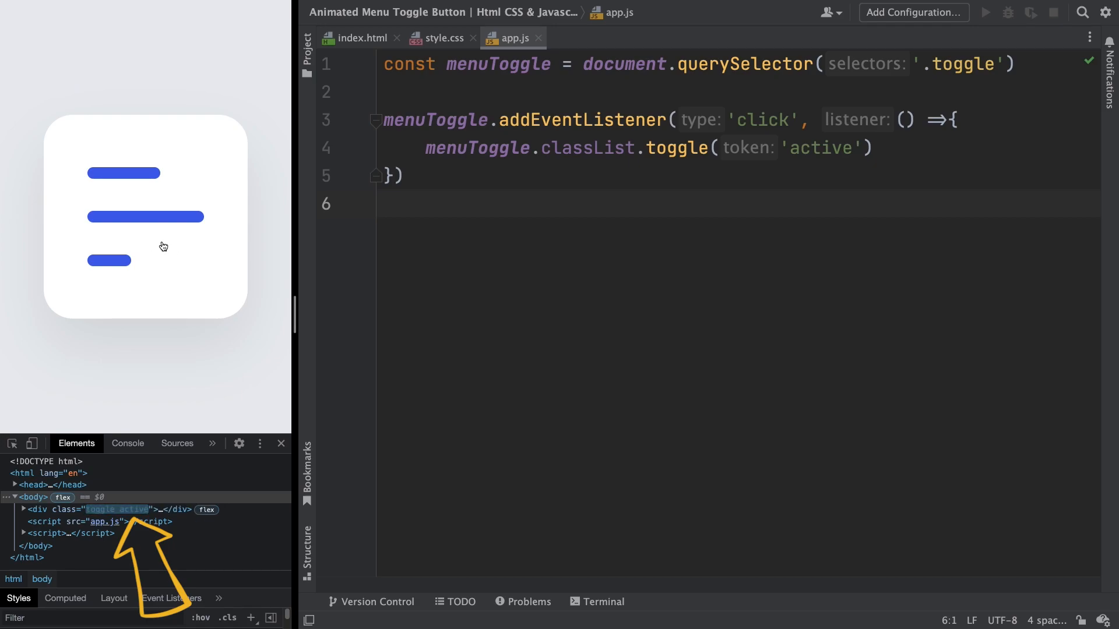
pyautogui.click(163, 245)
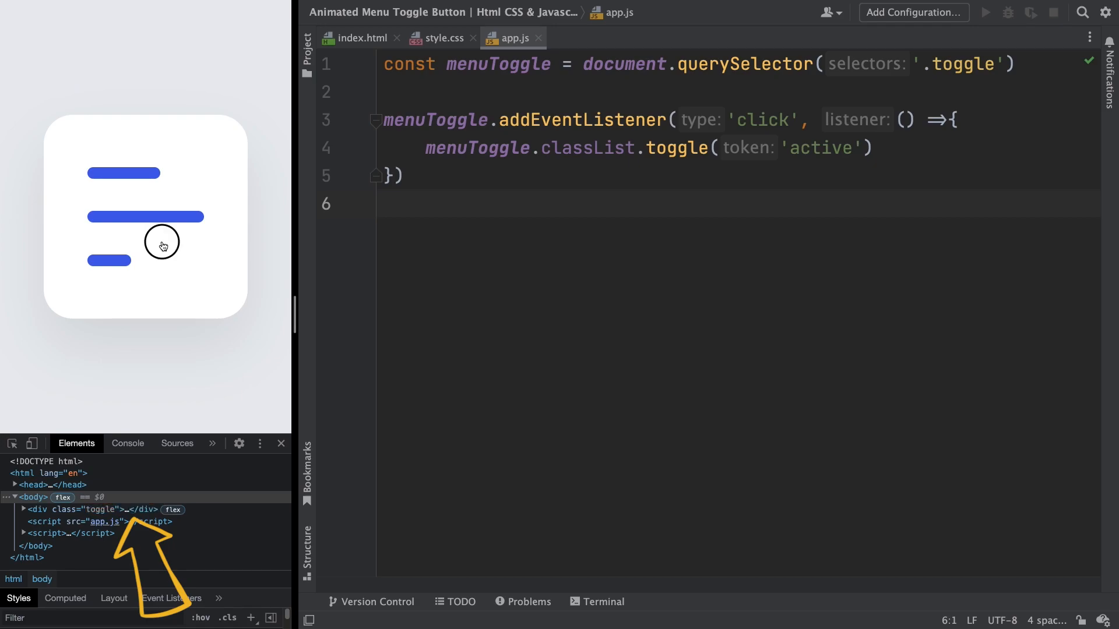
pyautogui.click(162, 242)
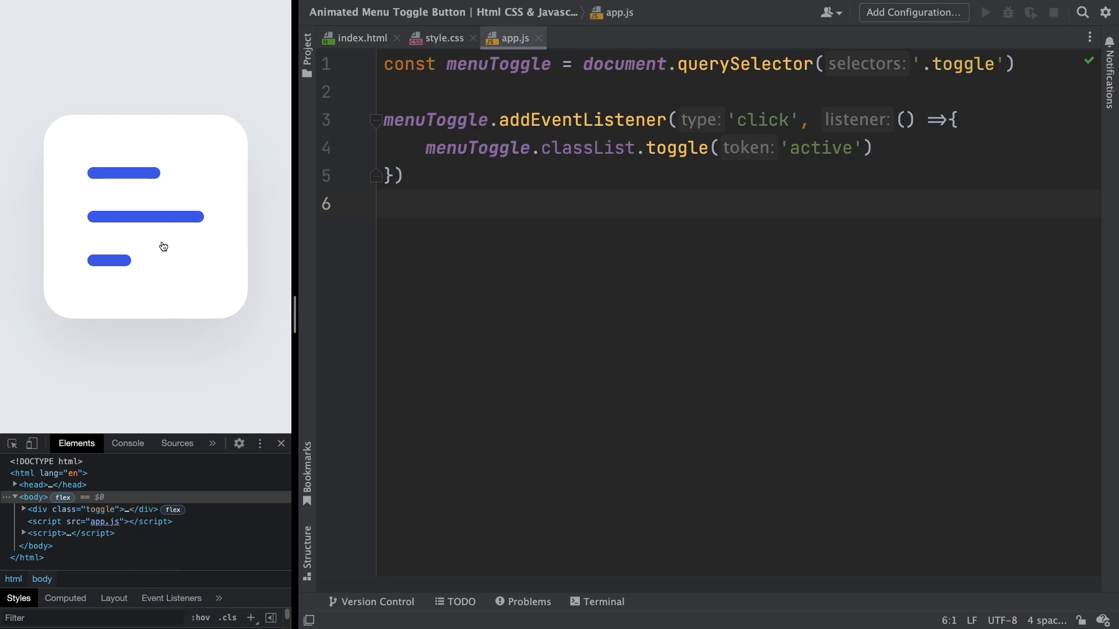
pyautogui.click(441, 37)
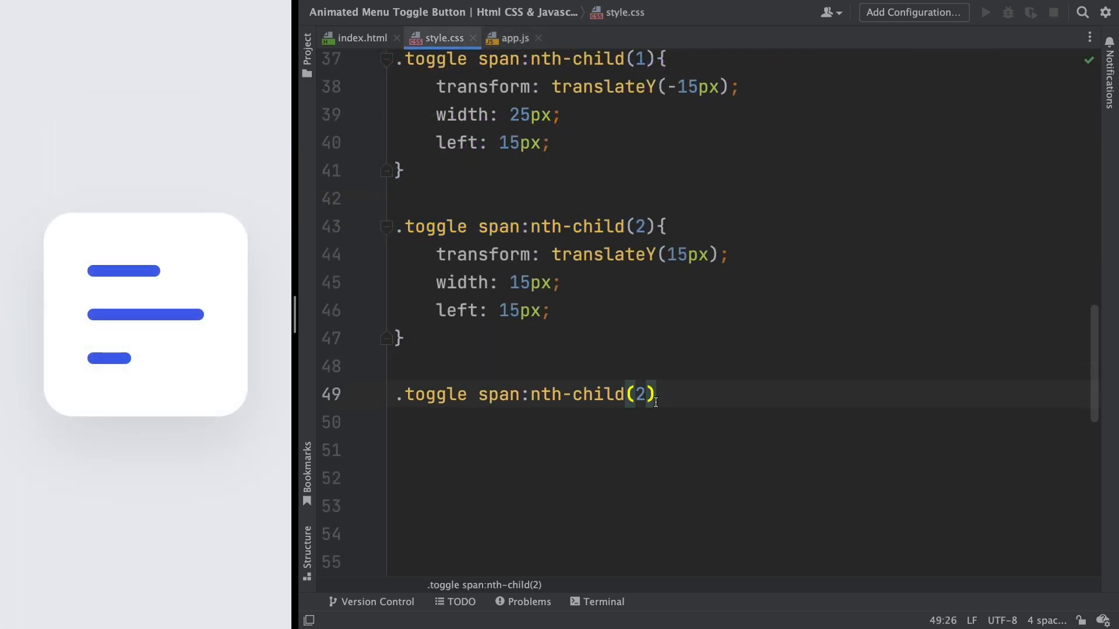
# - Add a .toggle.active span:nth-child(3) rule with transform: translateX(60px)
pyautogui.write('3')
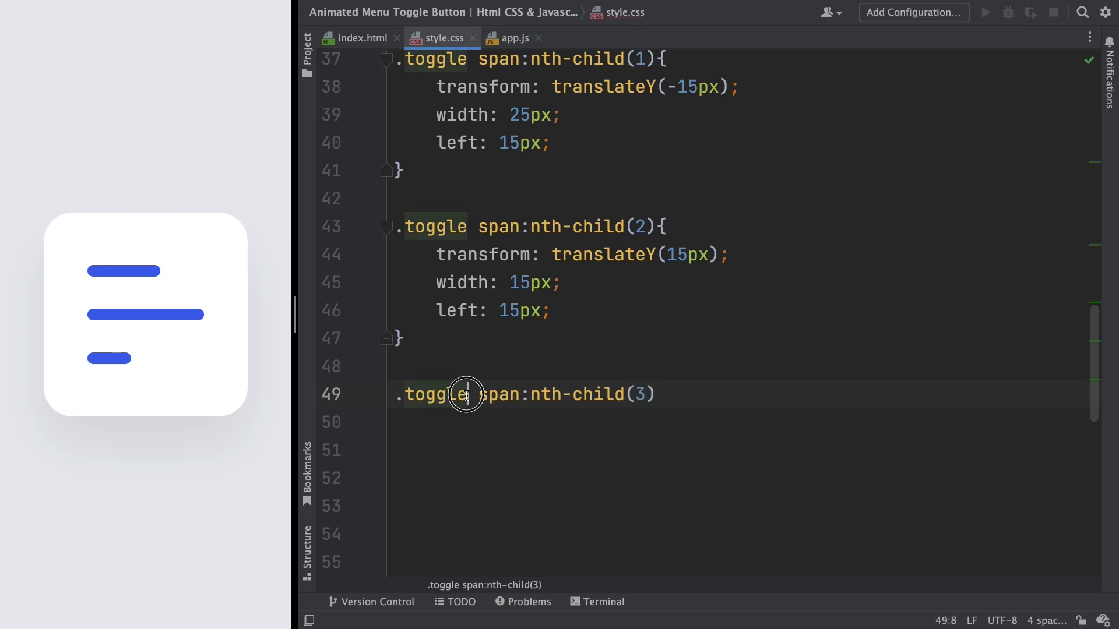
pyautogui.write('.active')
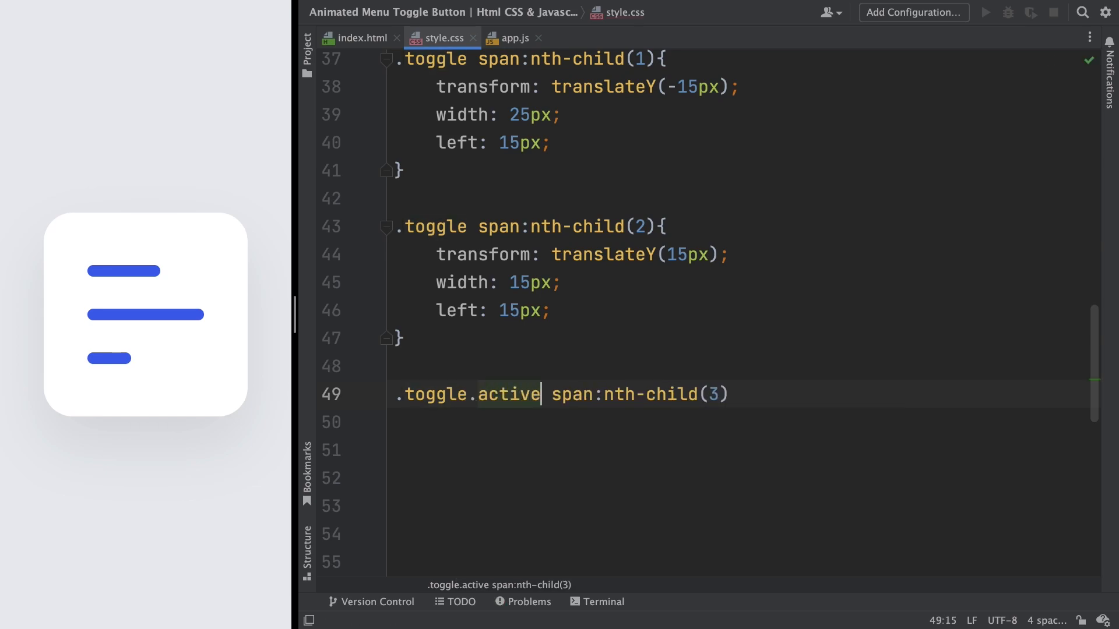
pyautogui.write('transform: ;')
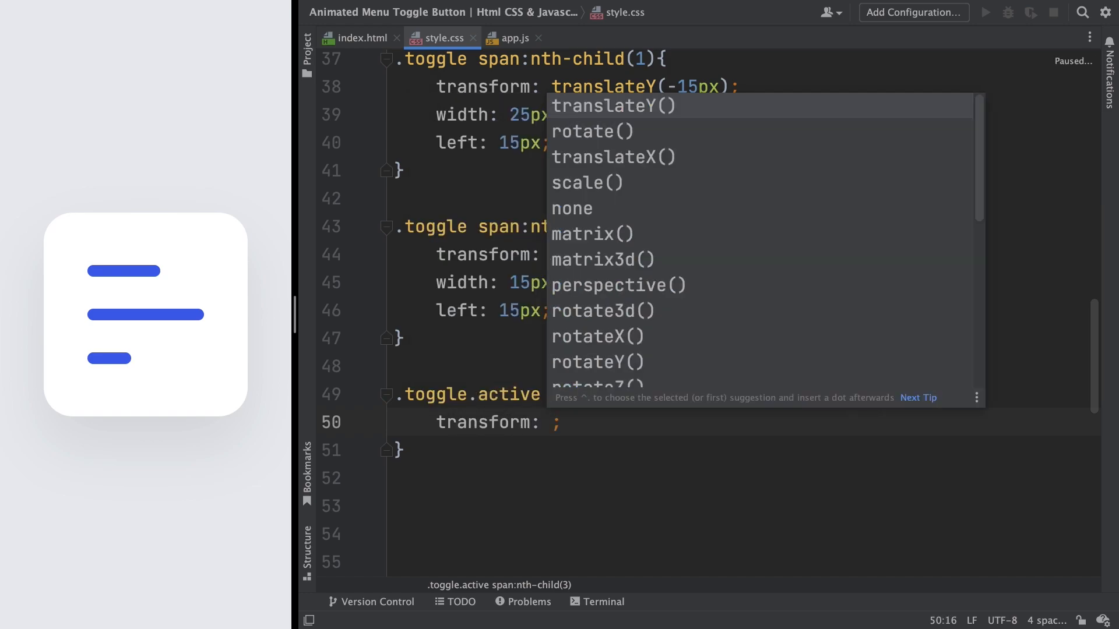
pyautogui.click(612, 156)
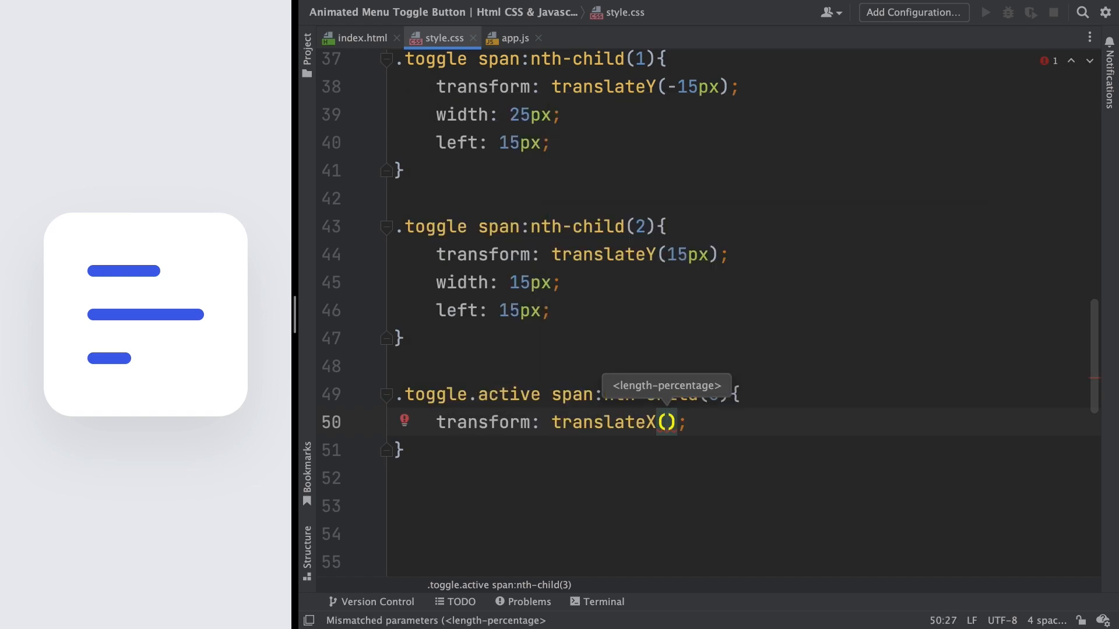
pyautogui.write('60px')
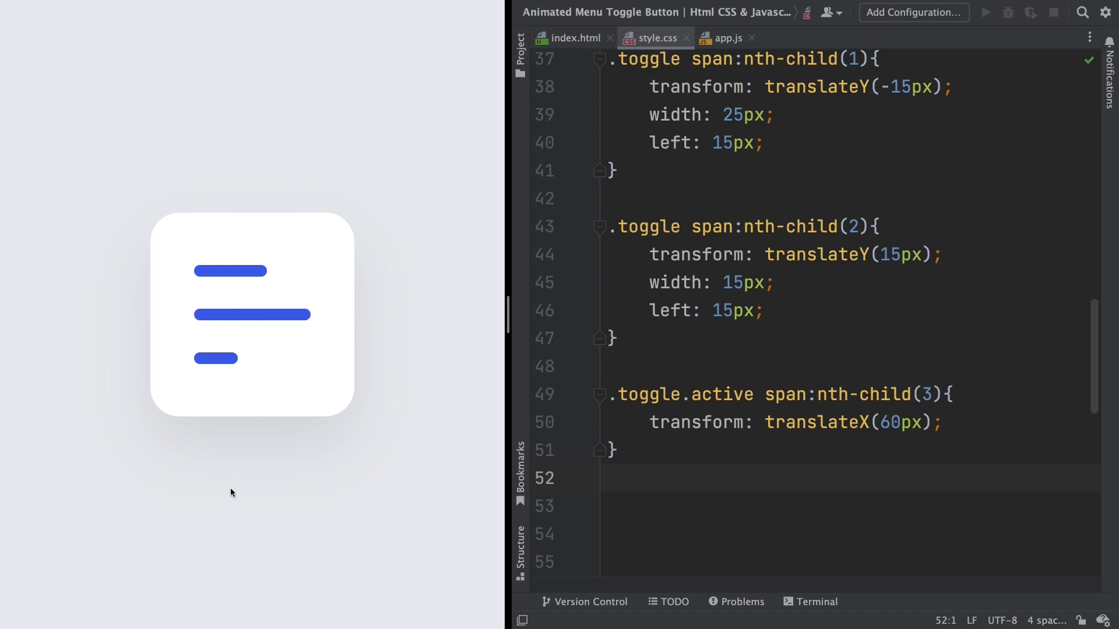
# - Toggle the preview button on and off to watch the third bar slide out and return
pyautogui.click(251, 315)
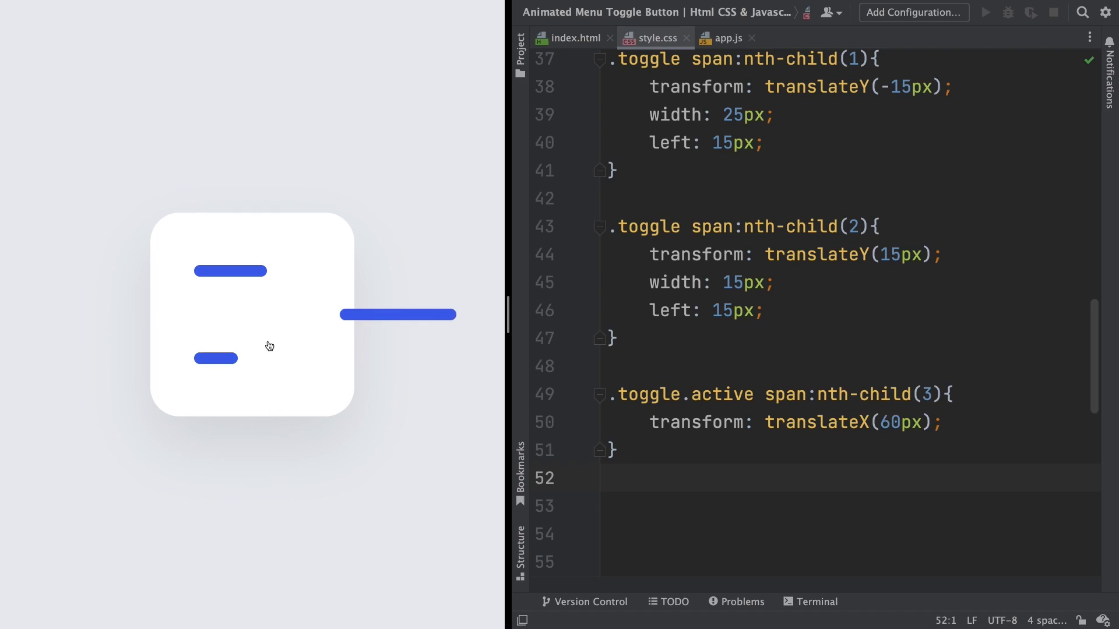
pyautogui.click(252, 315)
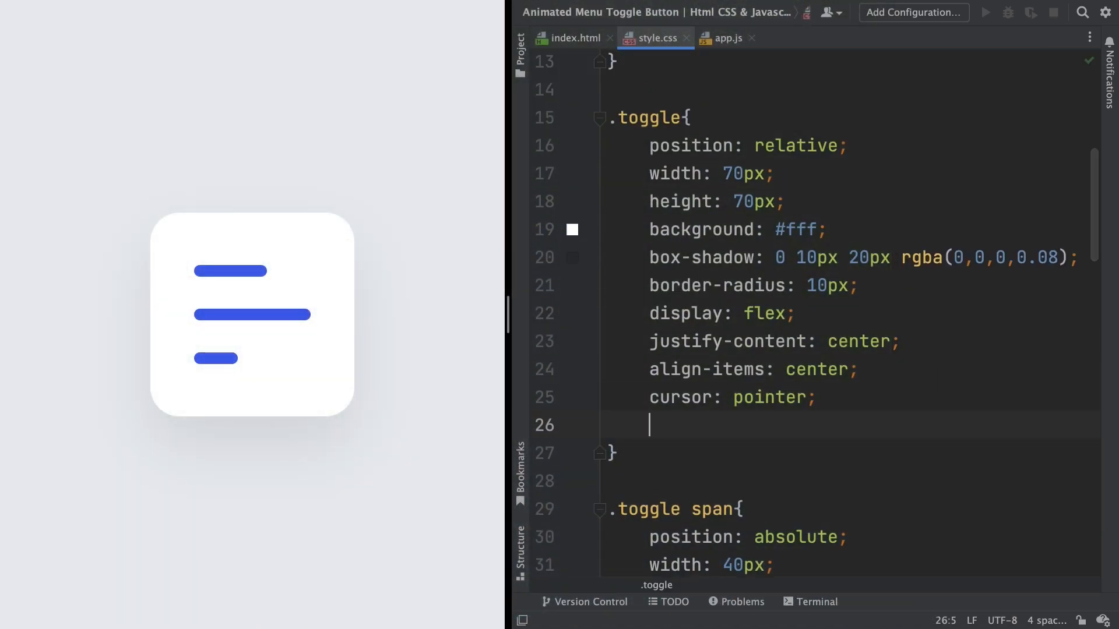
# - Add overflow: hidden to the .toggle rule so the sliding bar is clipped inside the box
pyautogui.write('ov:')
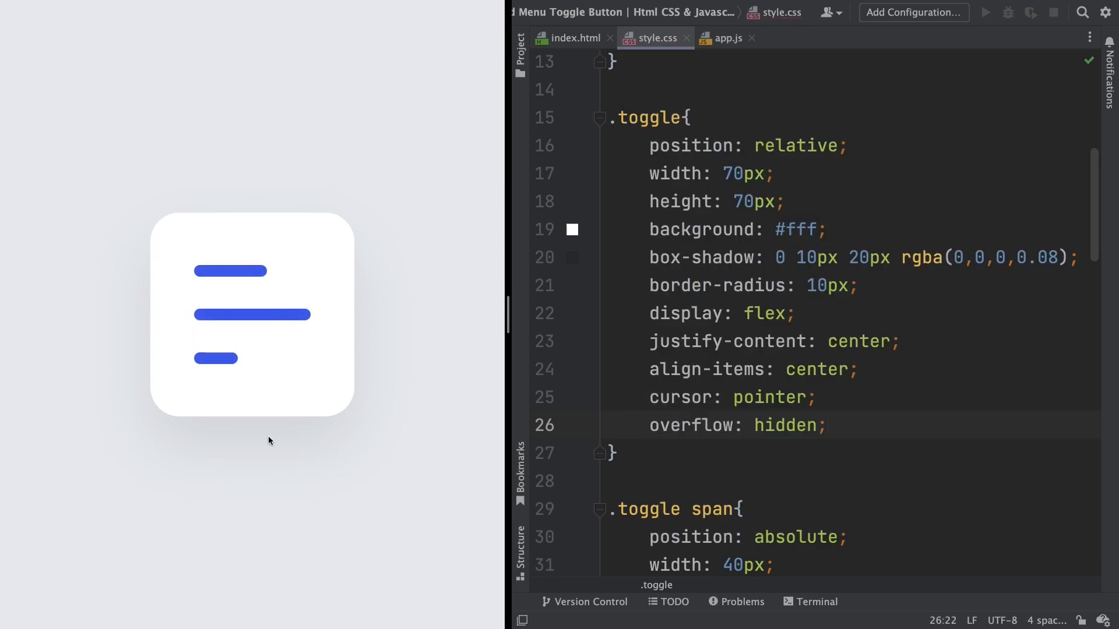
pyautogui.moveTo(264, 325)
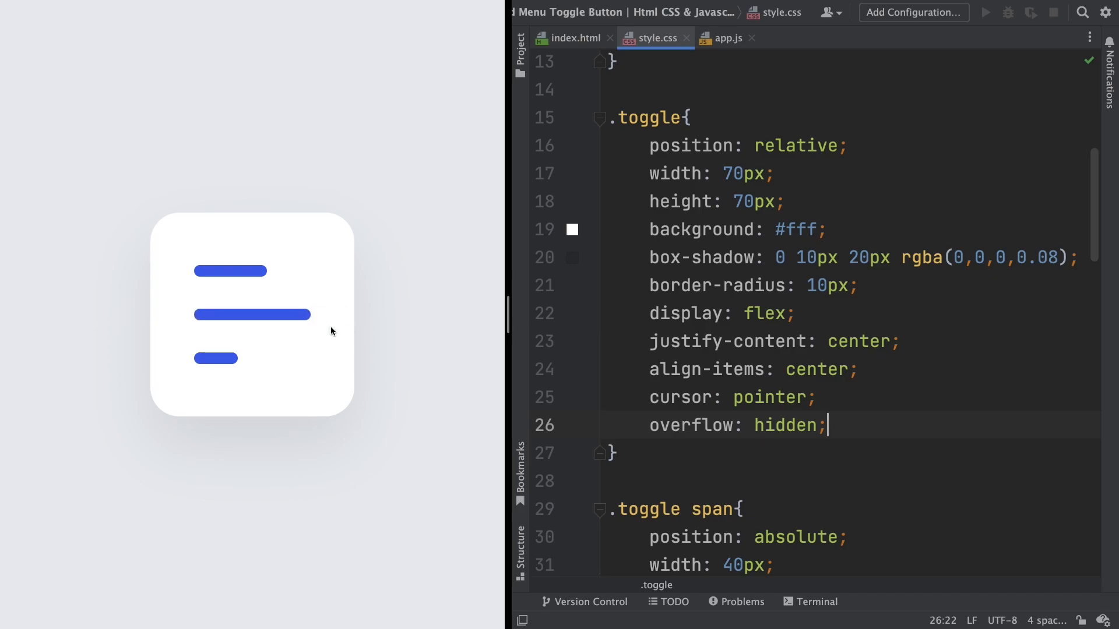
pyautogui.moveTo(240, 326)
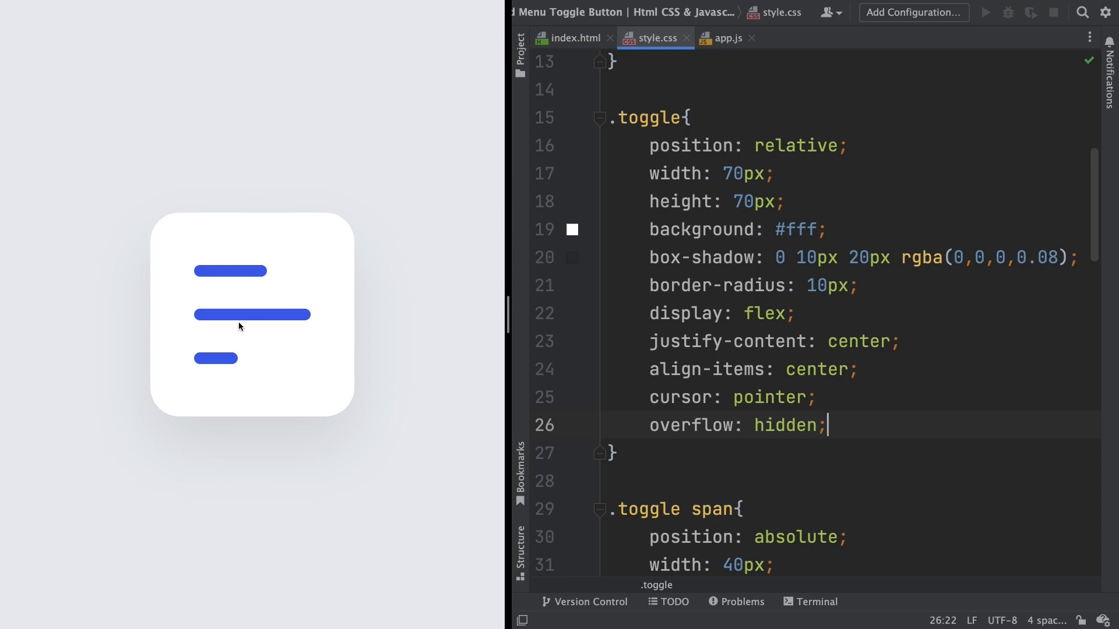
pyautogui.moveTo(764, 378)
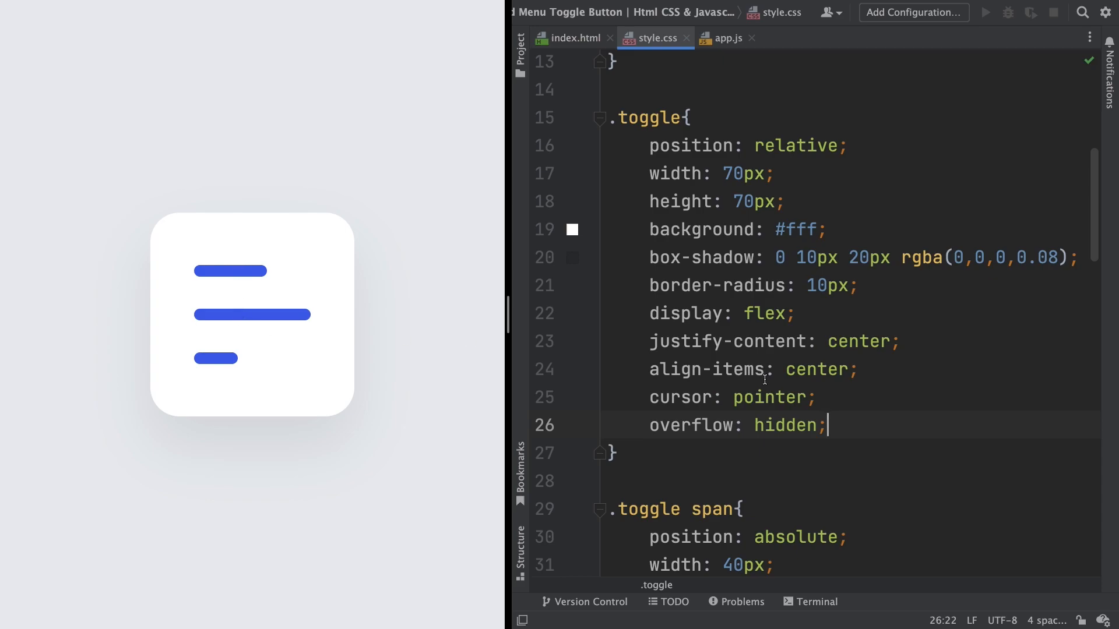
pyautogui.scroll(-3)
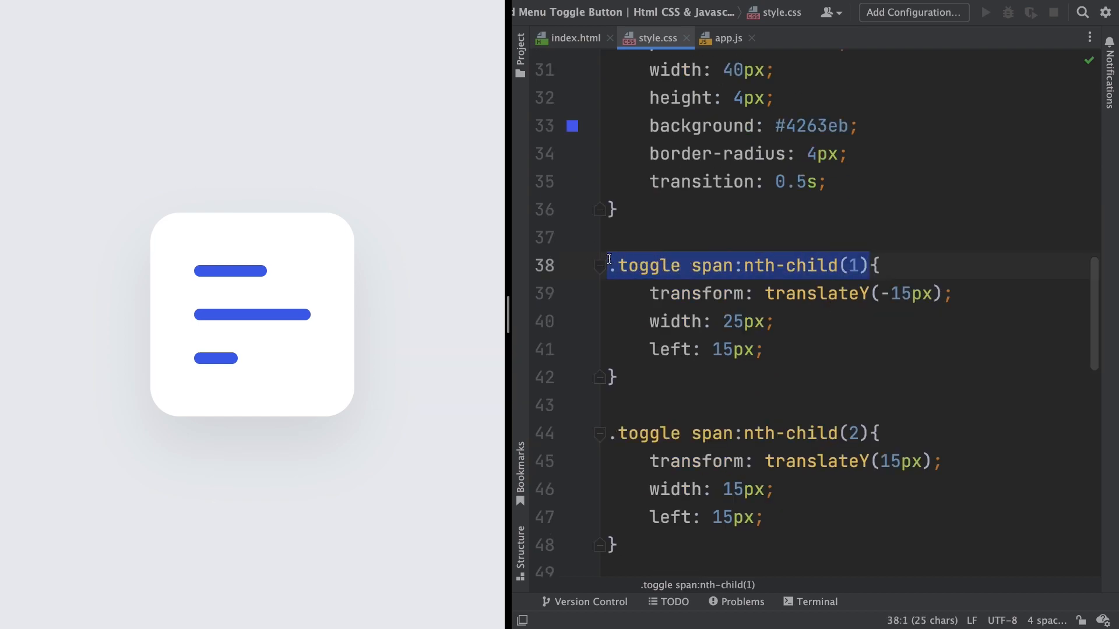
# - Add a .toggle.active span:nth-child(1) rule with width: 40px and preview the widened top bar
pyautogui.write('.toggle.active span:nth-child(1){')
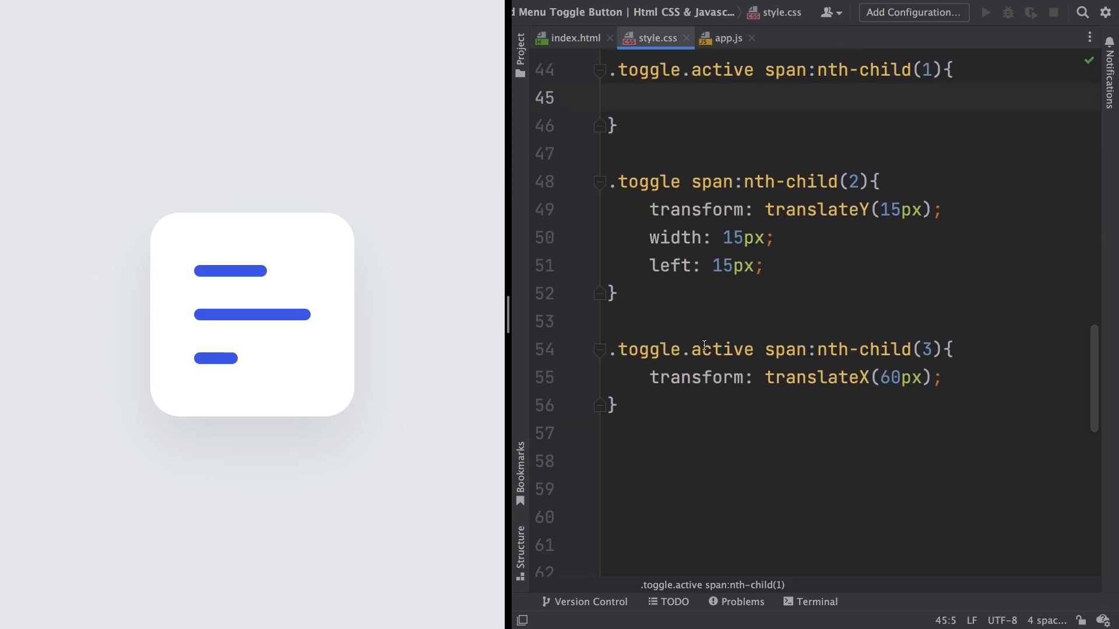
pyautogui.write('w')
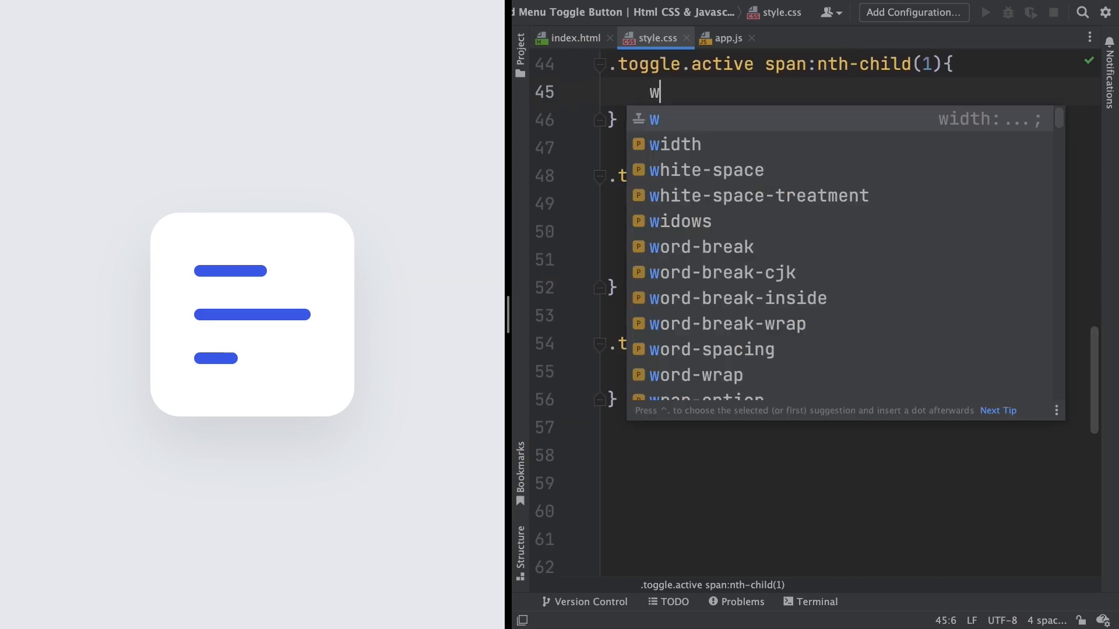
pyautogui.write('idth: 40px;')
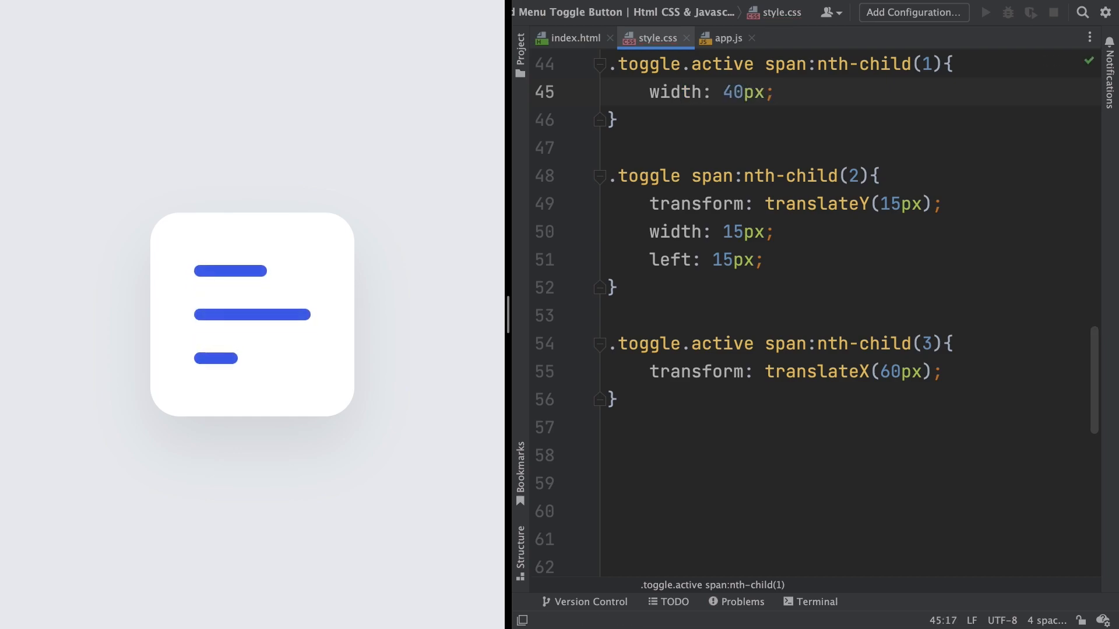
pyautogui.click(236, 308)
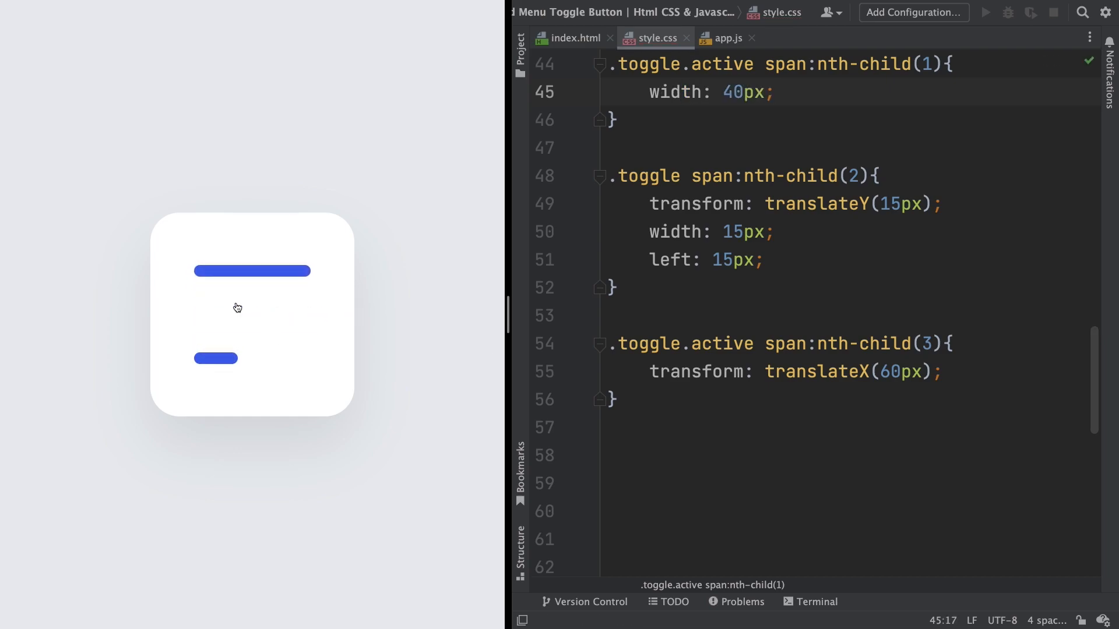
pyautogui.click(238, 308)
pyautogui.write('transform: translateY();')
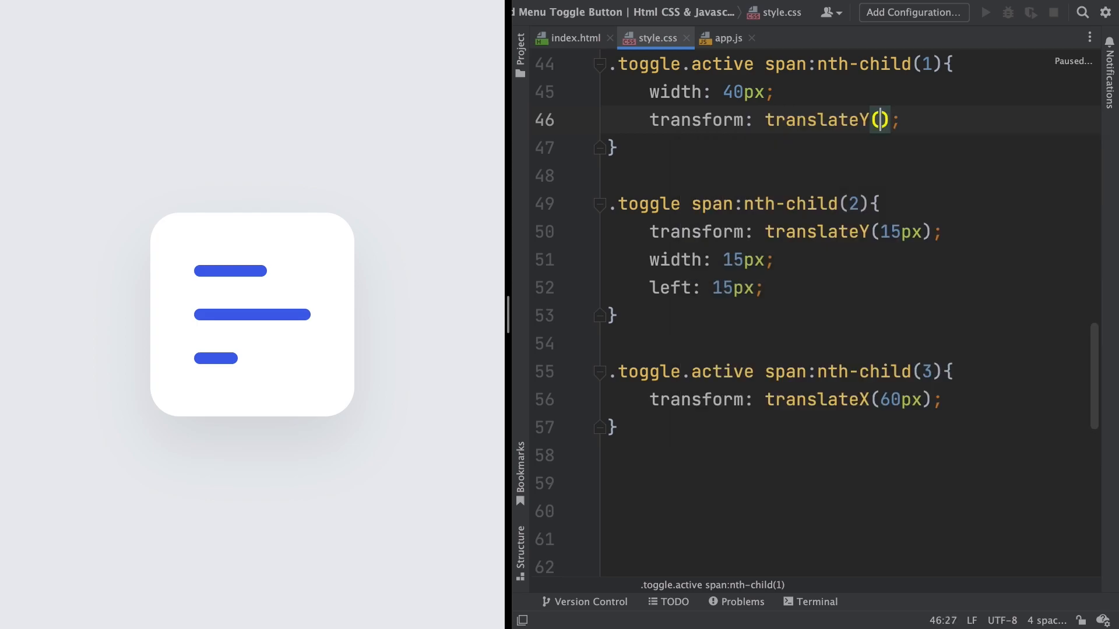
# - Set that rule's transform to translateY(0px) and toggle the preview to check the centered bar
pyautogui.write('0px')
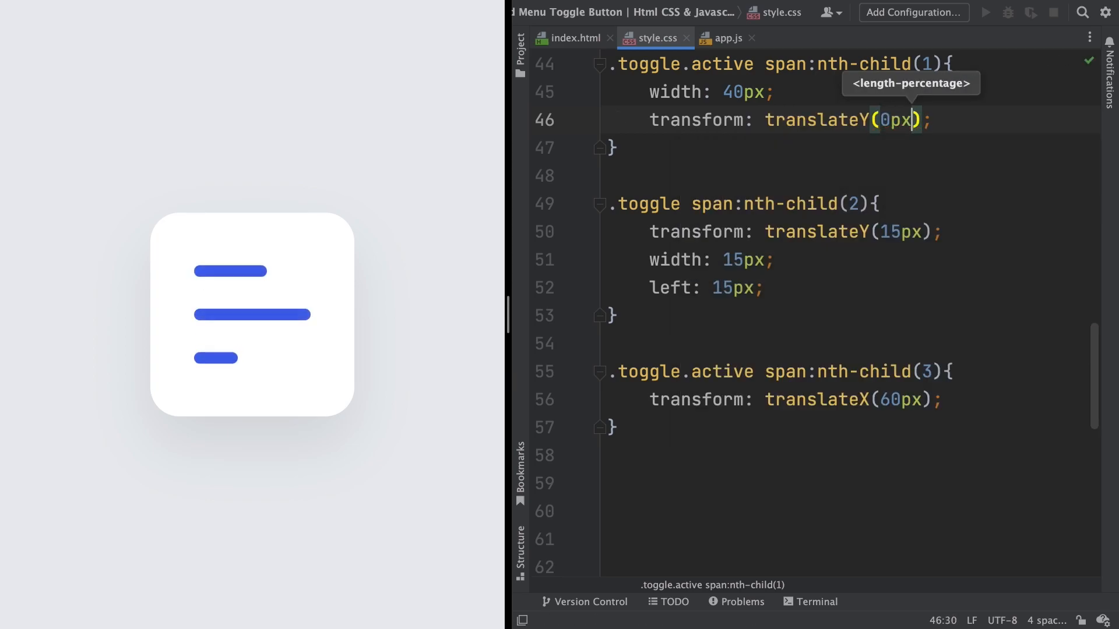
pyautogui.click(251, 314)
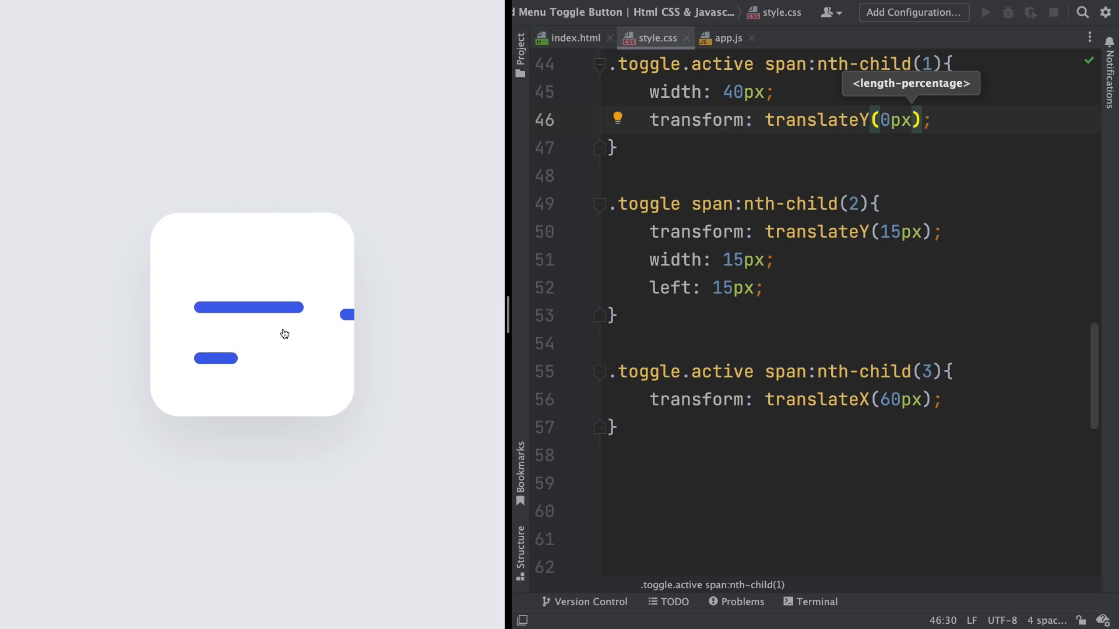
pyautogui.click(250, 316)
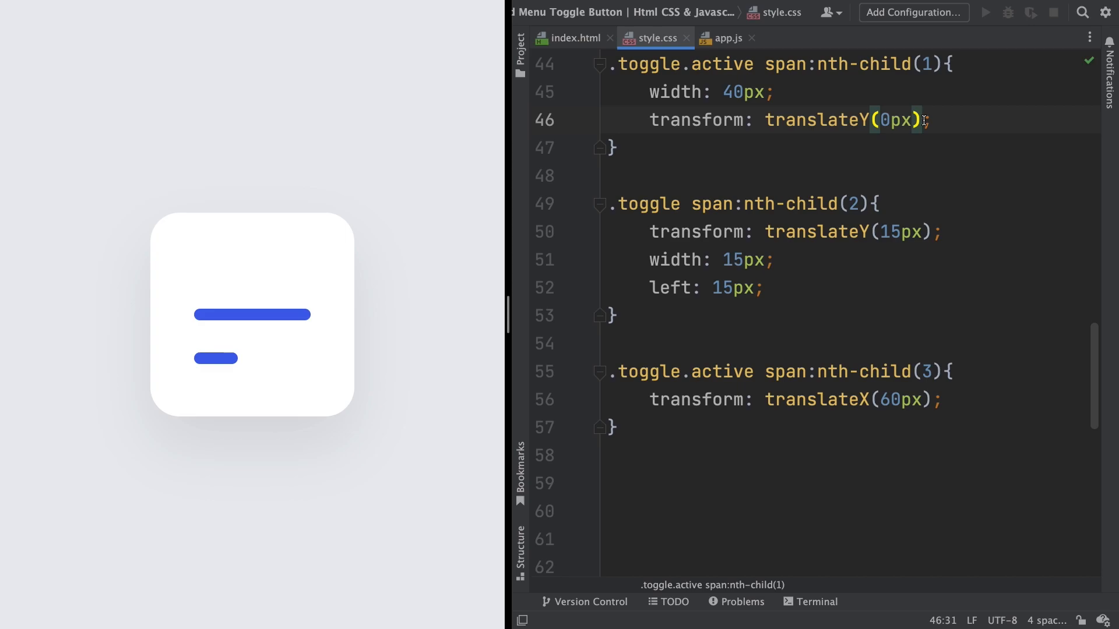
# - Append rotate(45deg) to the active first bar's transform
pyautogui.write('ro')
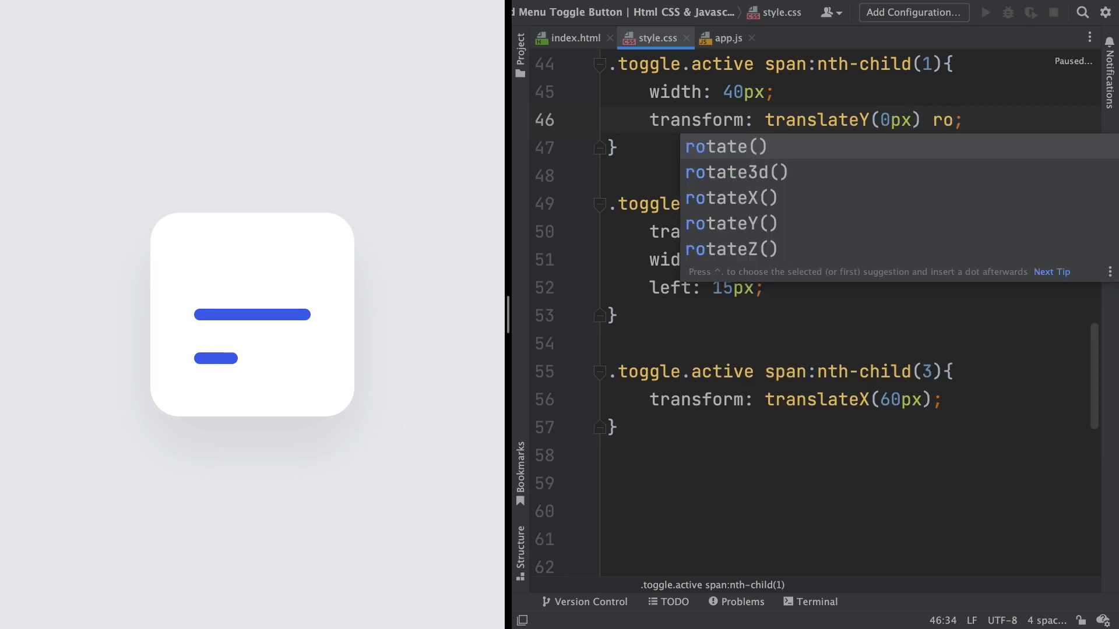
pyautogui.click(726, 146)
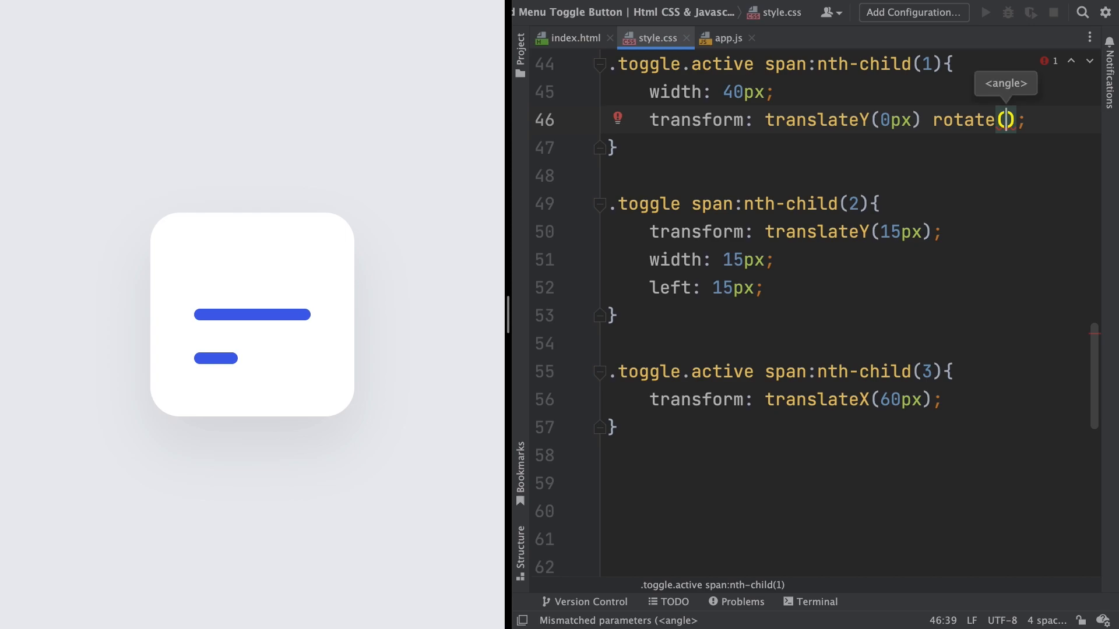
pyautogui.write('45deg')
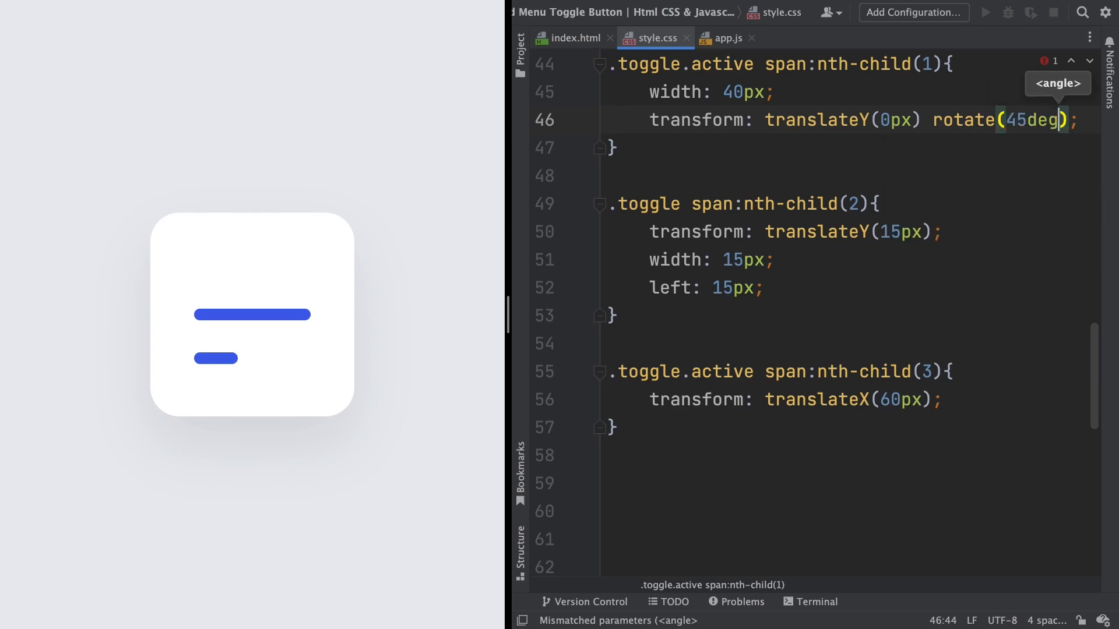
# - Toggle the preview repeatedly to watch the diagonal bar, then select the transform line for copying
pyautogui.click(251, 313)
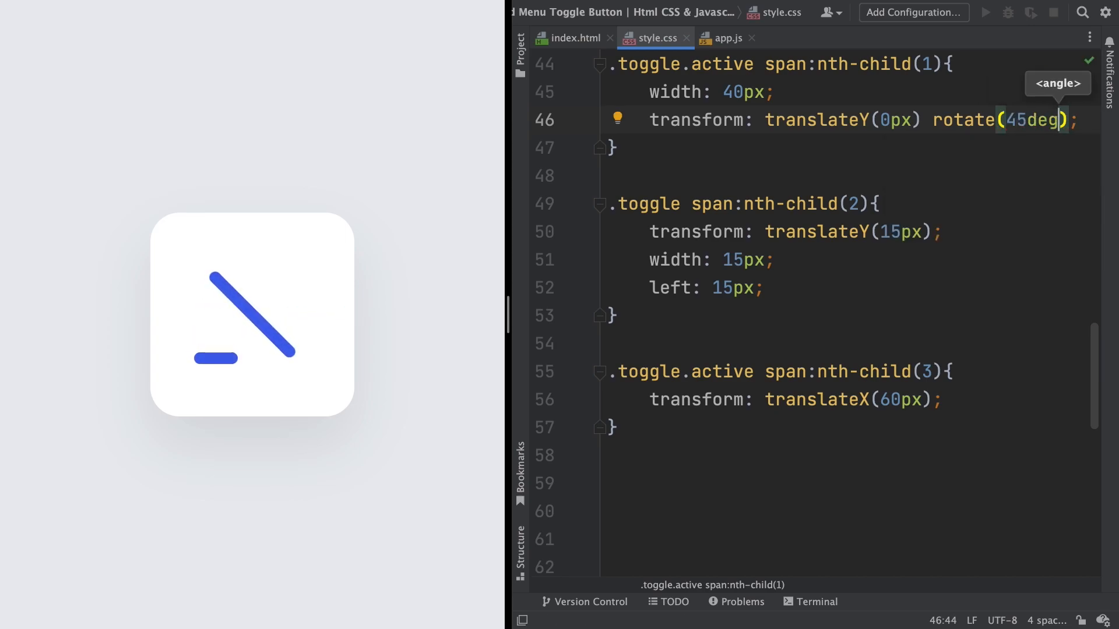
pyautogui.click(264, 323)
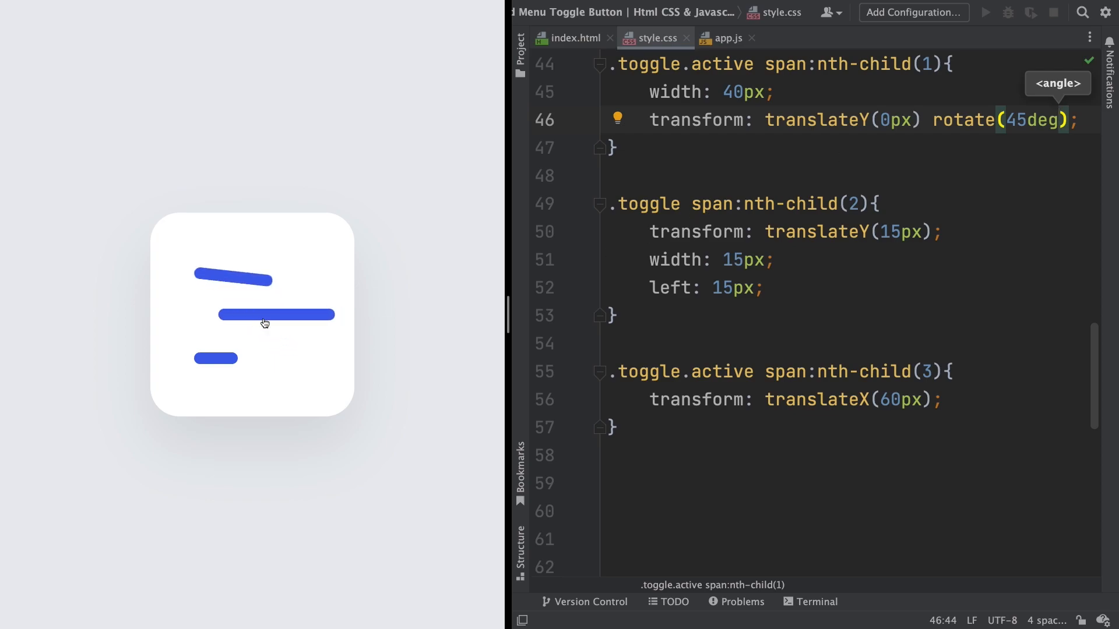
pyautogui.click(251, 313)
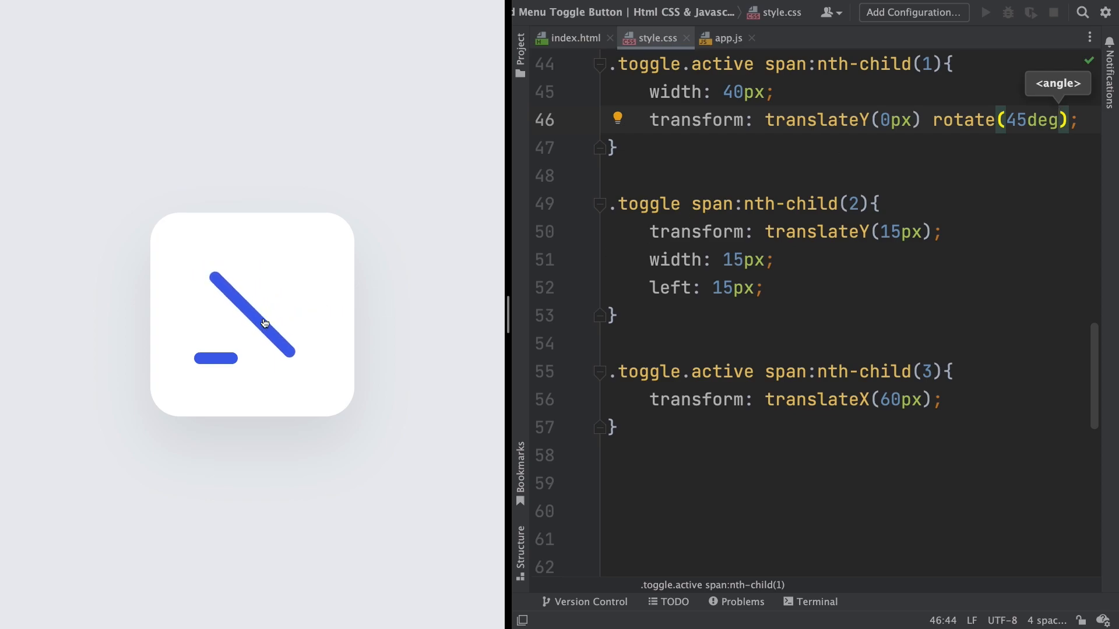
pyautogui.click(252, 316)
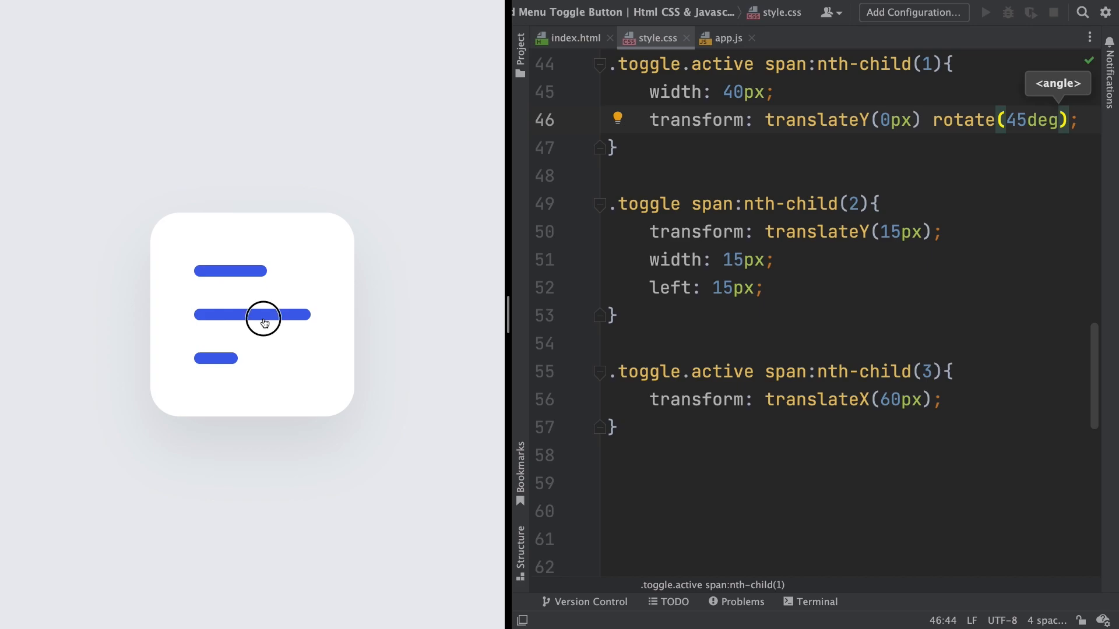
pyautogui.click(265, 317)
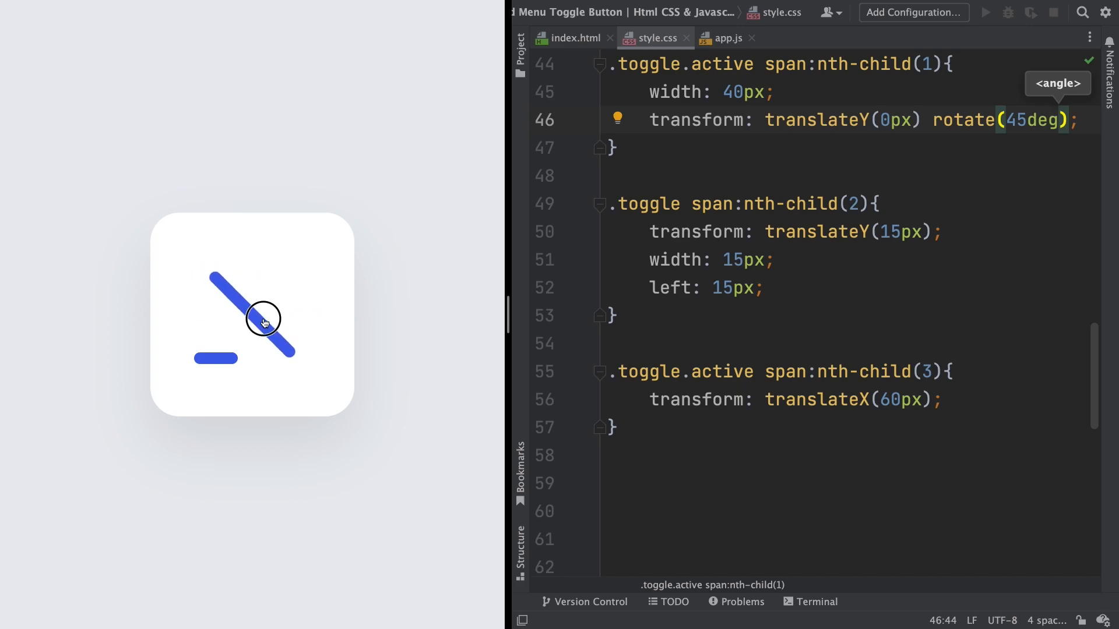
pyautogui.click(251, 316)
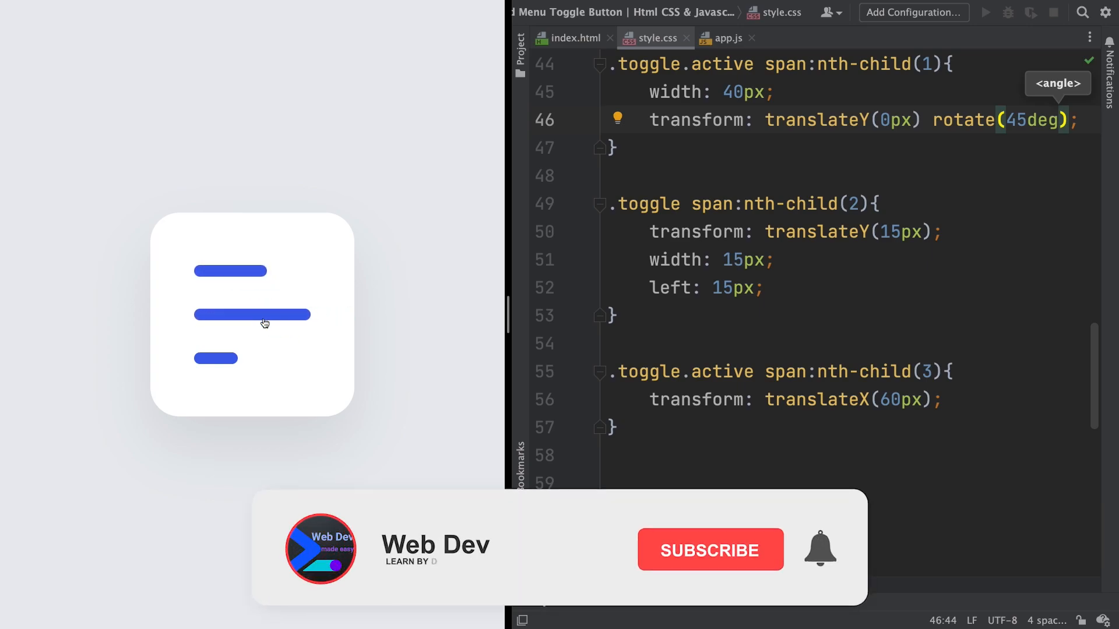
pyautogui.click(606, 120)
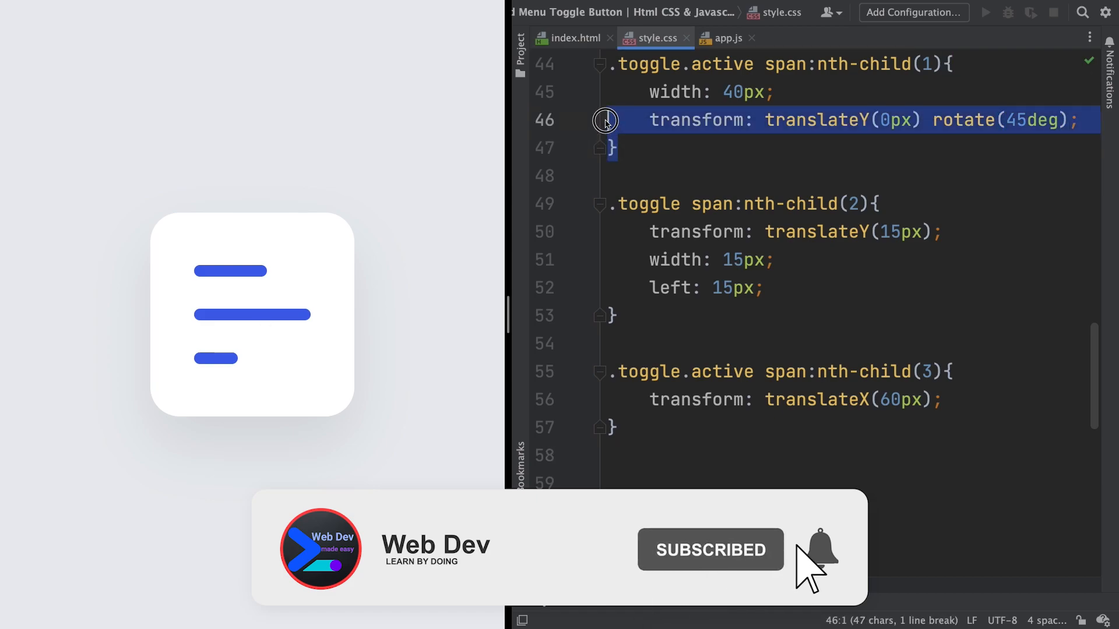
pyautogui.click(618, 316)
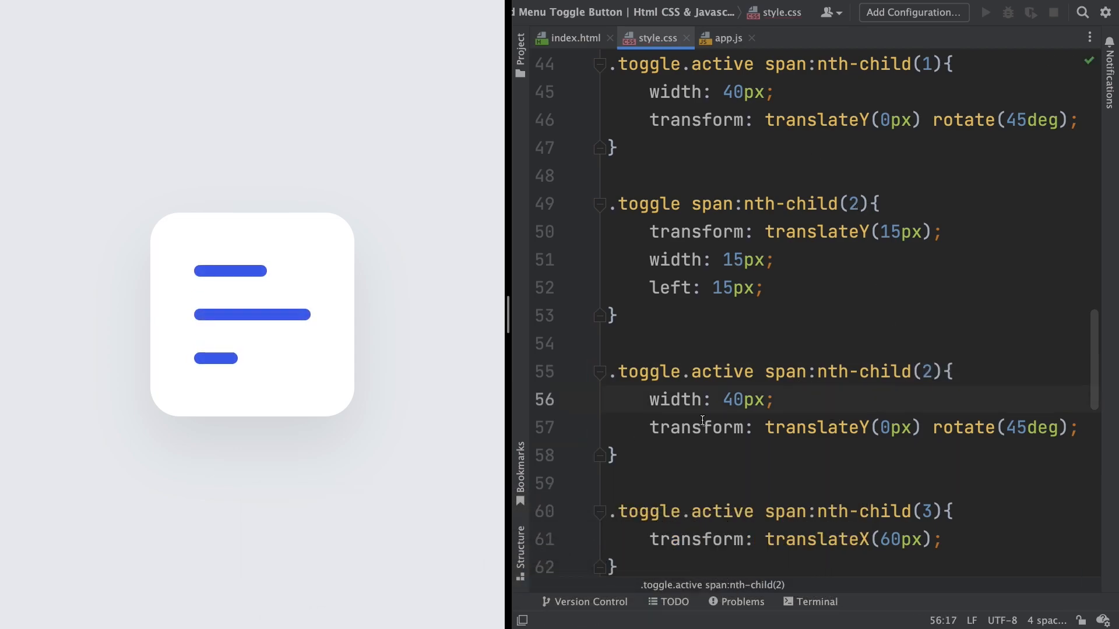
# - Preview the duplicated second-bar rule, then change its rotation from 45deg to 315deg
pyautogui.click(251, 314)
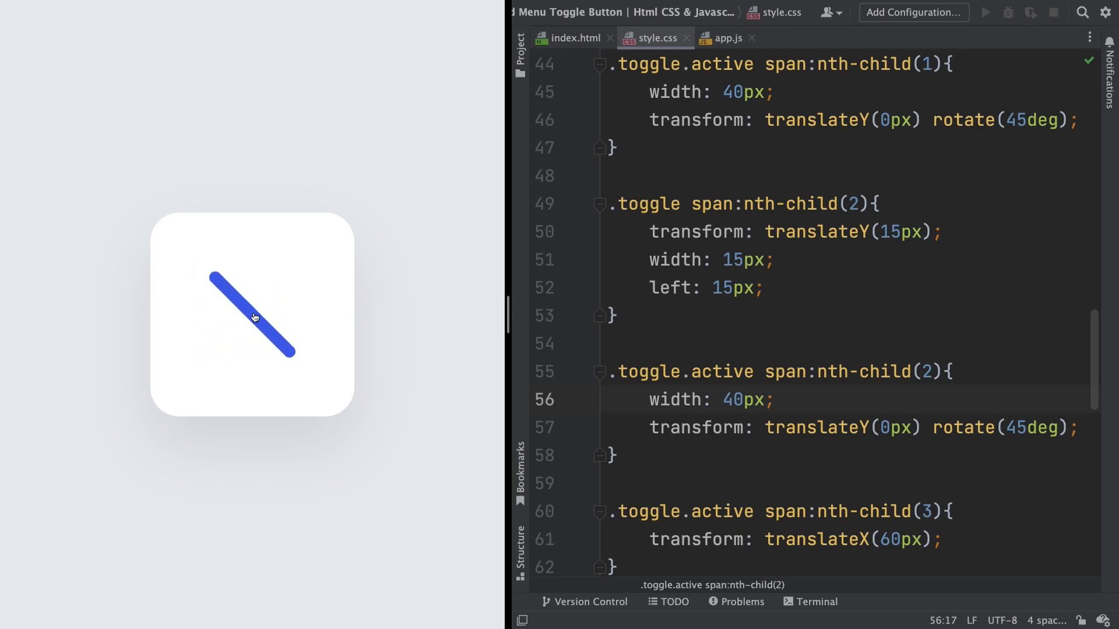
pyautogui.click(252, 315)
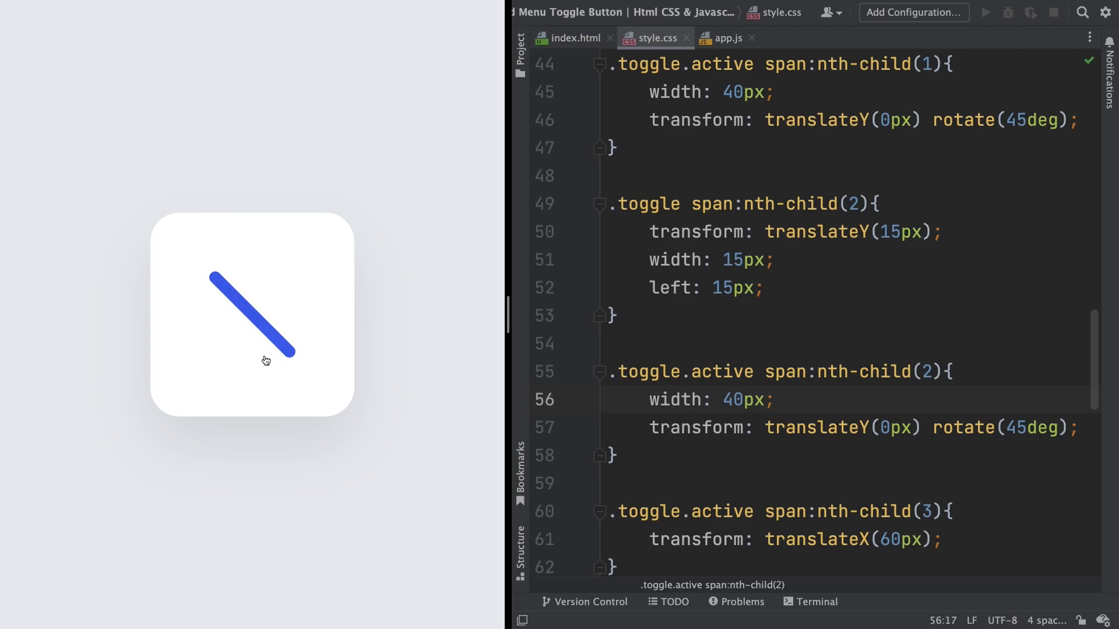
pyautogui.click(1013, 428)
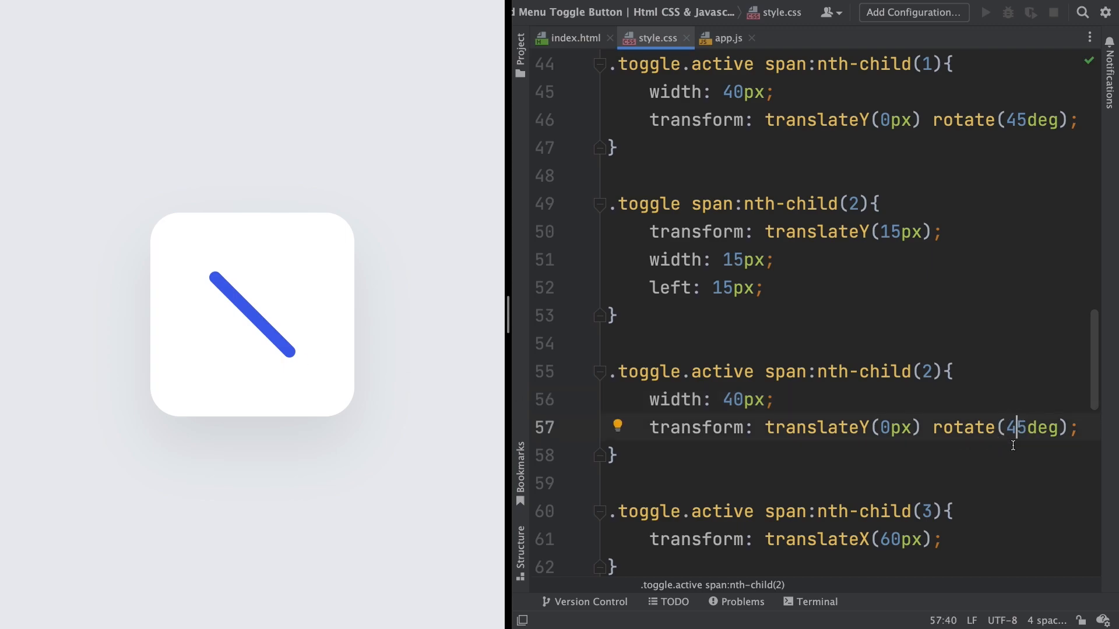
pyautogui.press('Backspace')
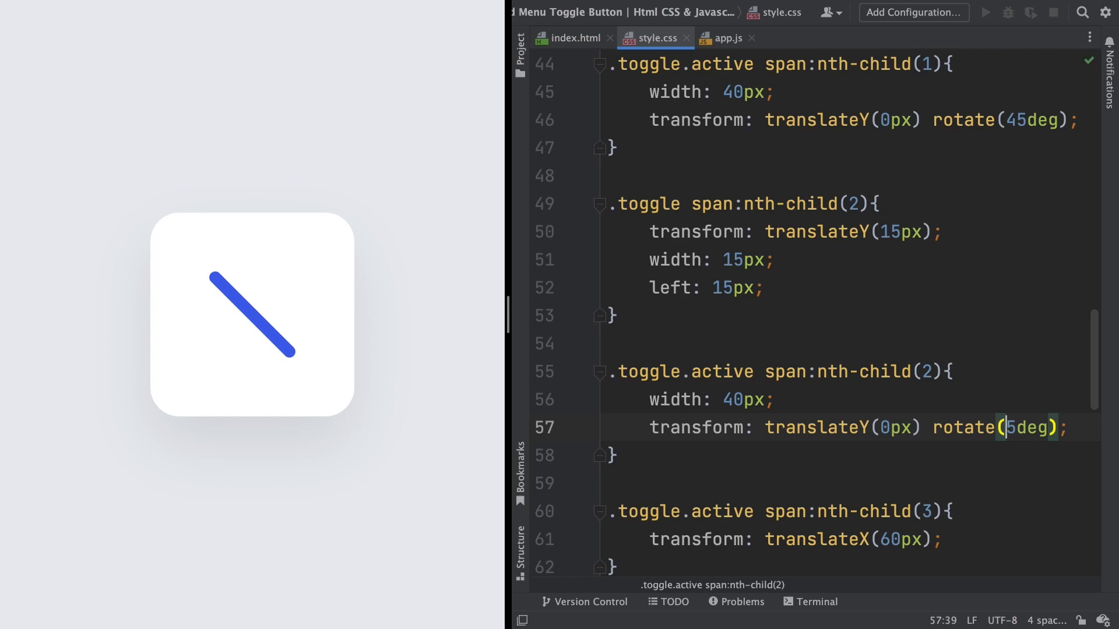
pyautogui.write('315')
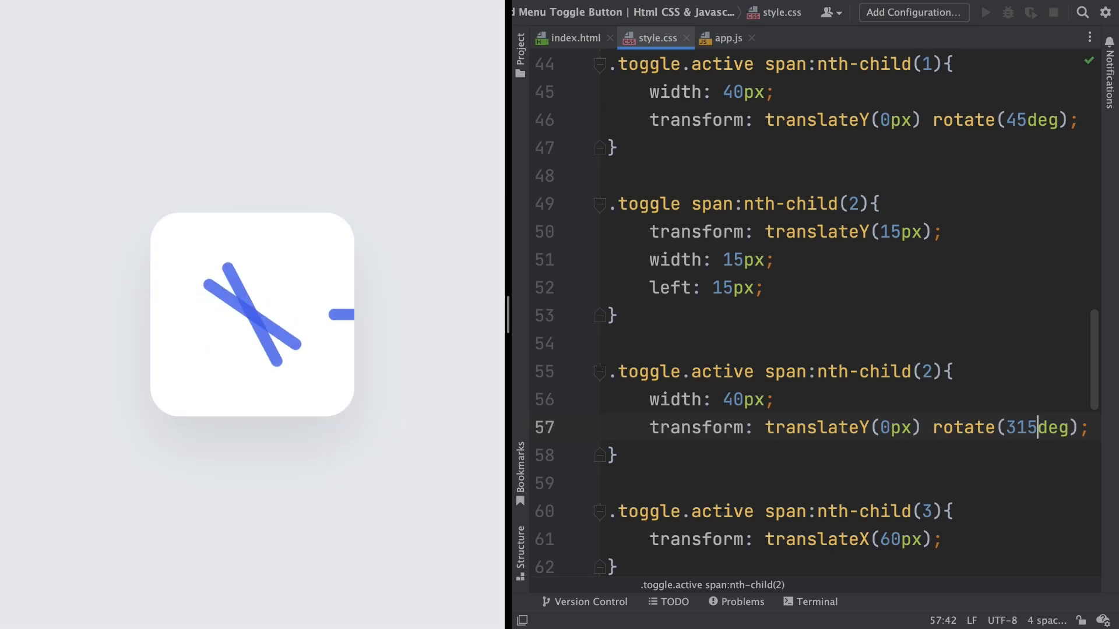
# - Toggle the preview to confirm the two bars cross into an X and return to three bars
pyautogui.click(239, 306)
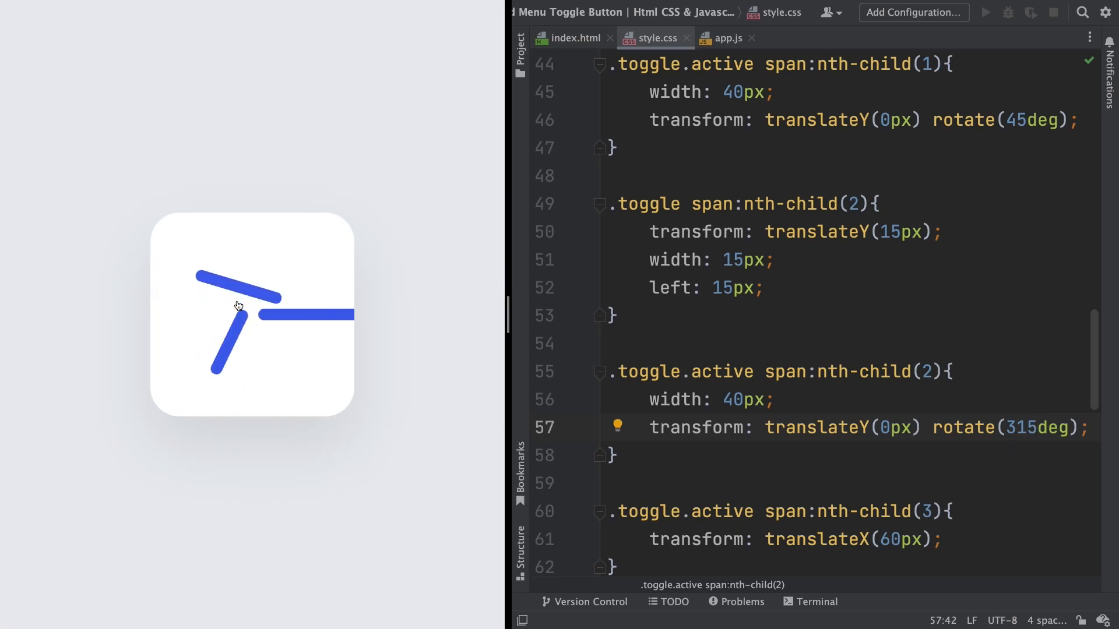
pyautogui.click(252, 316)
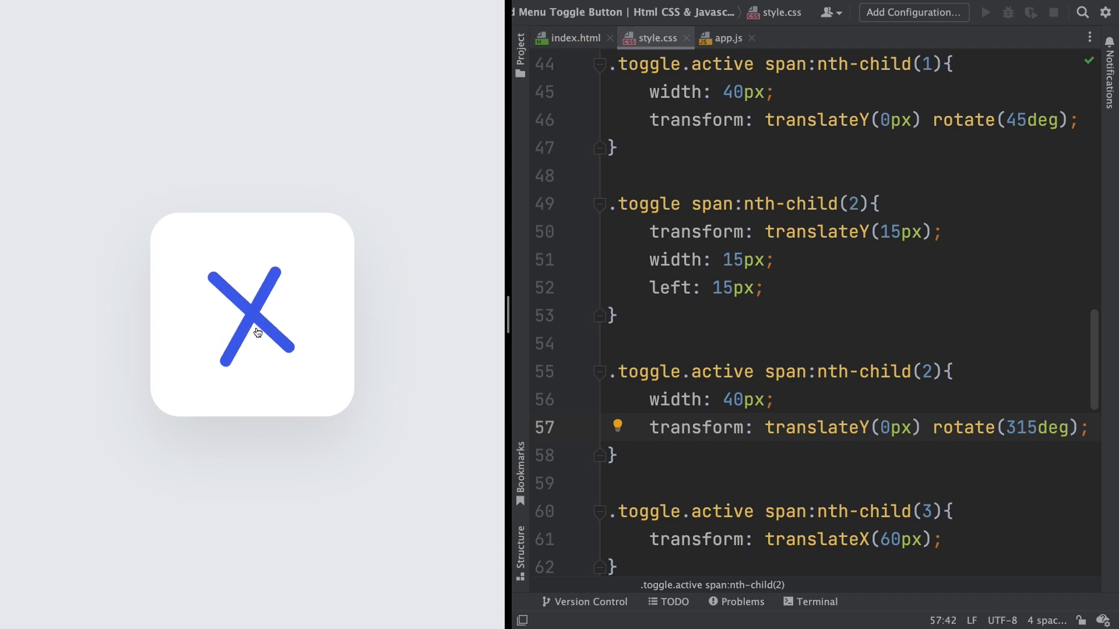
pyautogui.click(251, 314)
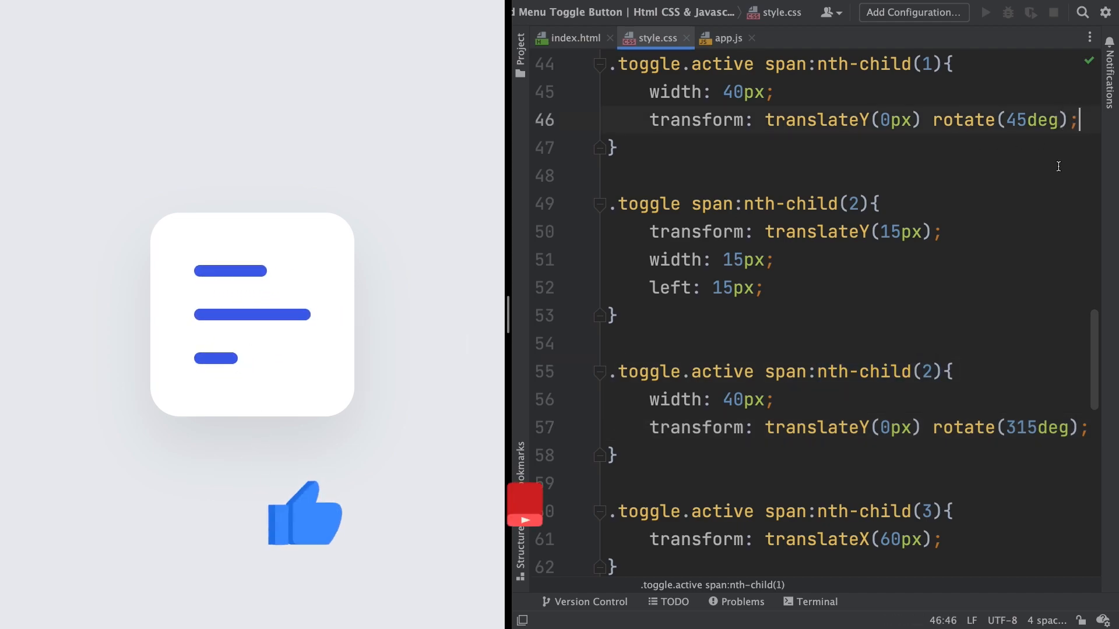
# - Add transition-delay: 0.125s to the active first-bar rule and 0.25s to the second-bar rule
pyautogui.write('transition-delay: 0.125s;')
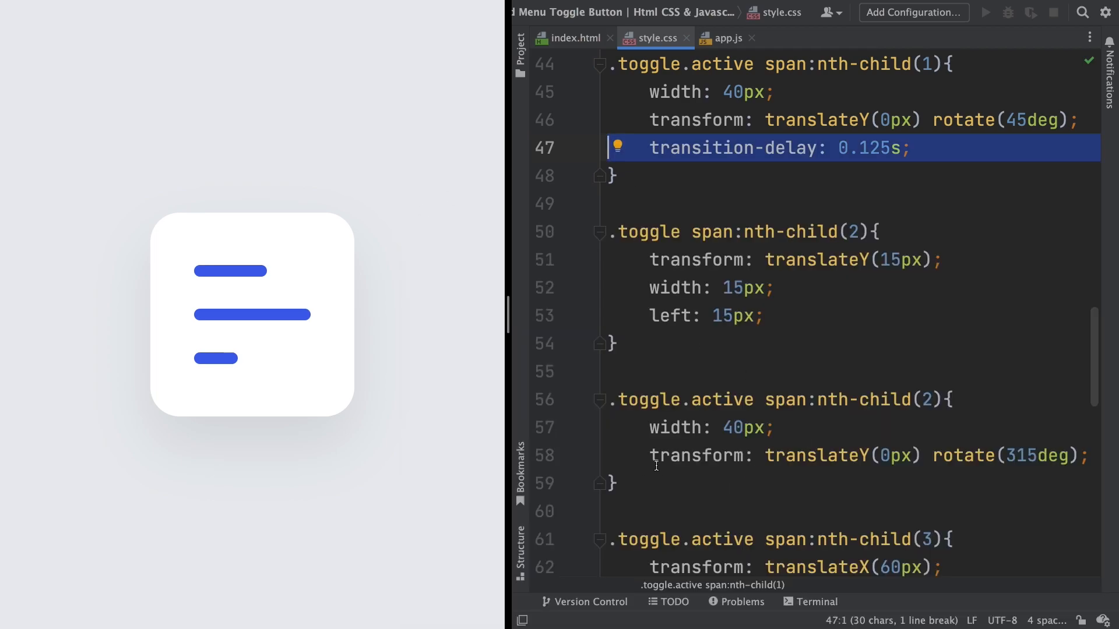
pyautogui.click(649, 455)
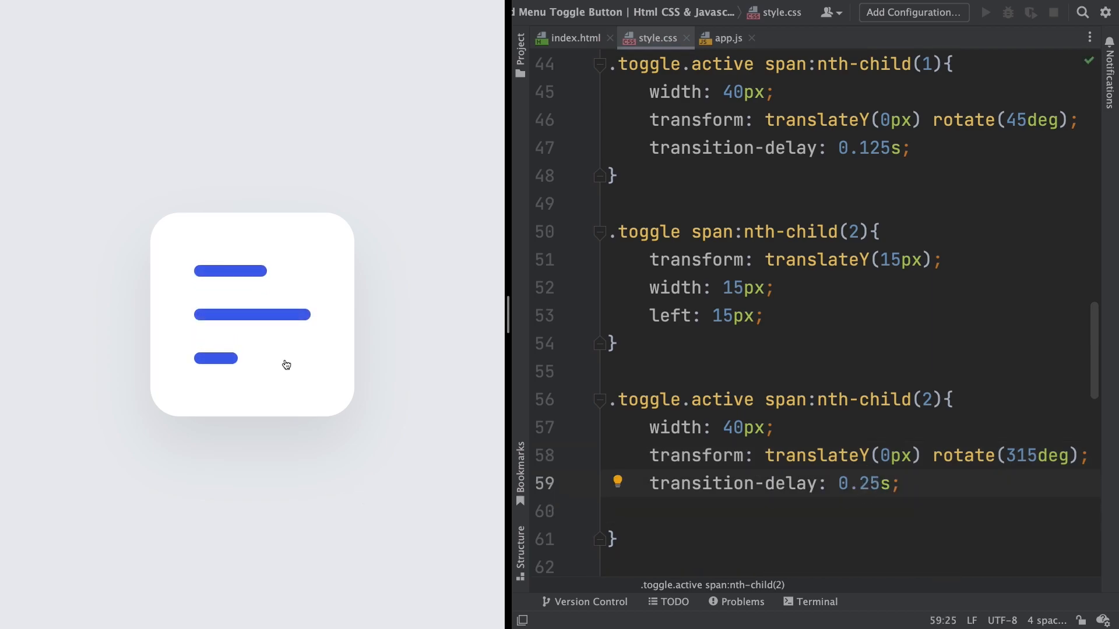
# - Toggle the preview twice to watch the staggered X animation play and reverse
pyautogui.click(252, 314)
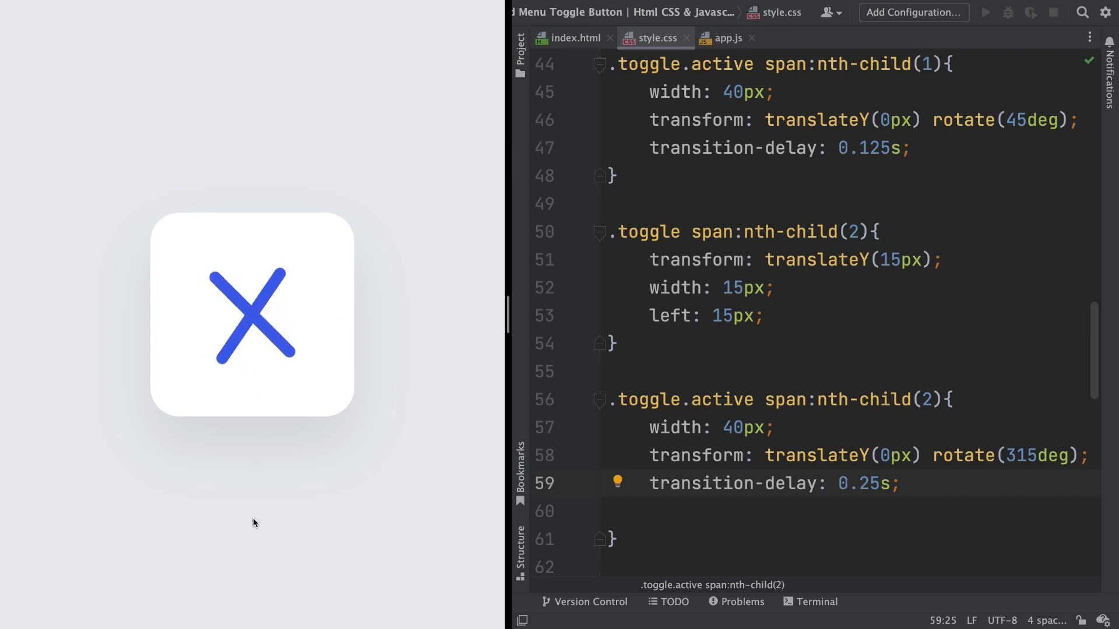
pyautogui.click(251, 314)
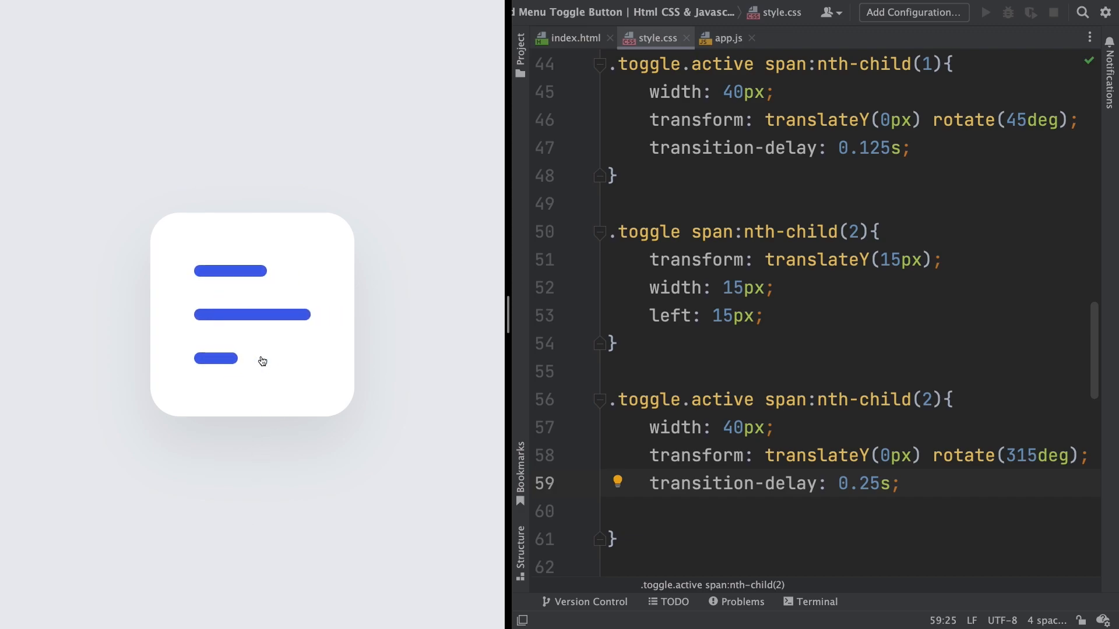
pyautogui.click(251, 315)
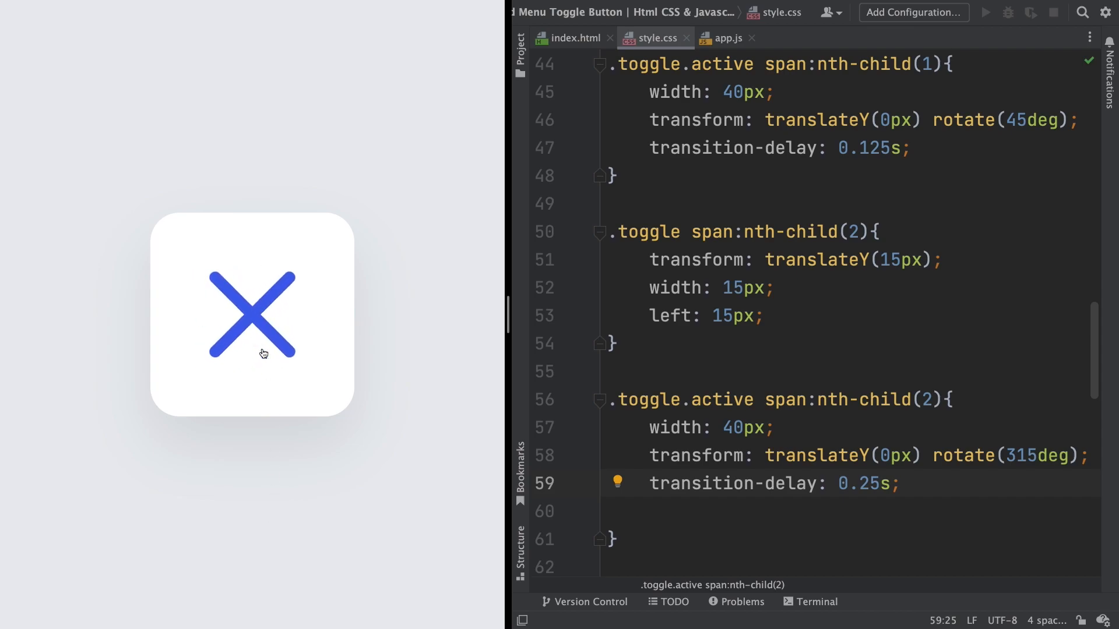
pyautogui.click(250, 315)
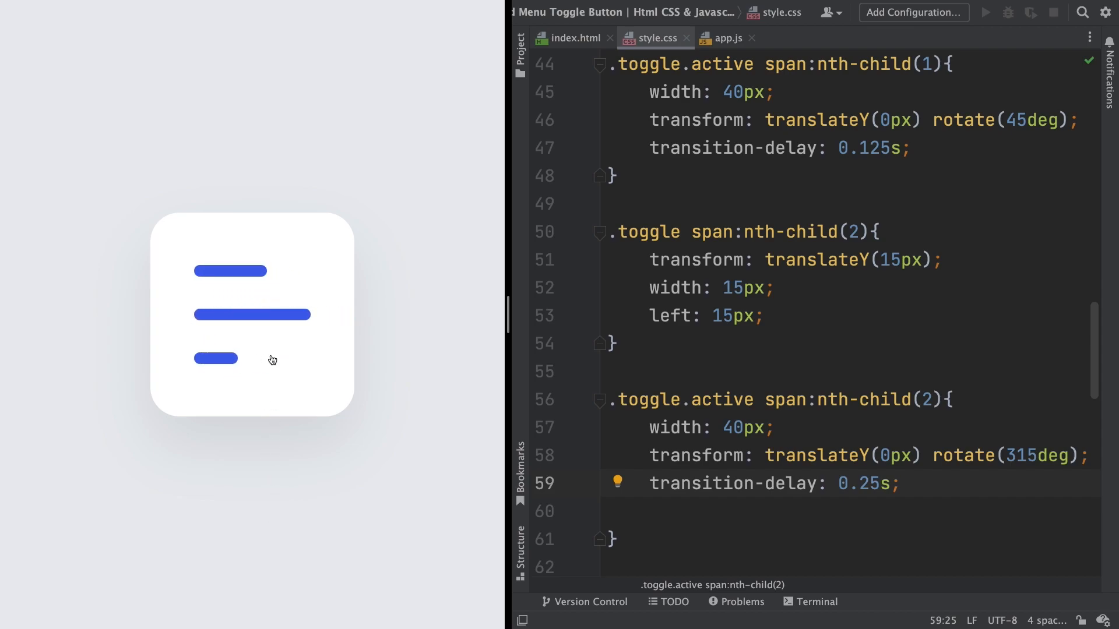